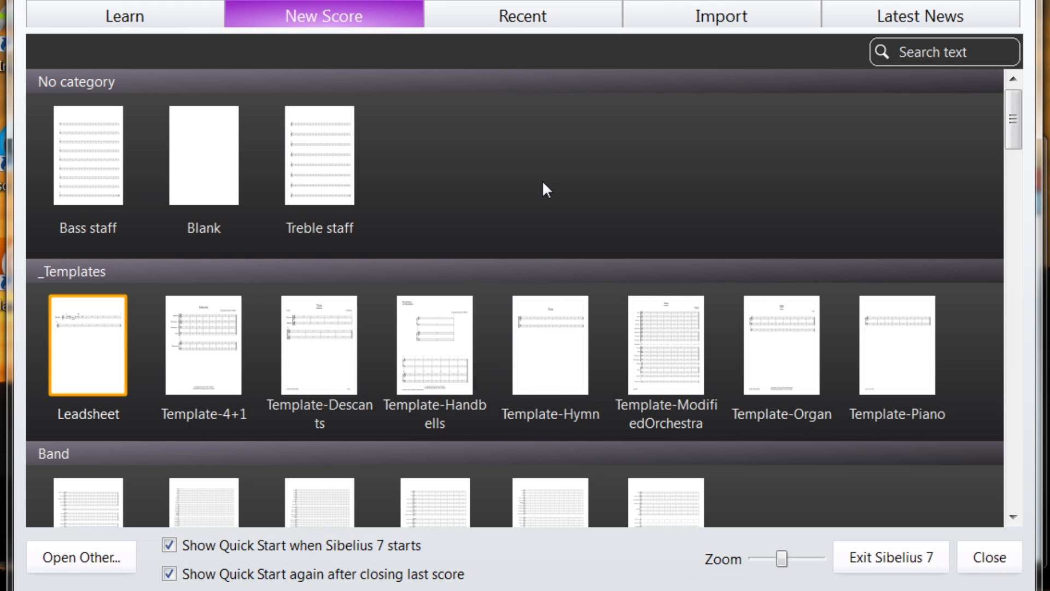
mouse_move(154, 26)
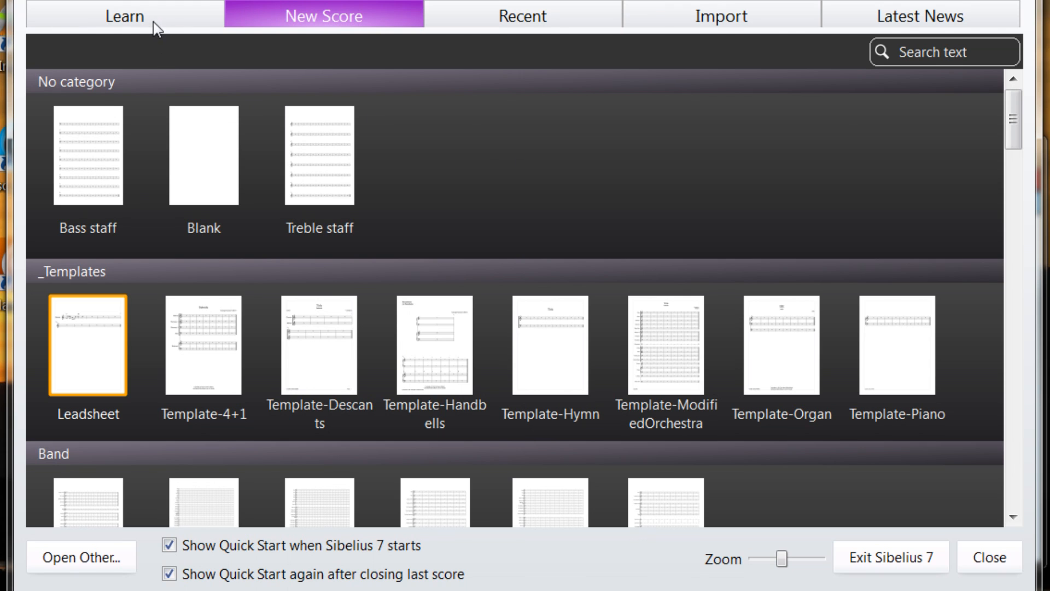
Tour the Quick Start sections Learn, Recent, Import and Latest News, ending on the news articles
click(124, 15)
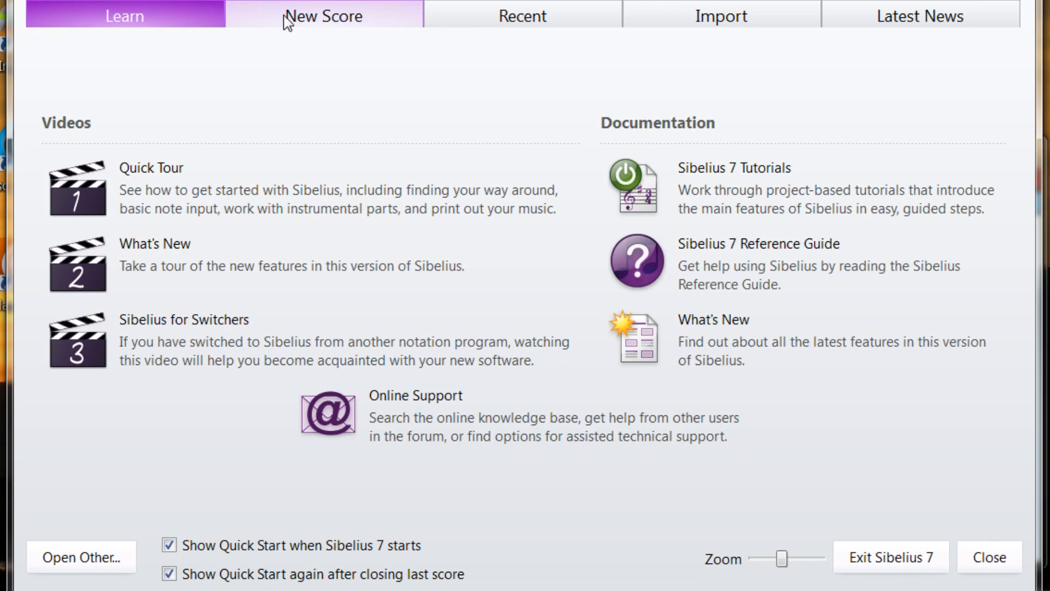
click(522, 15)
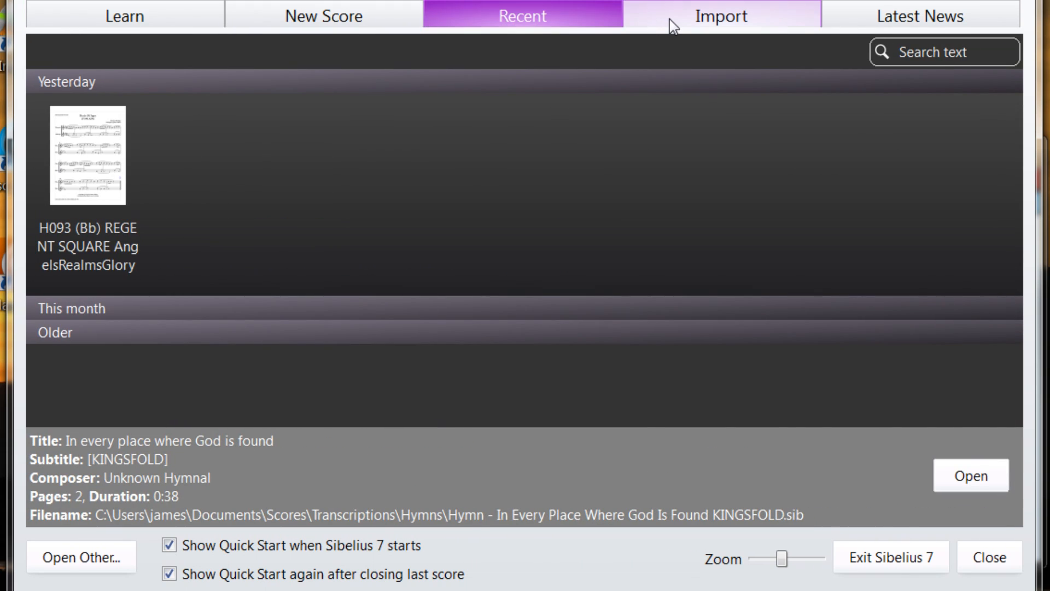
click(720, 16)
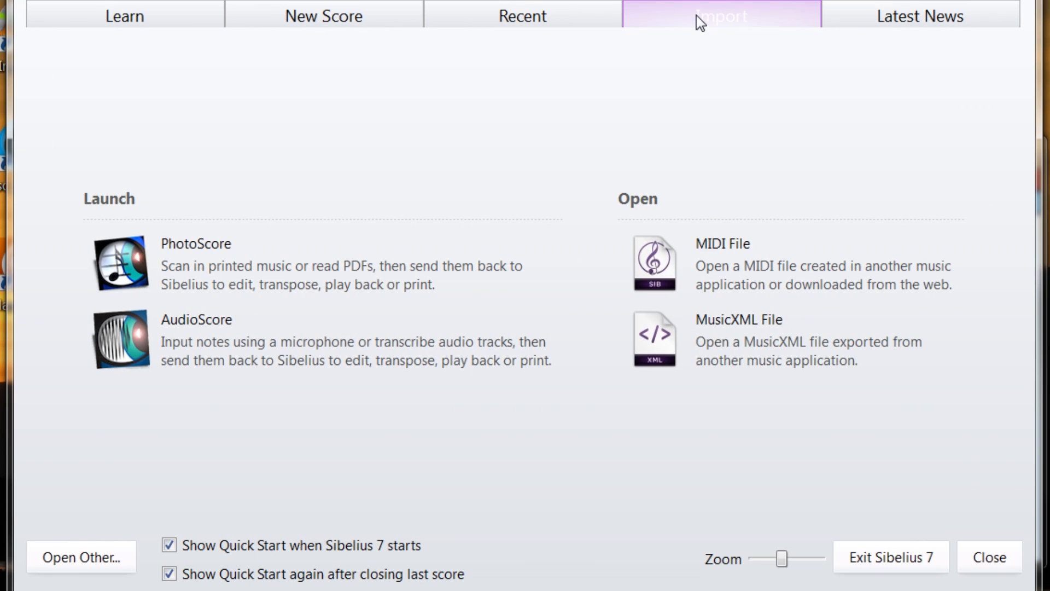
click(920, 16)
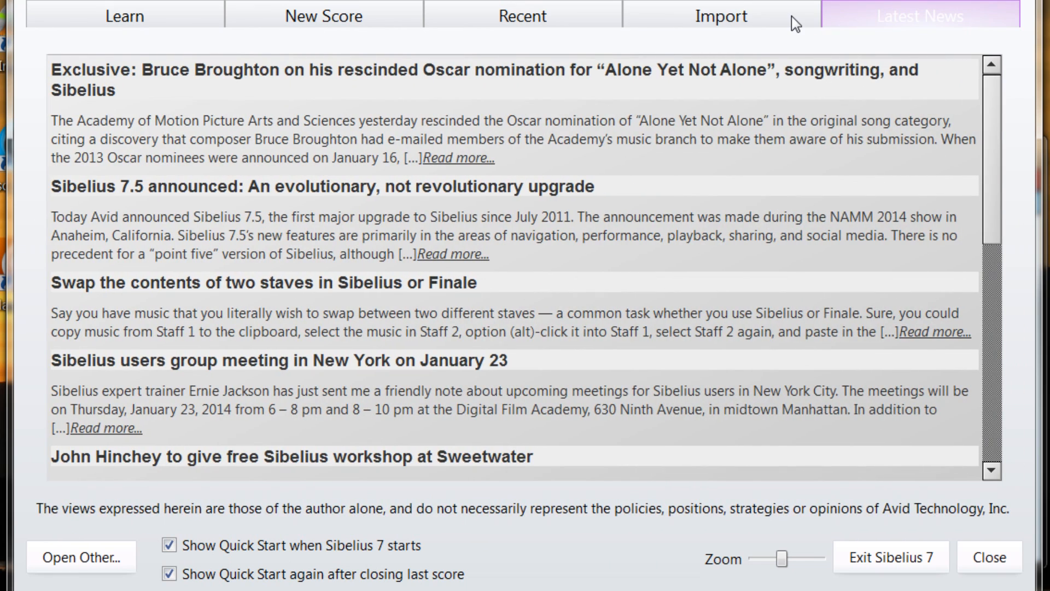
mouse_move(673, 28)
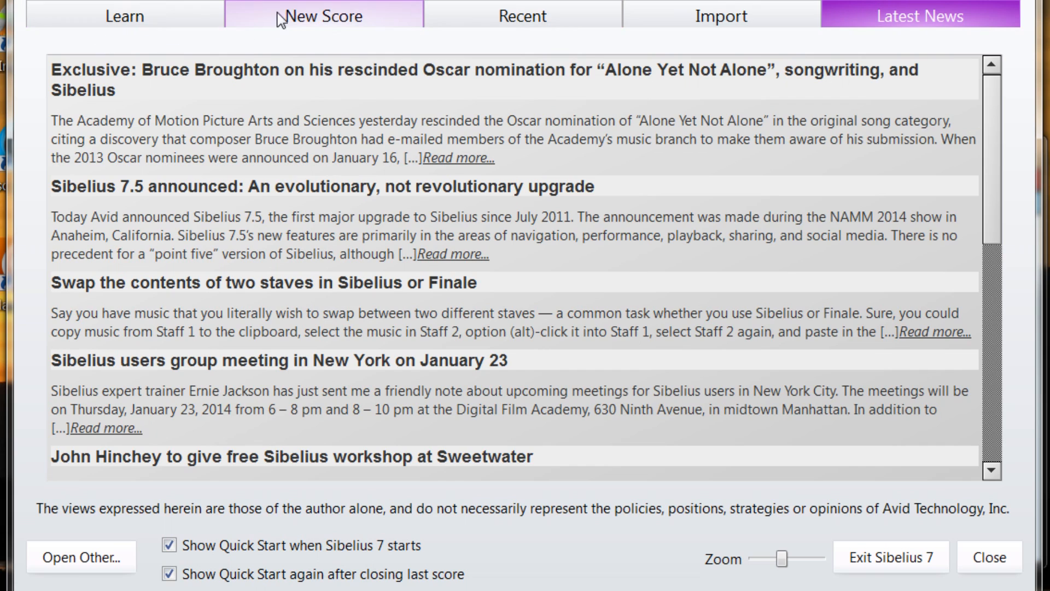
Return to New Score, browse the template categories and choose the Treble staff template
click(324, 14)
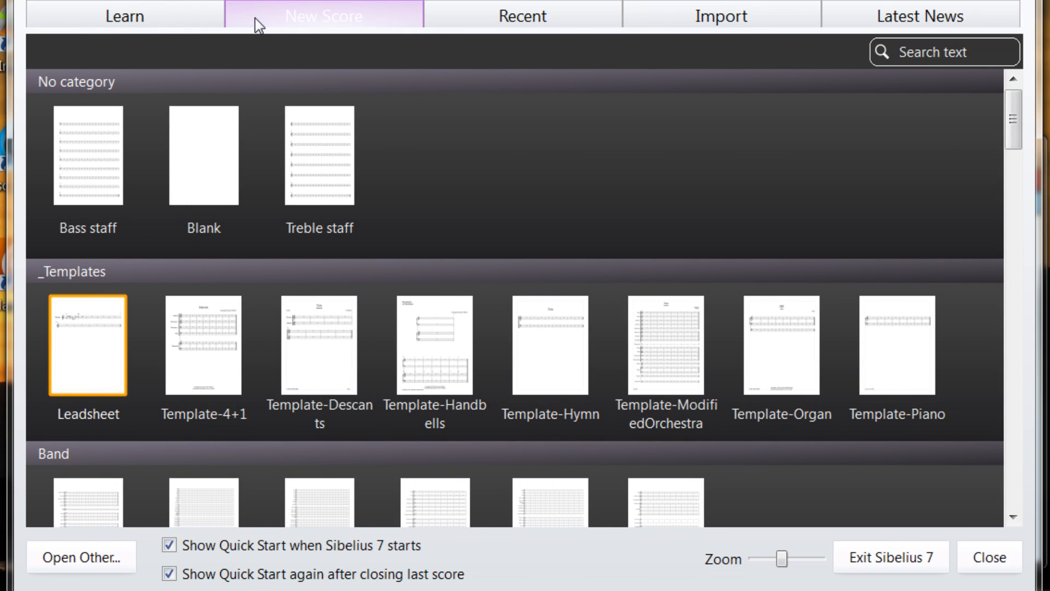
mouse_move(319, 154)
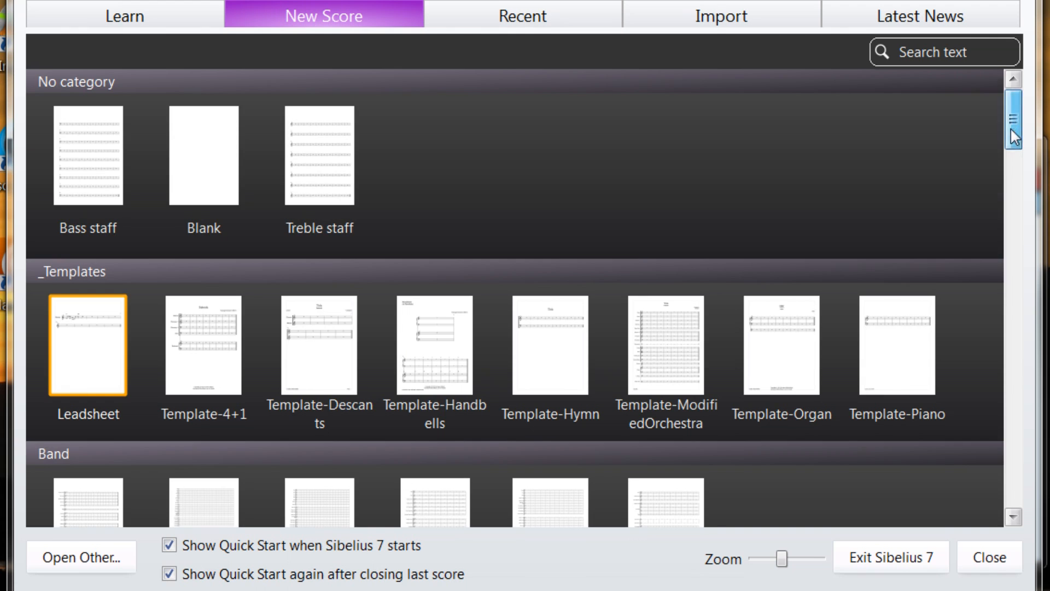
scroll(down, 3)
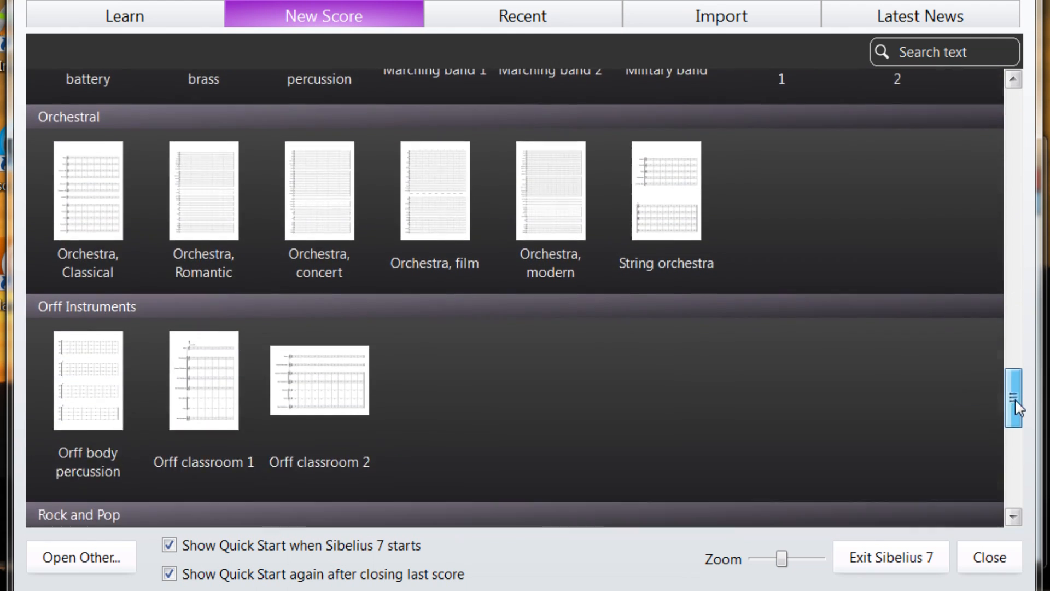
scroll(down, 3)
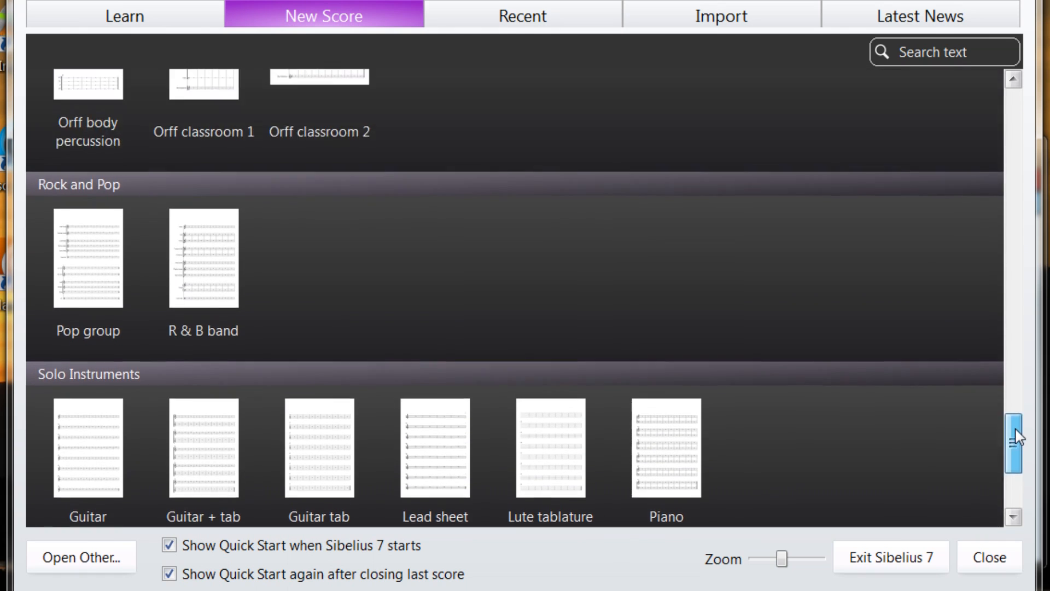
scroll(up, 3)
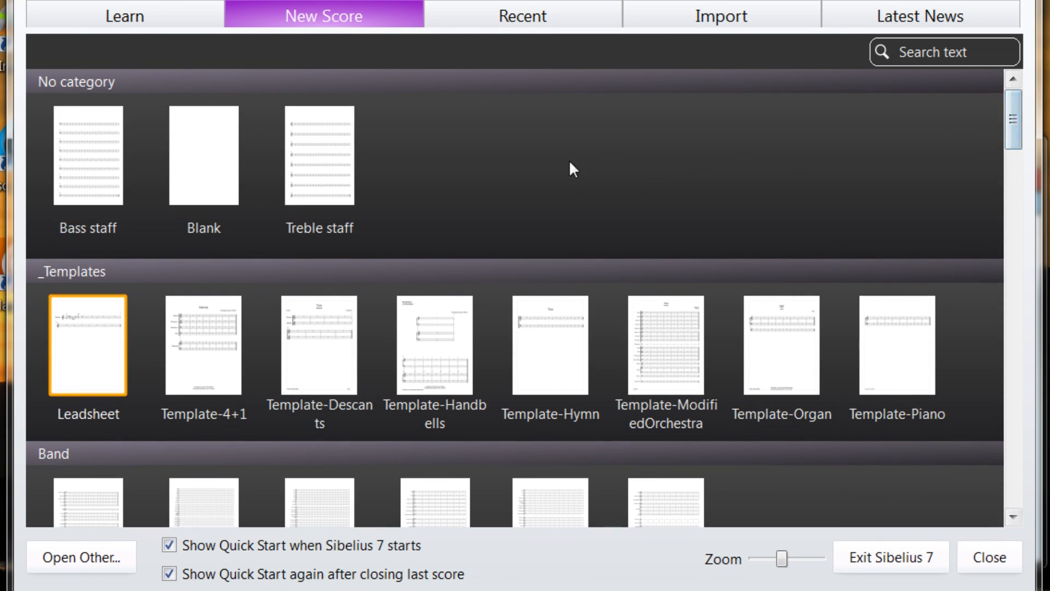
click(319, 154)
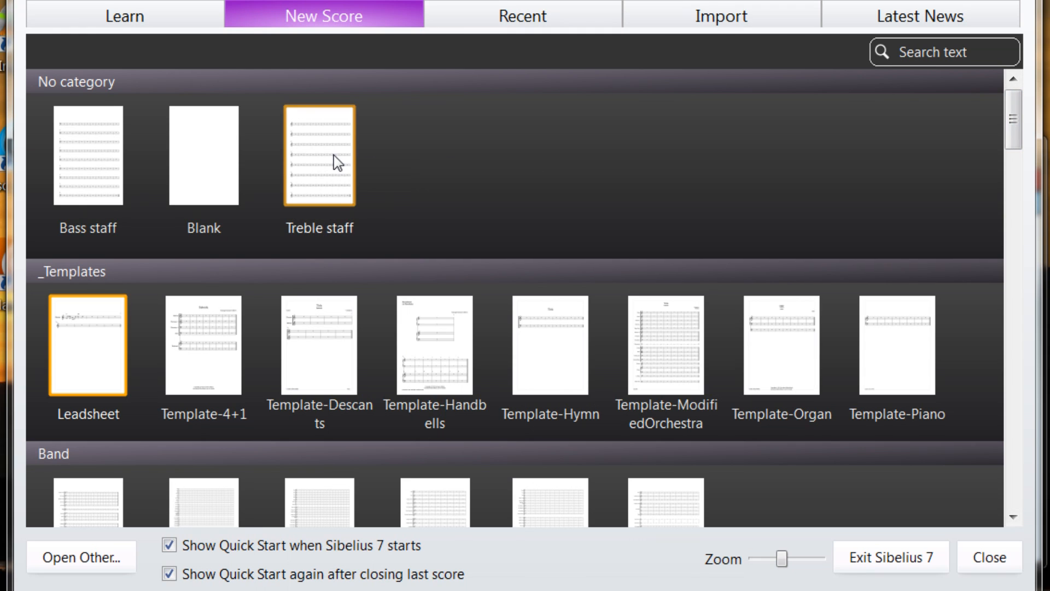
Start a new score from Treble staff and browse the instrument families in Change Instruments
double_click(318, 155)
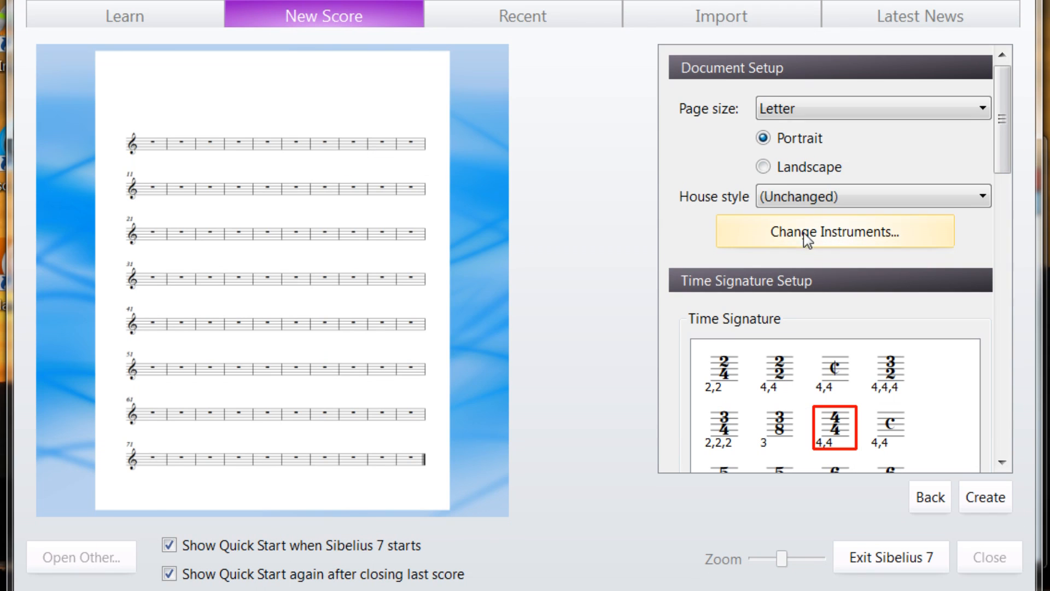
click(834, 232)
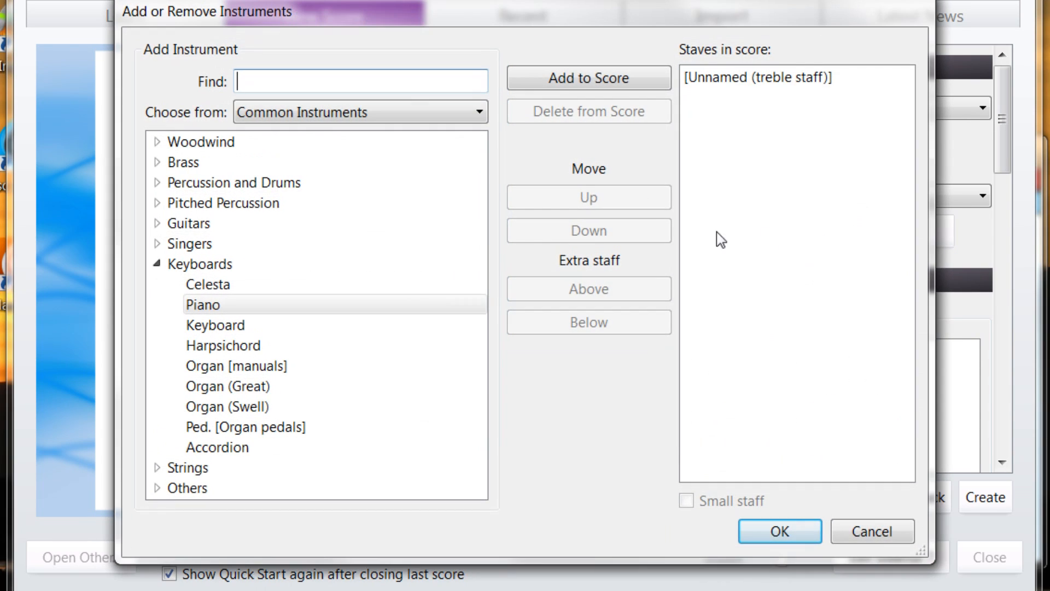
mouse_move(164, 255)
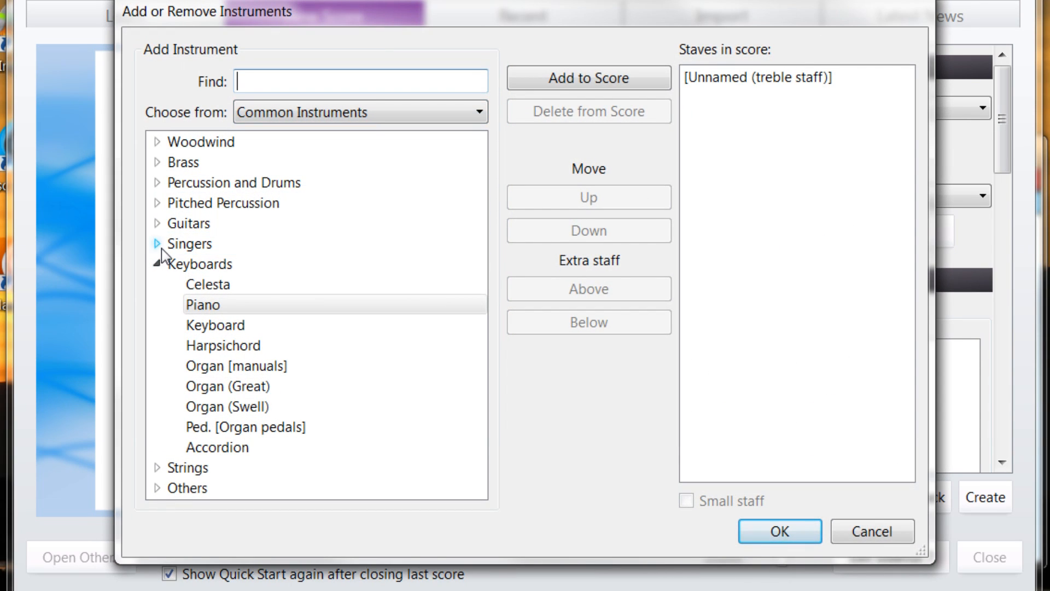
click(156, 204)
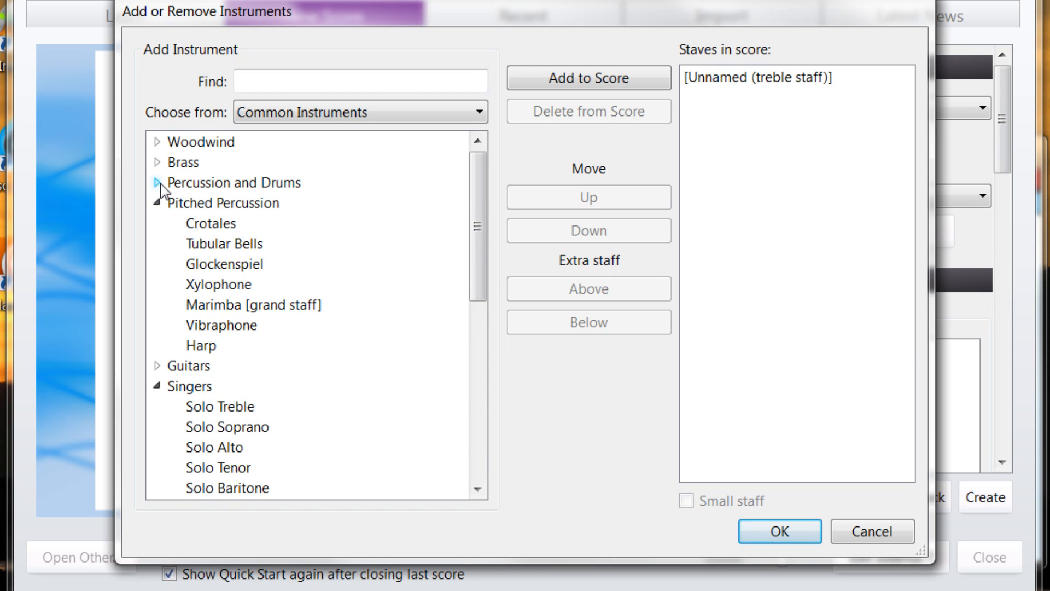
click(159, 162)
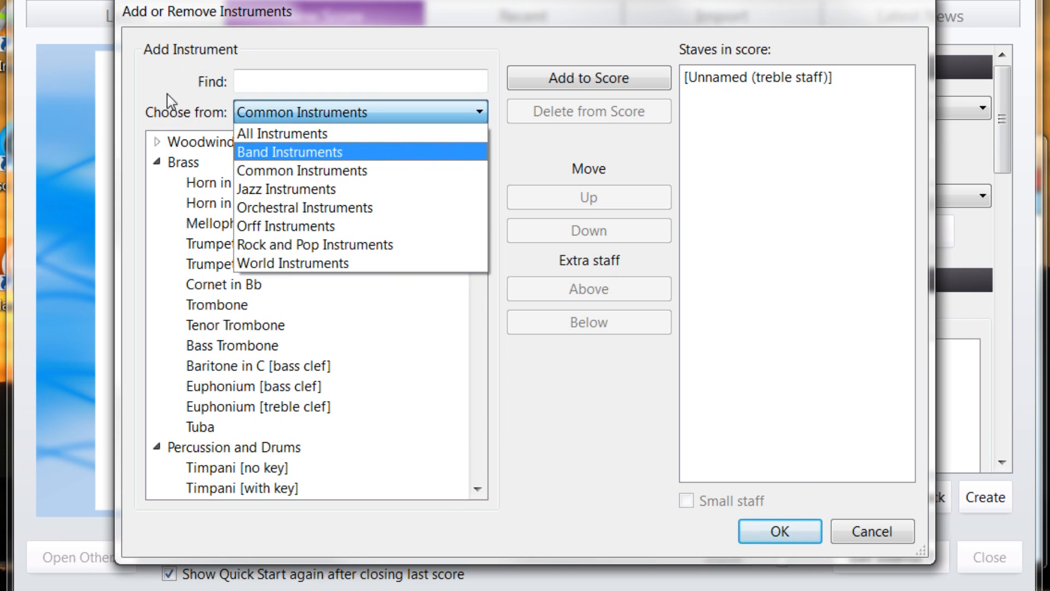
Add Horn in F from Common Instruments to the score and confirm the changes
click(301, 170)
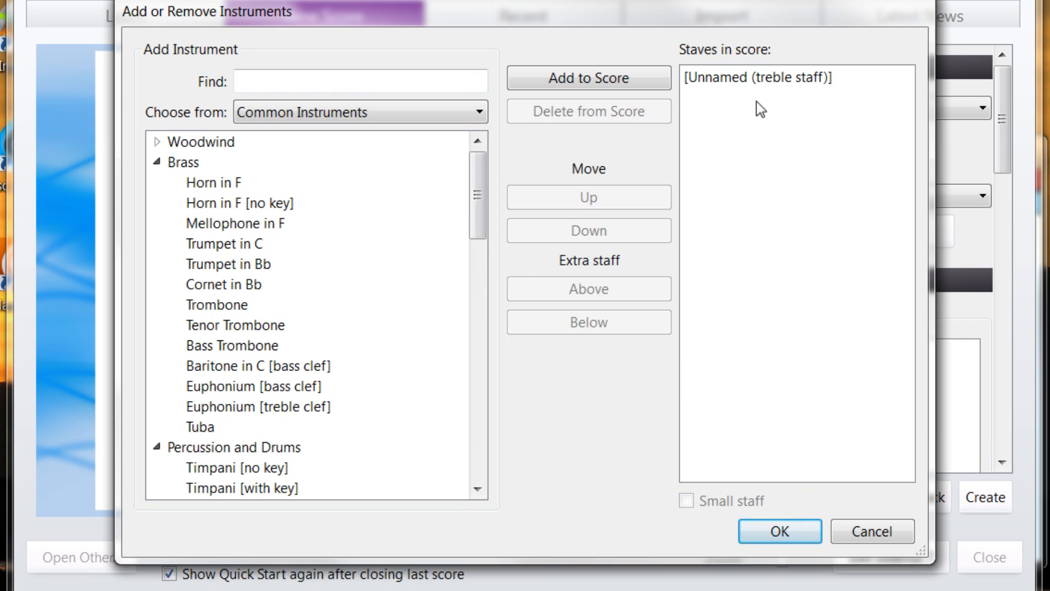
click(213, 183)
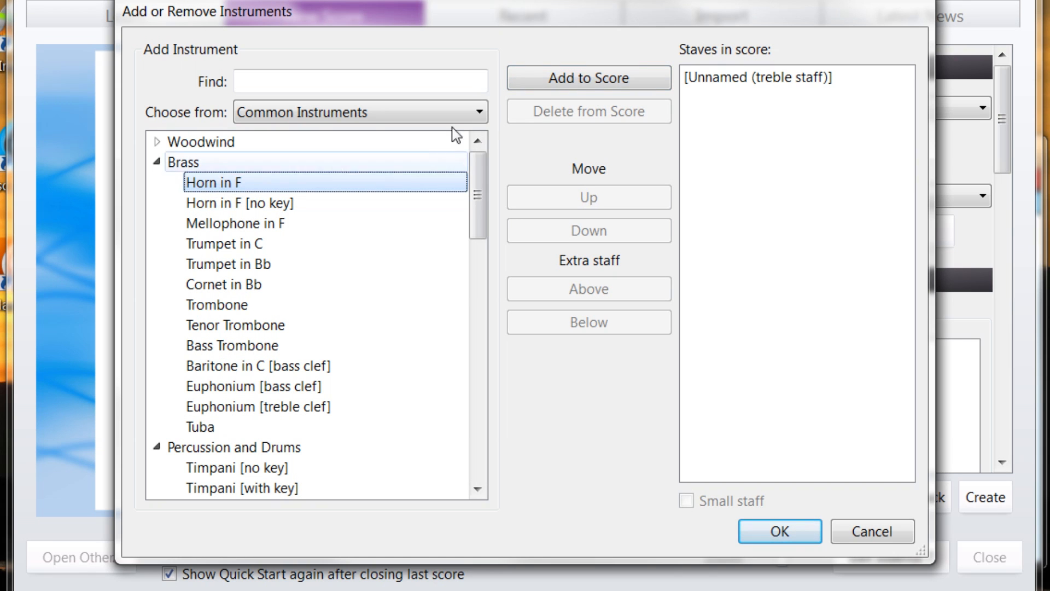
click(588, 77)
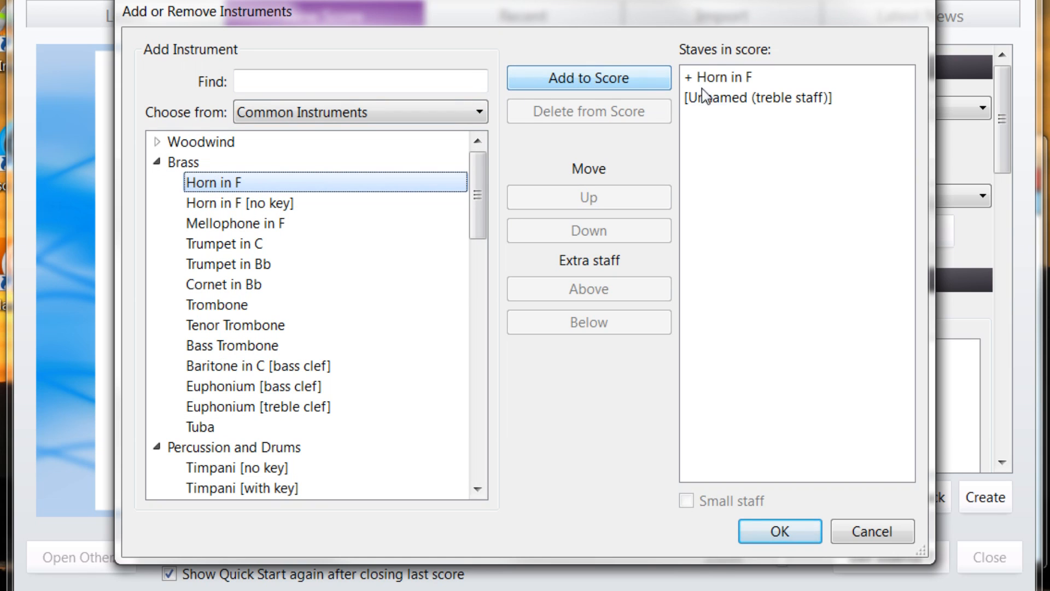
click(779, 530)
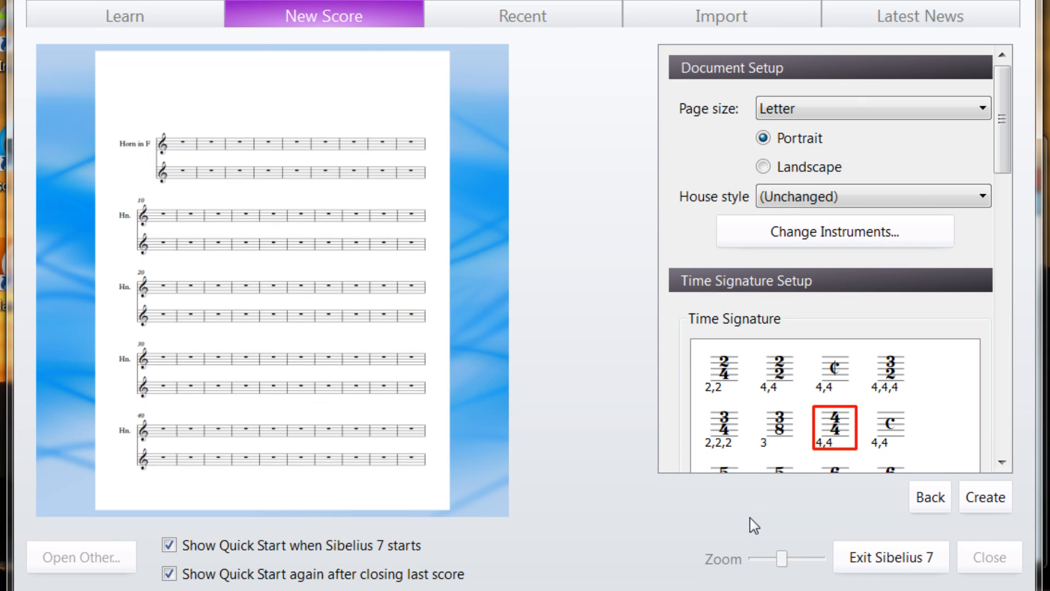
mouse_move(959, 296)
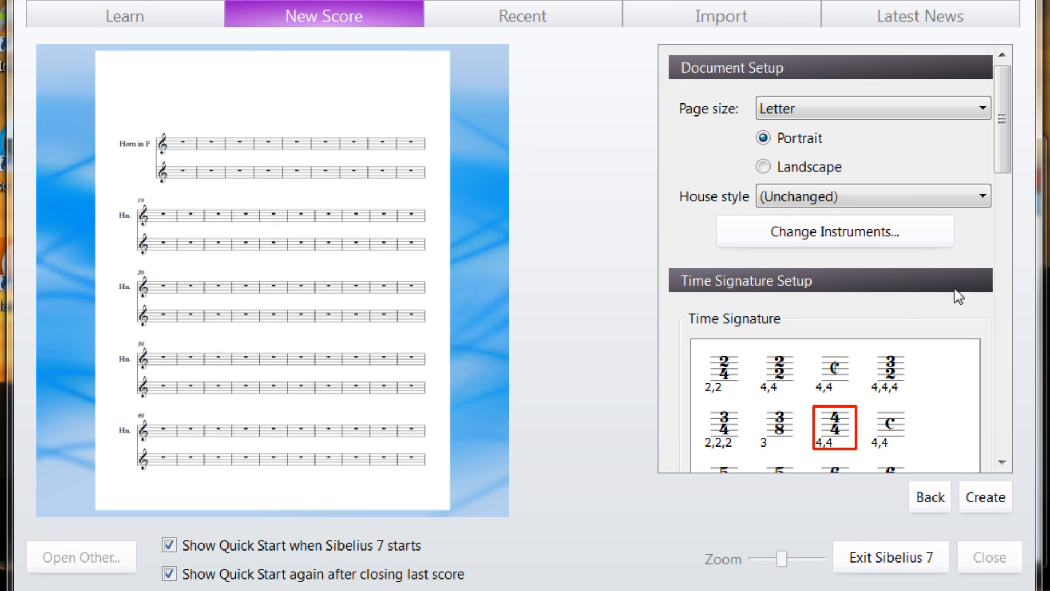
Make the score start with a quarter-note pick-up bar
scroll(down, 3)
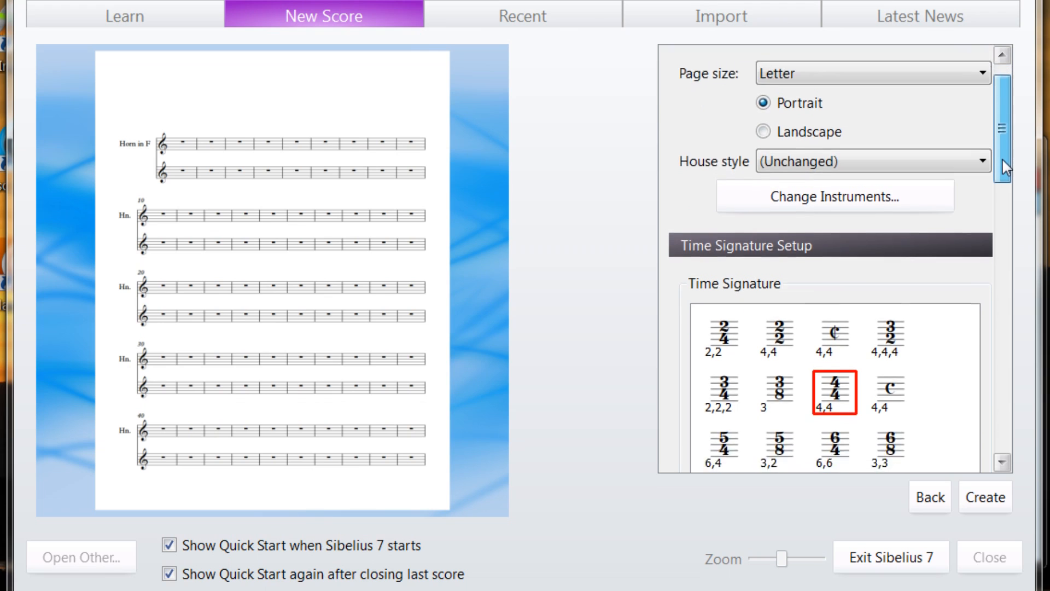
scroll(down, 3)
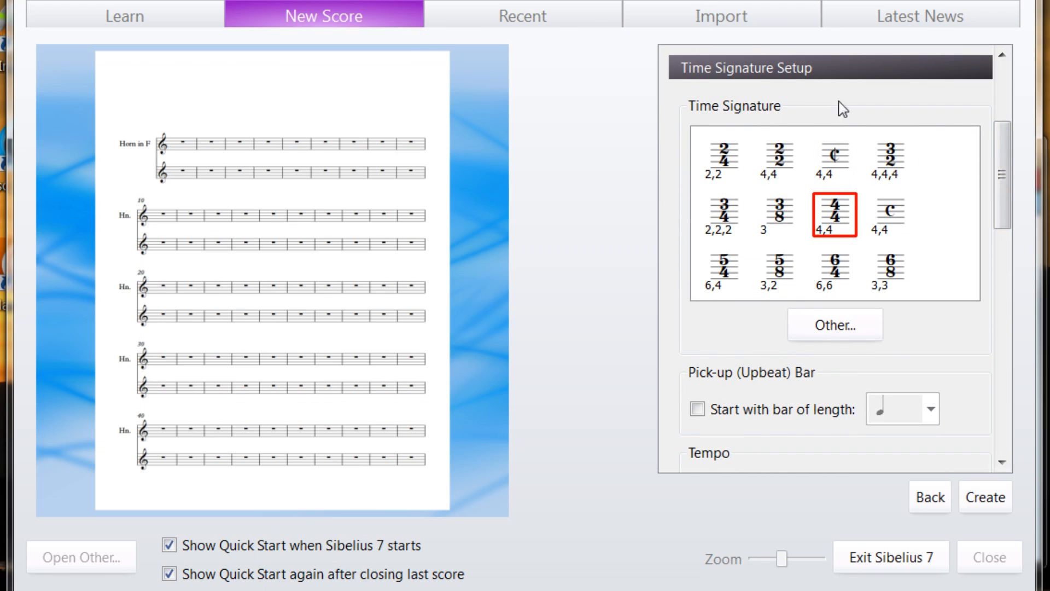
mouse_move(770, 100)
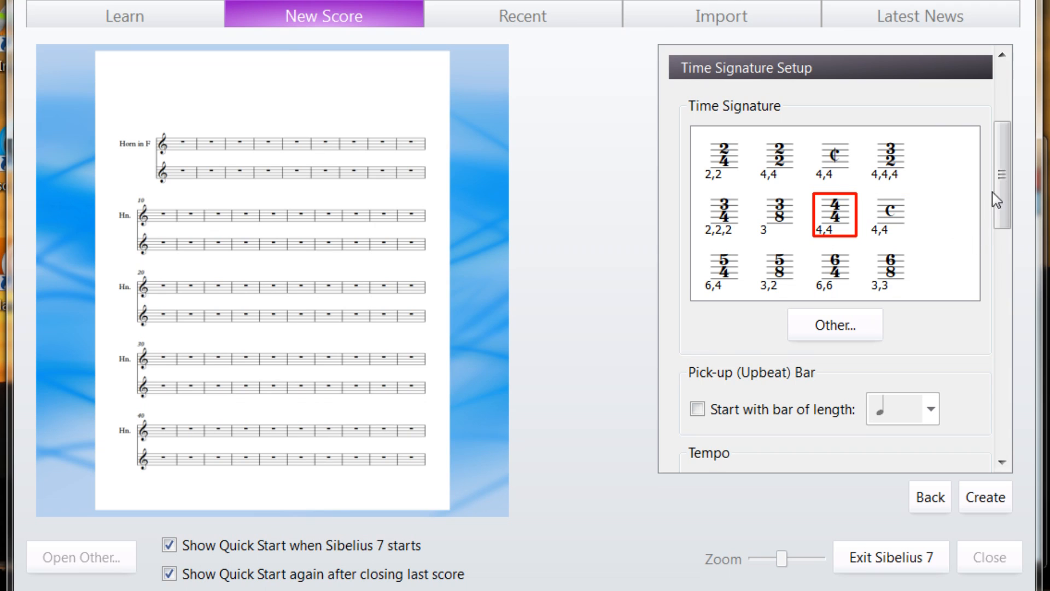
scroll(down, 3)
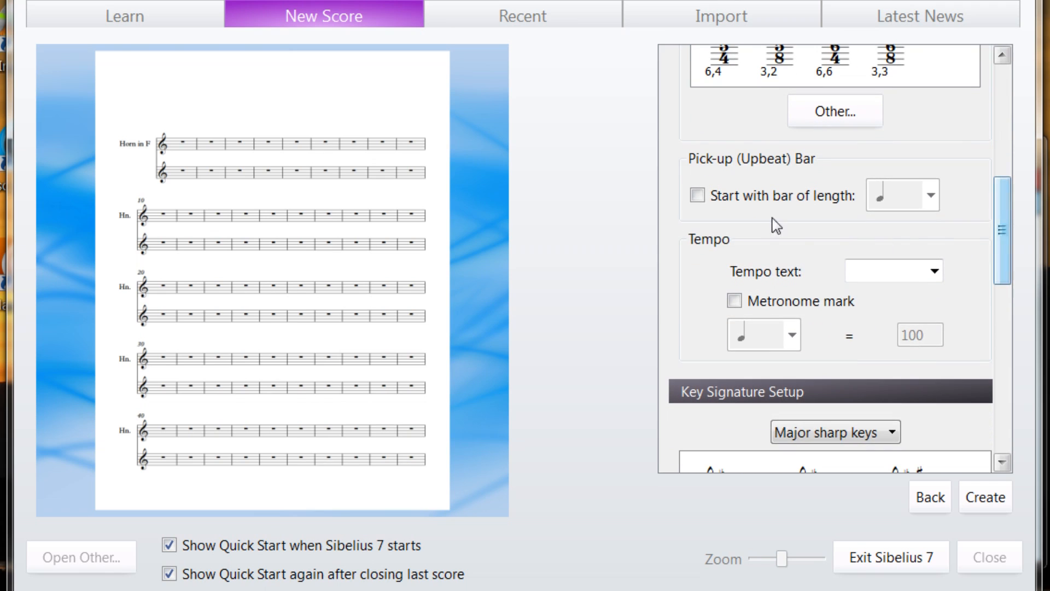
mouse_move(701, 211)
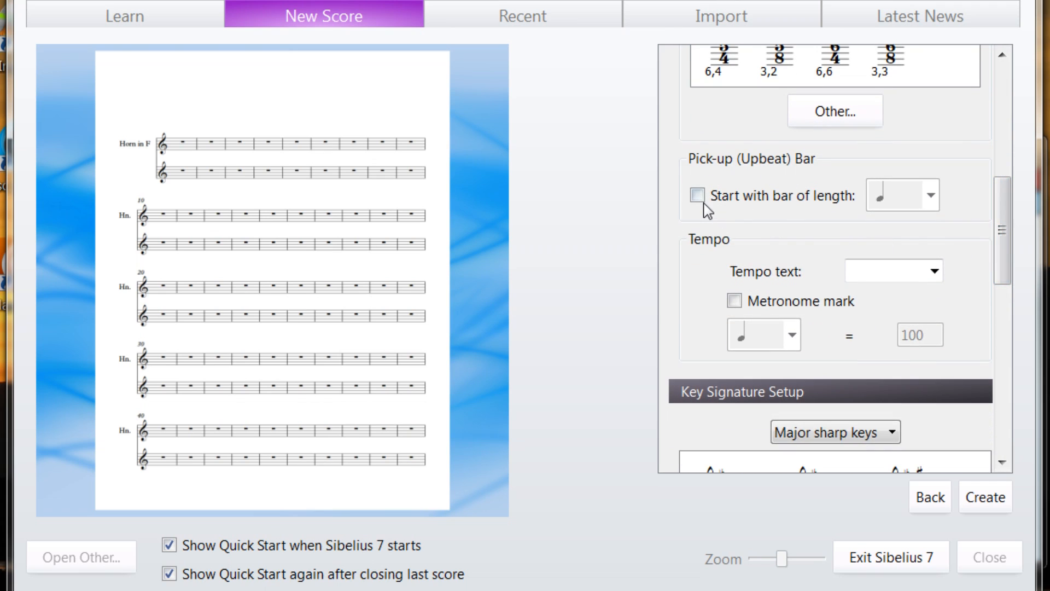
click(699, 195)
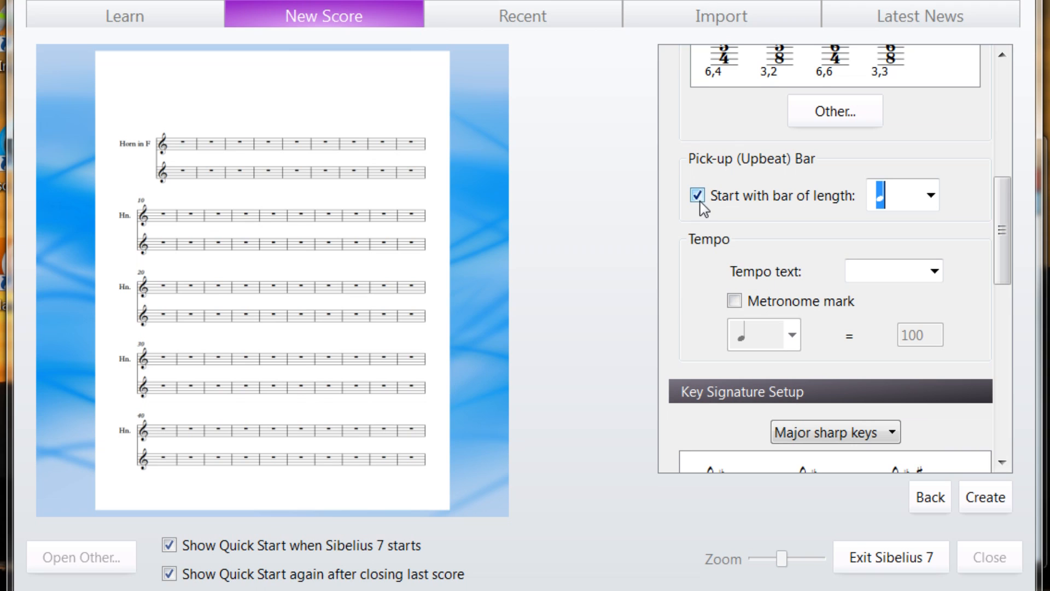
Set the tempo text to Allegretto with a metronome mark of 114
click(935, 270)
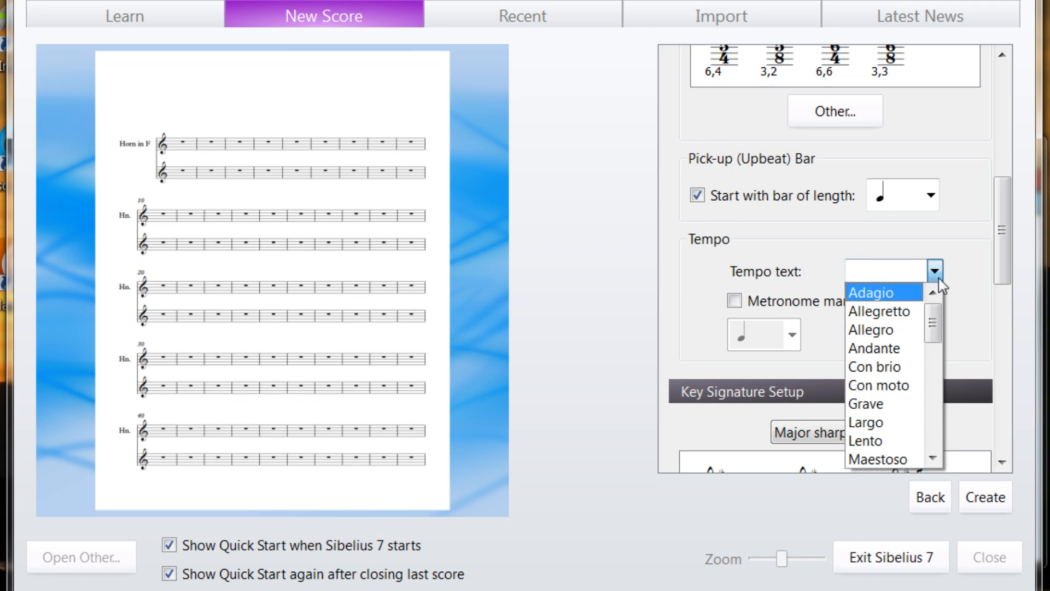
scroll(down, 3)
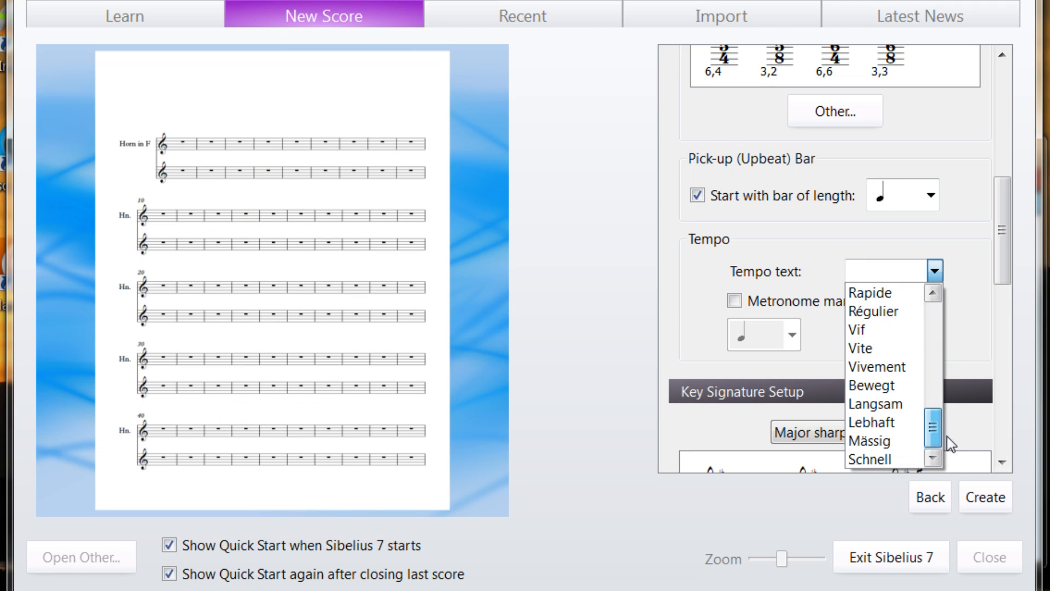
click(932, 271)
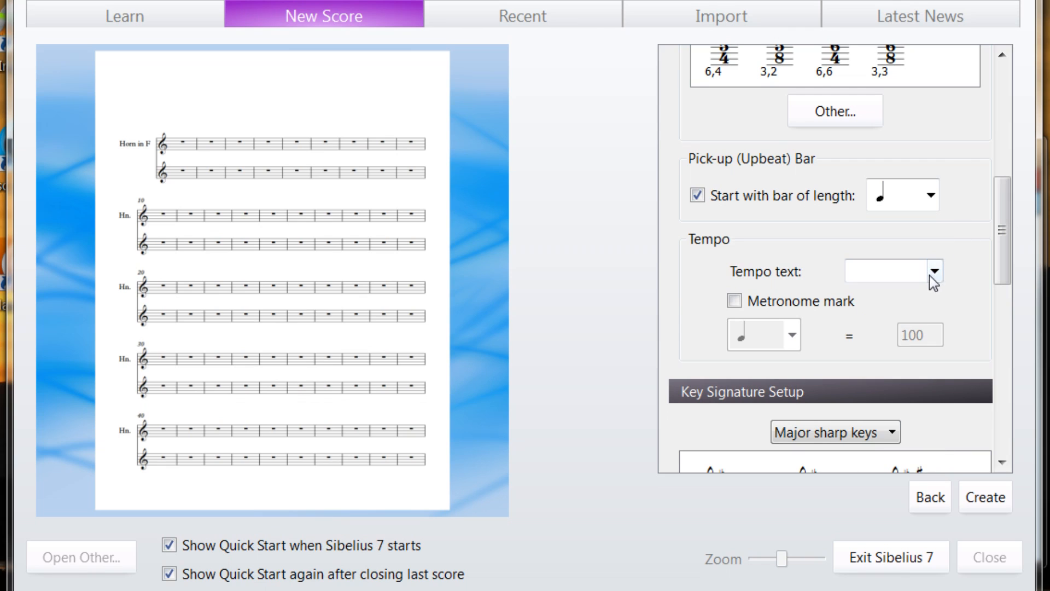
click(934, 271)
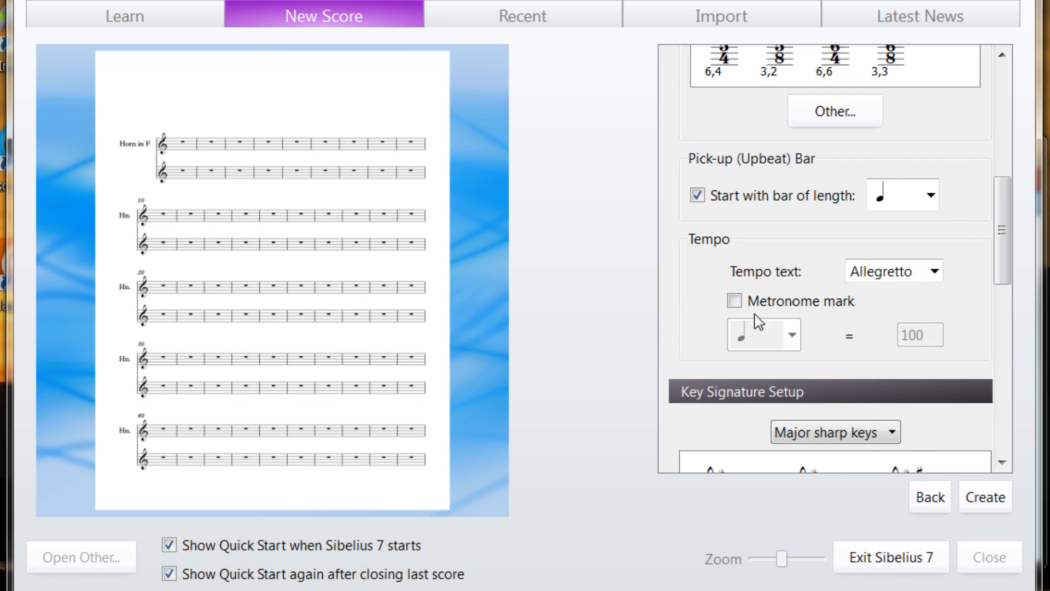
click(734, 301)
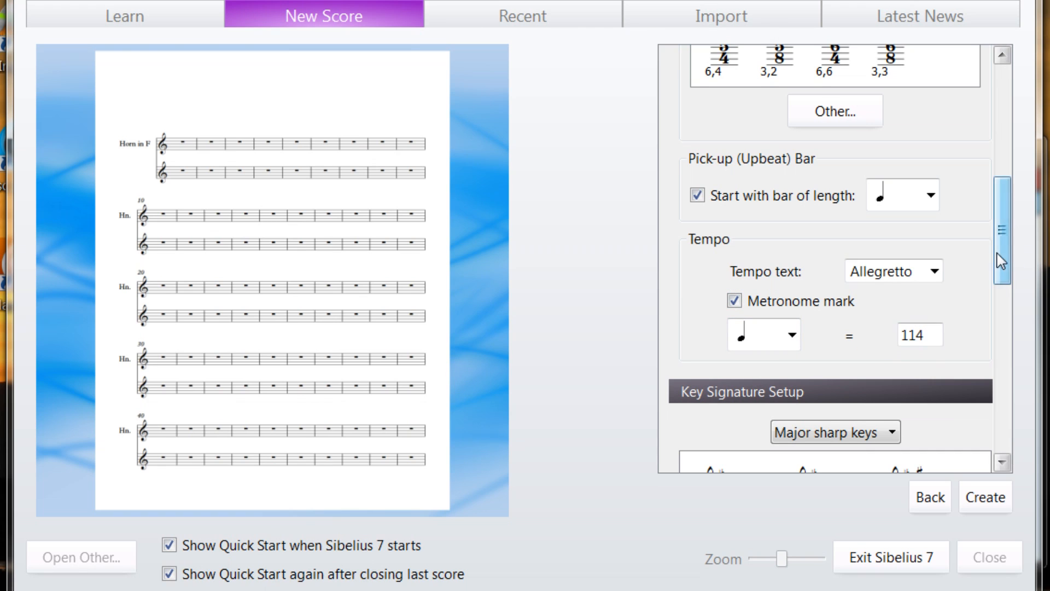
Set the key signature to C major from the 'No key signature' group
scroll(down, 3)
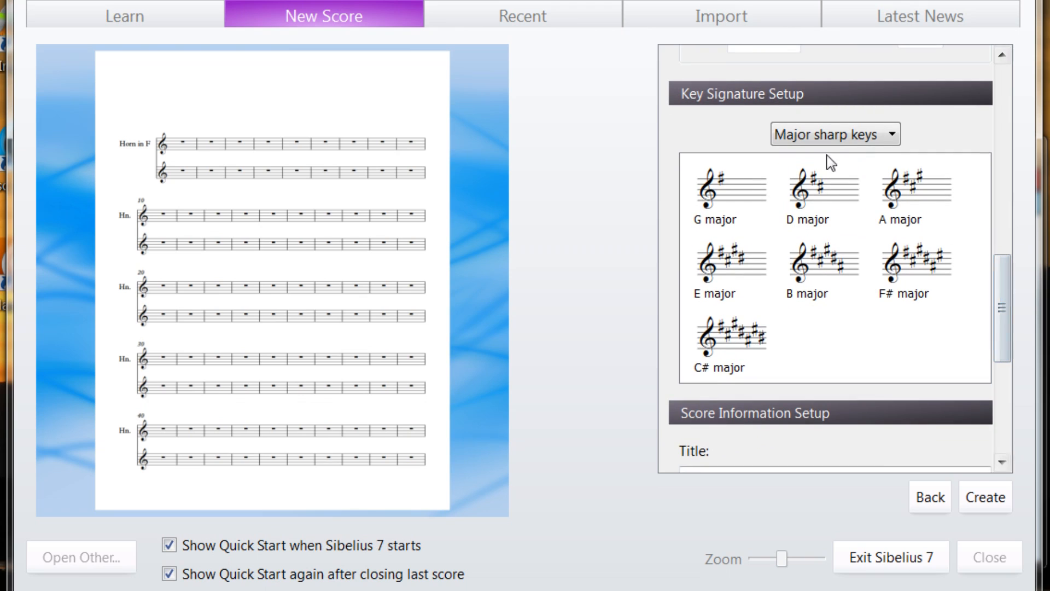
click(834, 134)
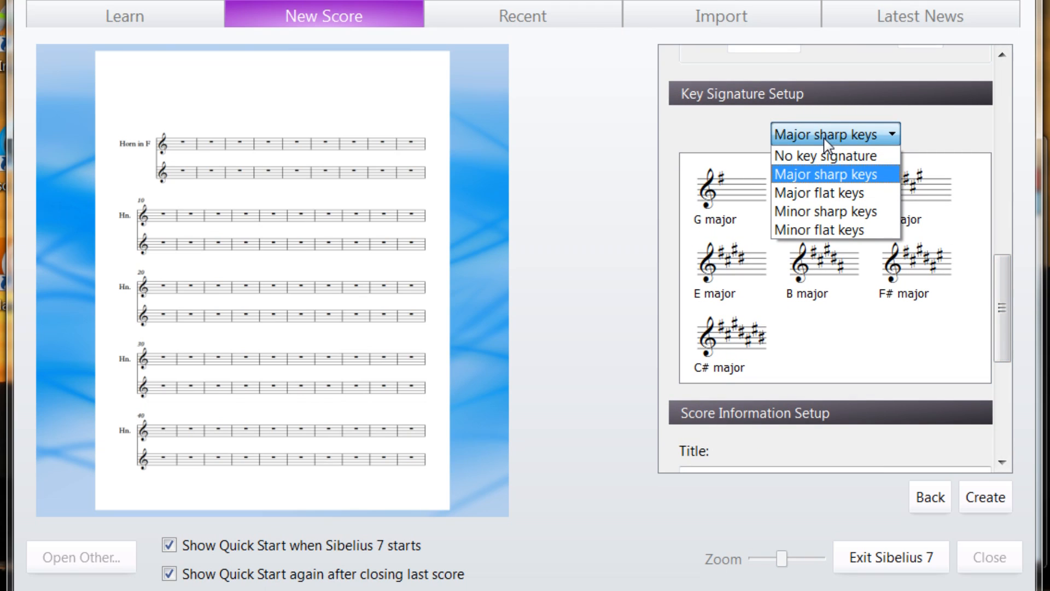
mouse_move(834, 229)
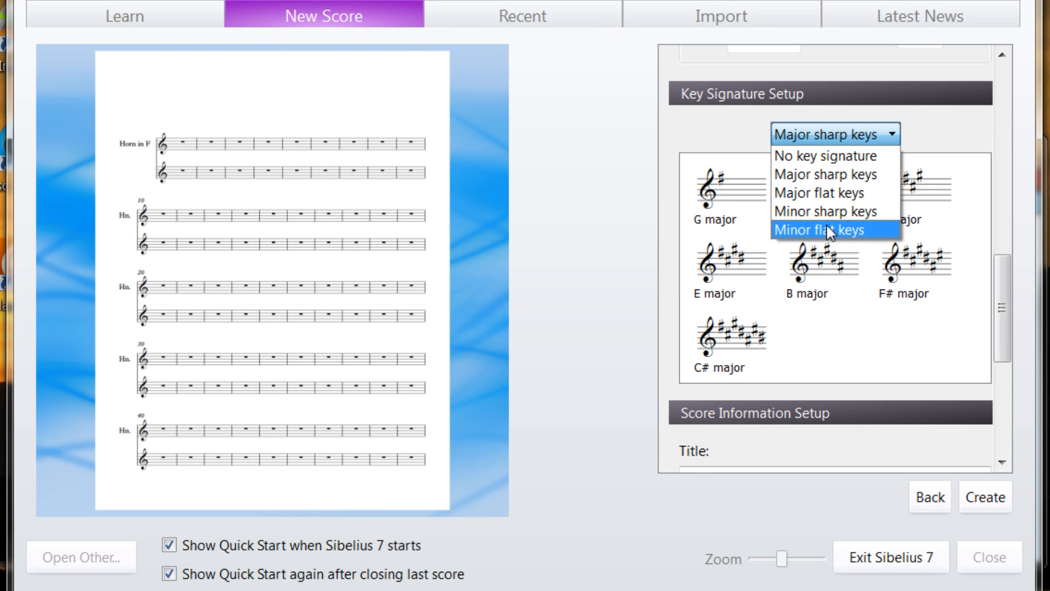
click(827, 156)
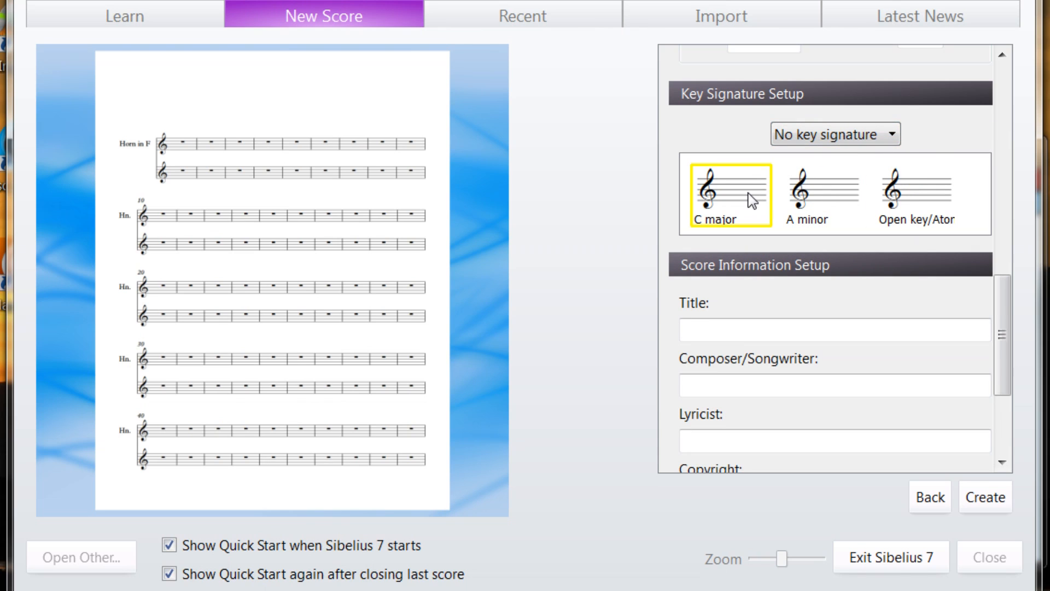
click(730, 195)
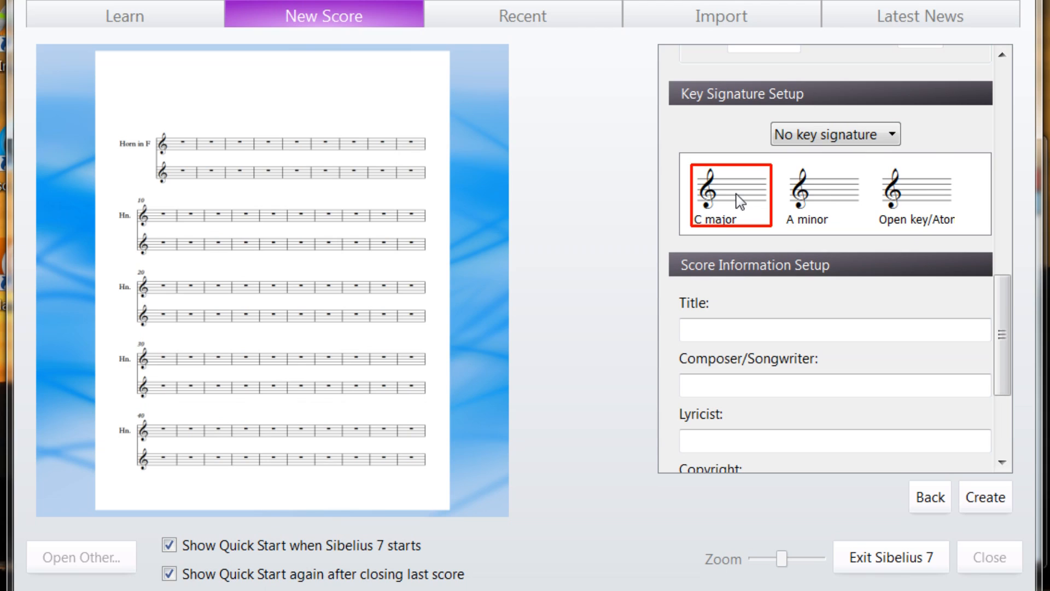
Fill in the score title, composer and a '2014 James Gilbert' copyright line
click(834, 330)
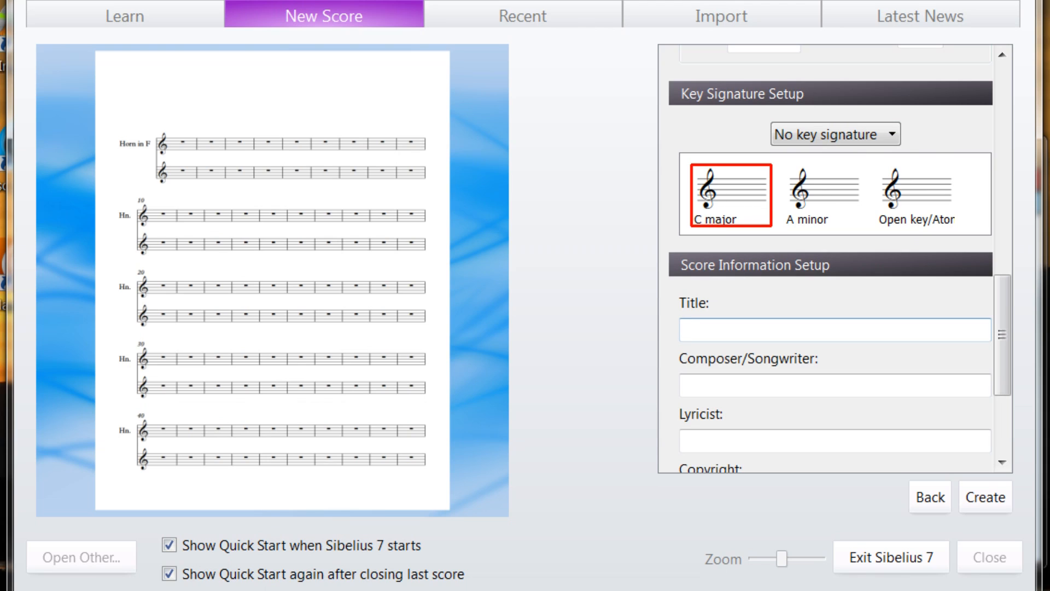
text(Title)
click(834, 440)
text(Lyricist)
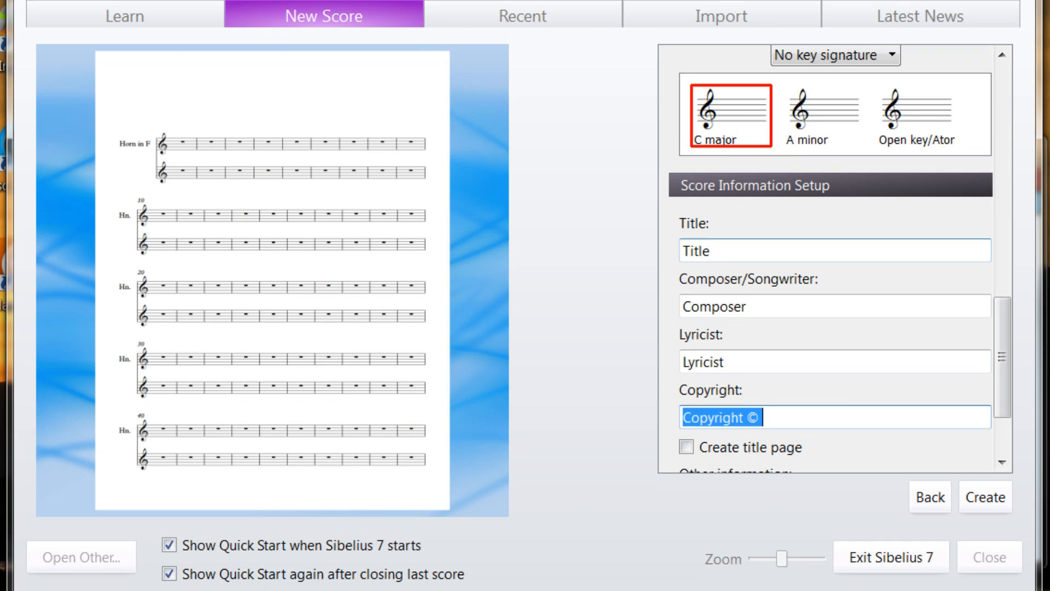
text(2014 J)
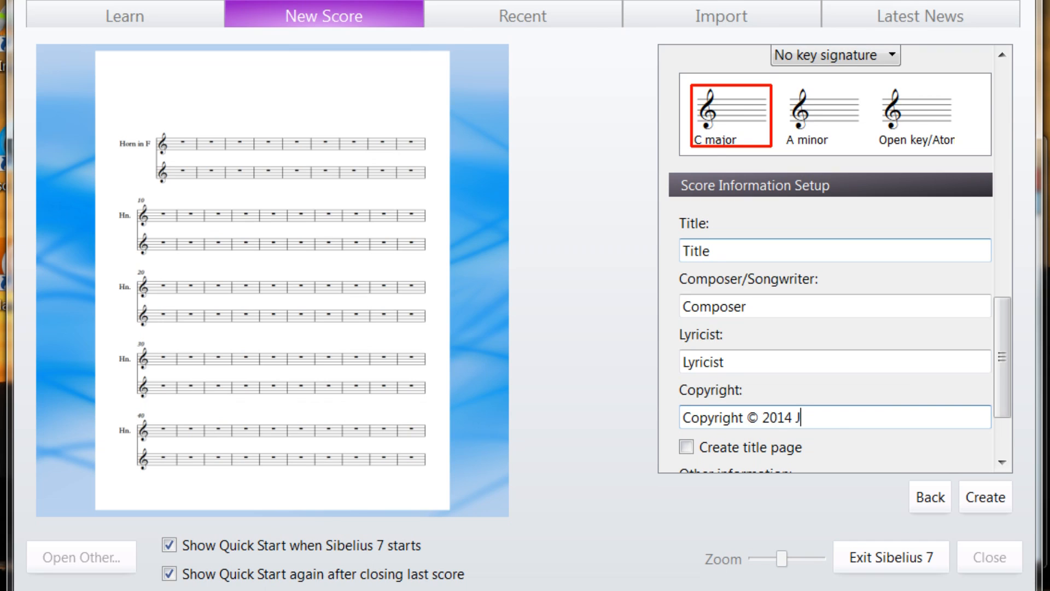
text(ames Gilbert)
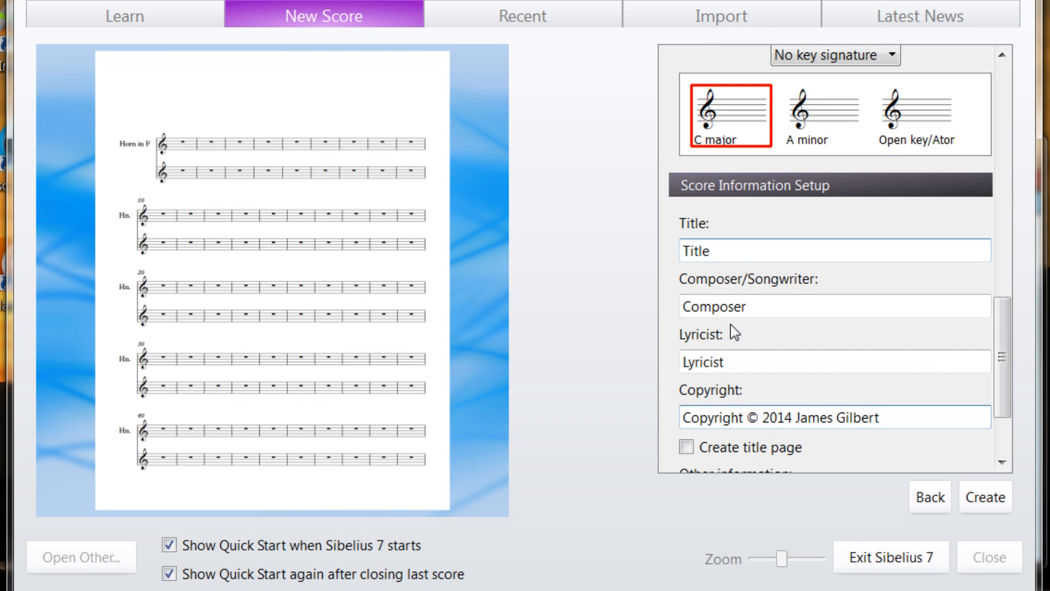
scroll(down, 3)
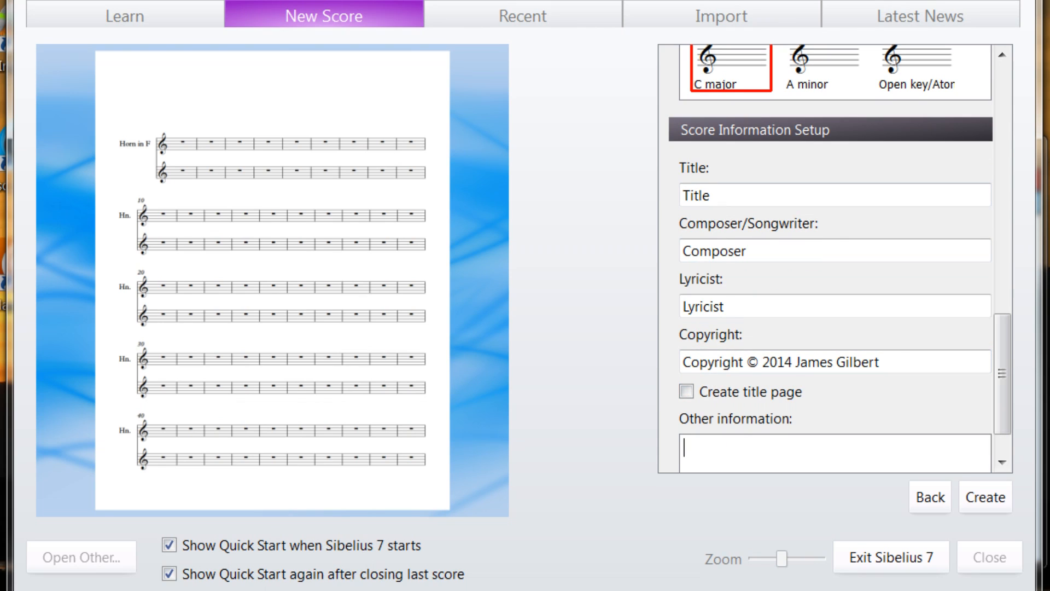
Enter 'Tutorial video score' as the other information
text(Tutorial v)
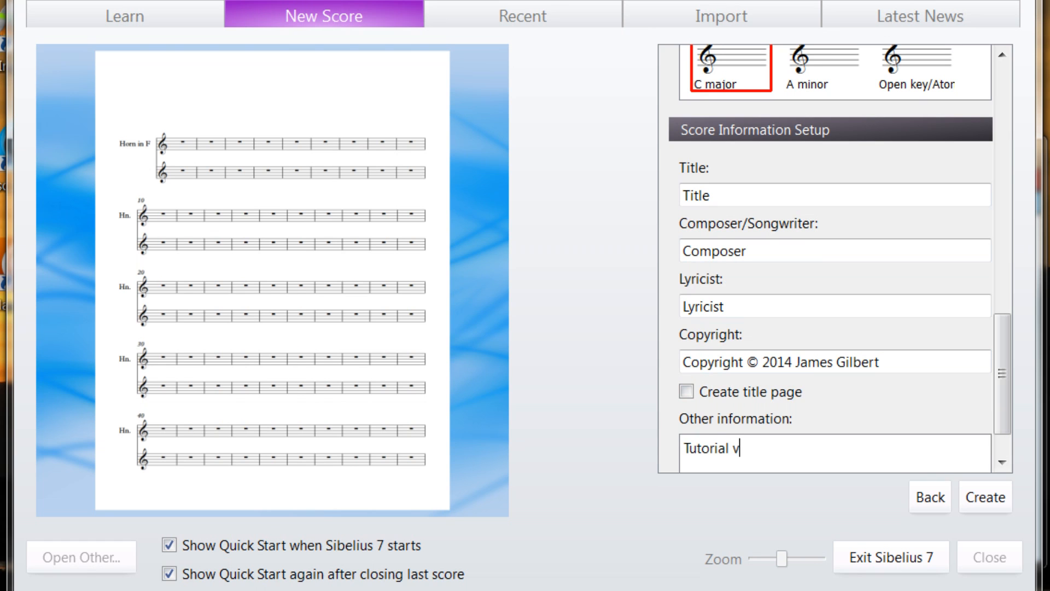
text(ideo score)
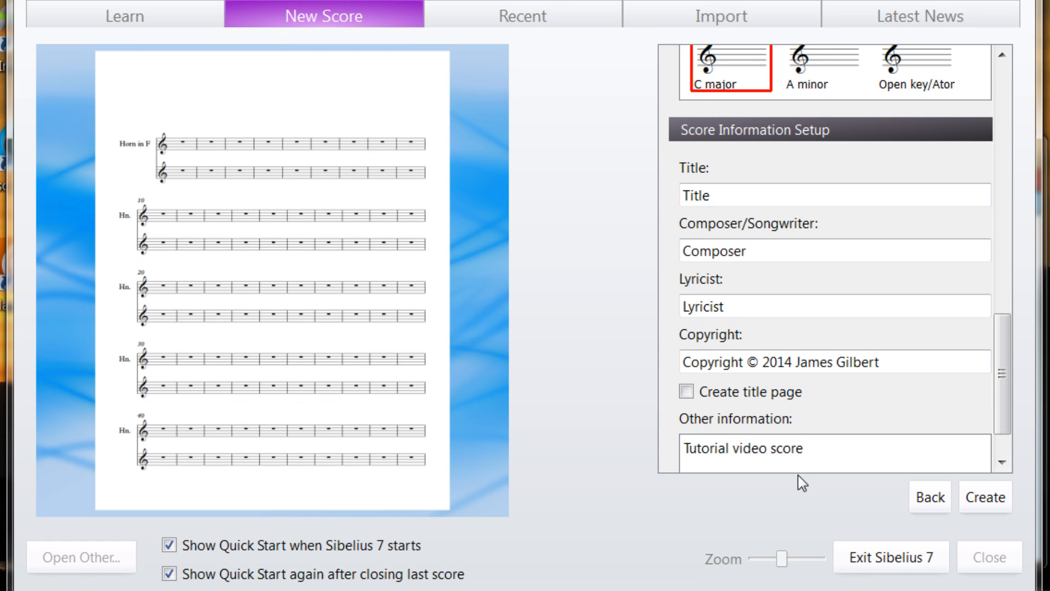
scroll(down, 3)
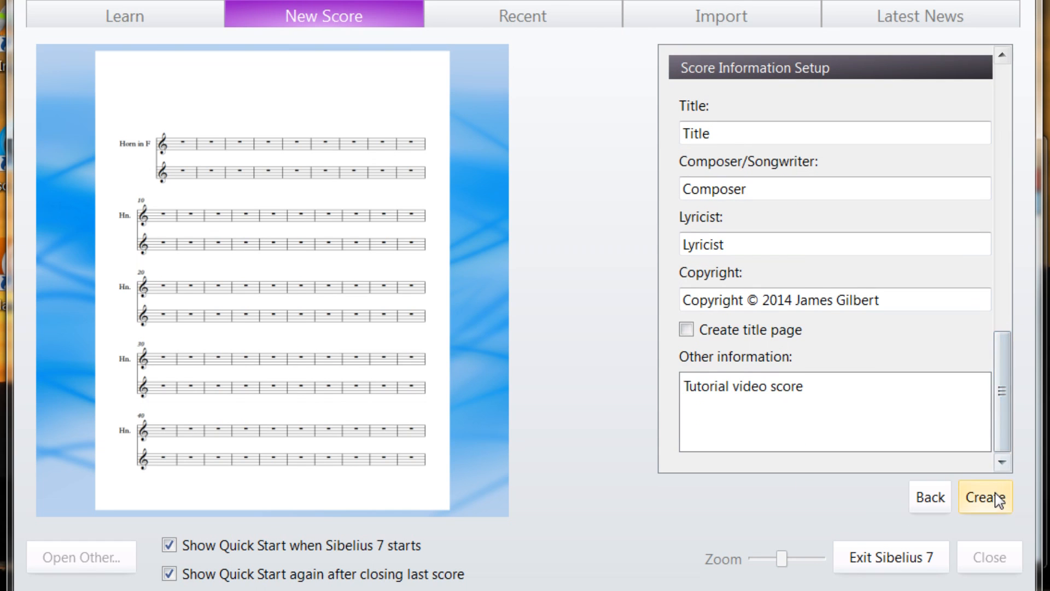
Create the Horn in F score, browse the ribbon and show its File Info page
click(985, 497)
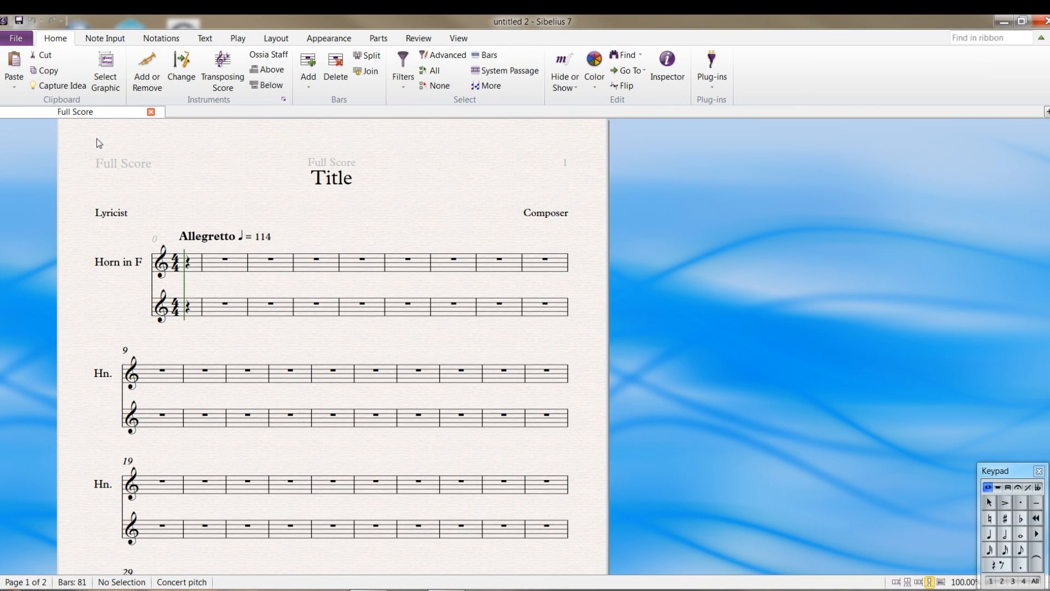
mouse_move(150, 70)
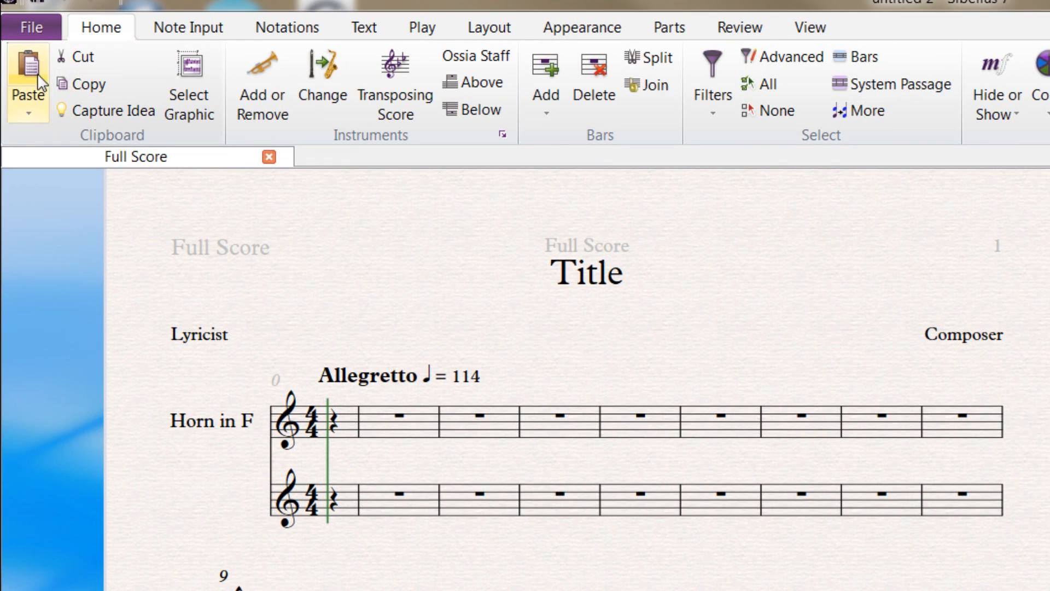
mouse_move(34, 25)
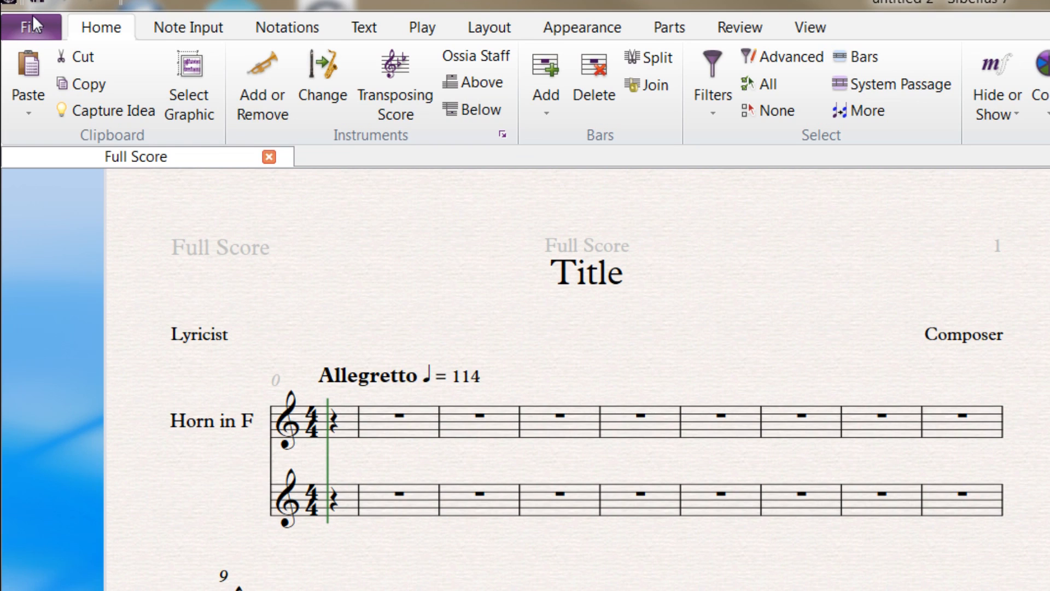
mouse_move(73, 38)
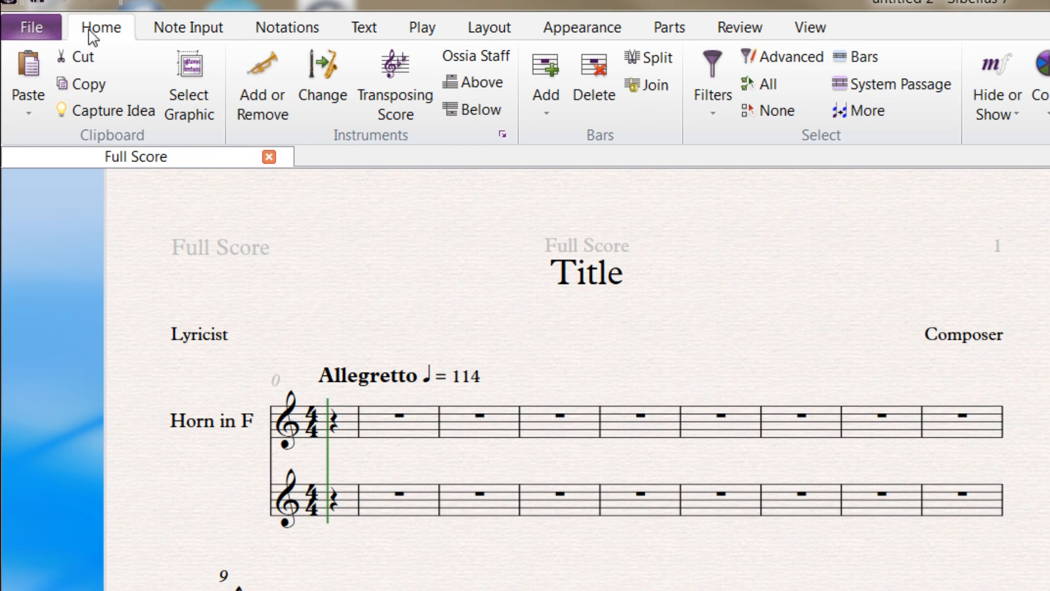
click(286, 27)
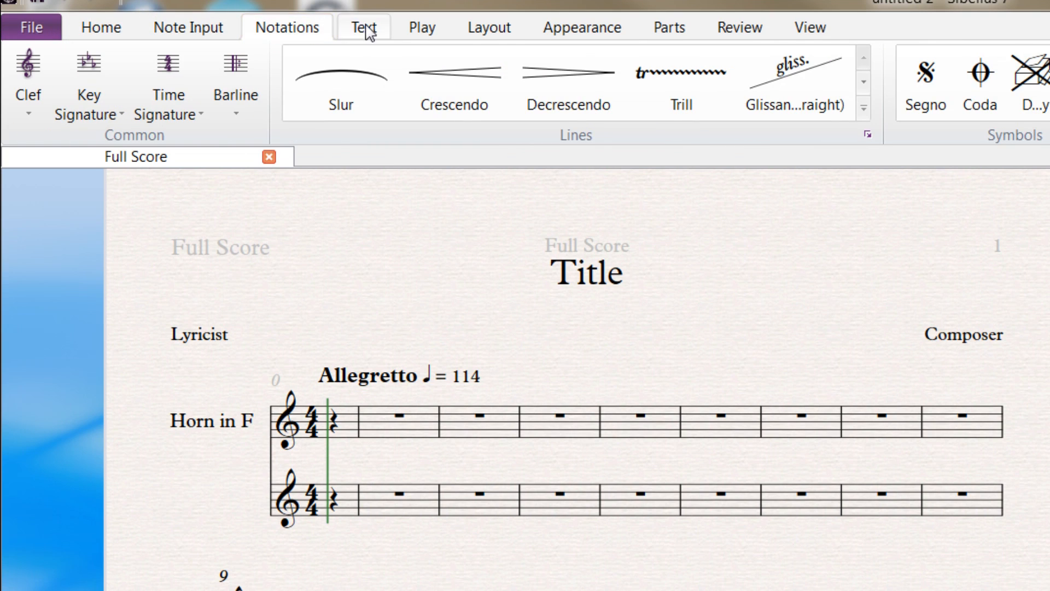
click(31, 26)
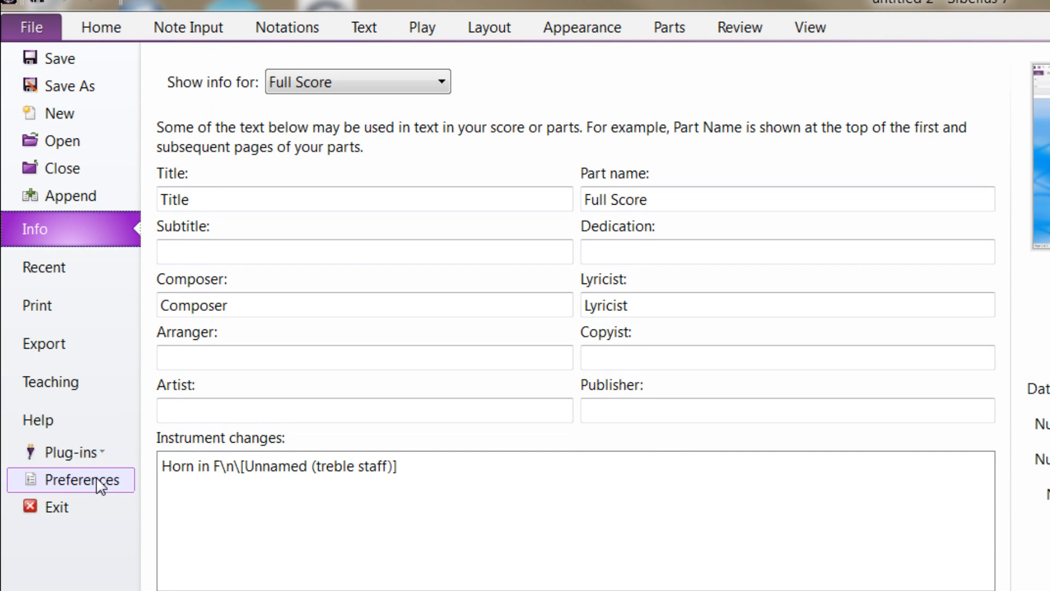
Open Preferences on the Other page and review the staff ruler unit choices
click(82, 479)
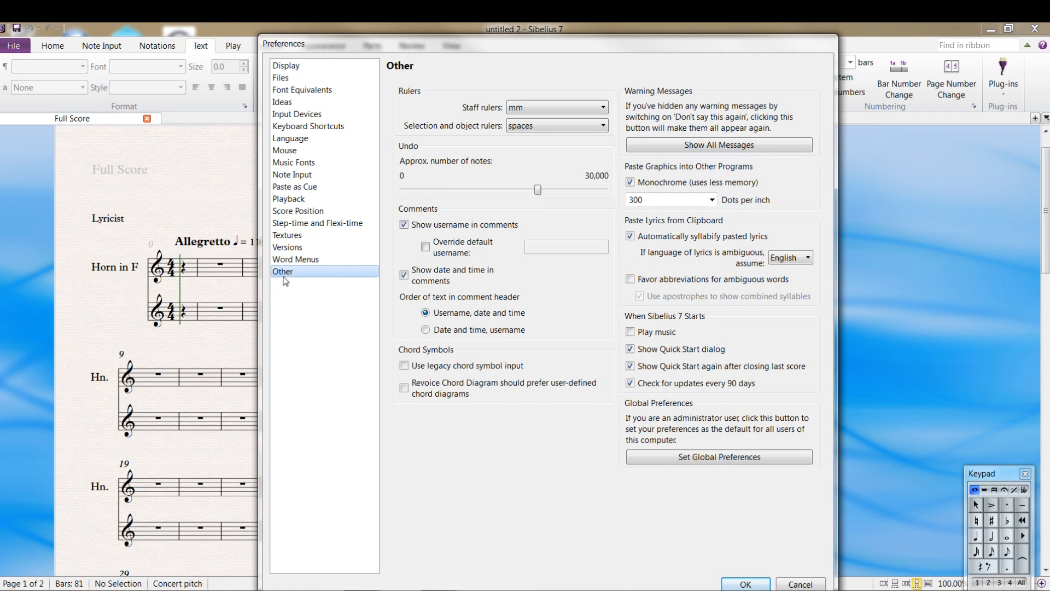
mouse_move(344, 302)
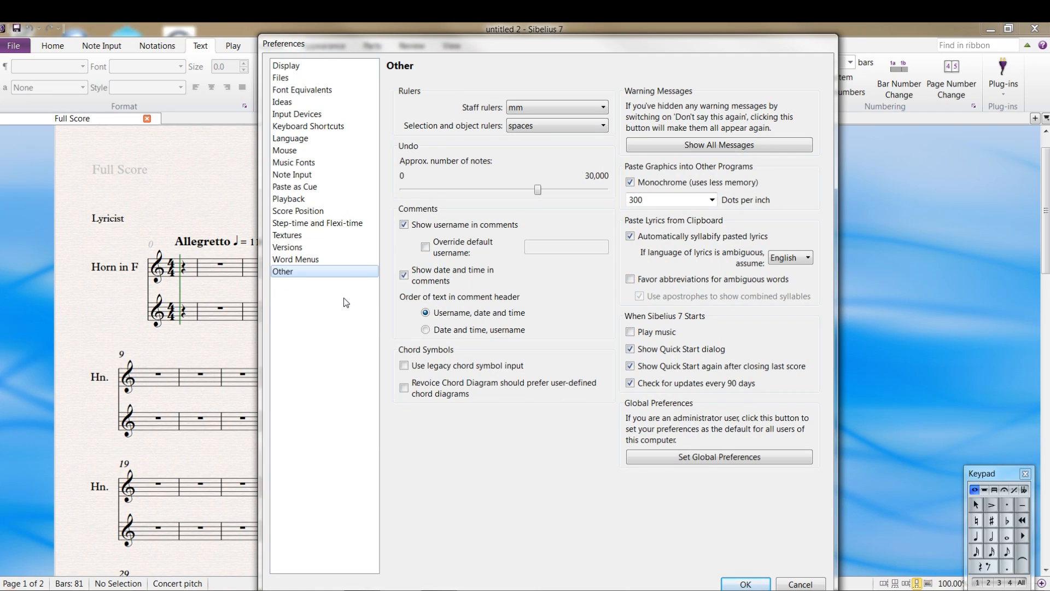
click(630, 332)
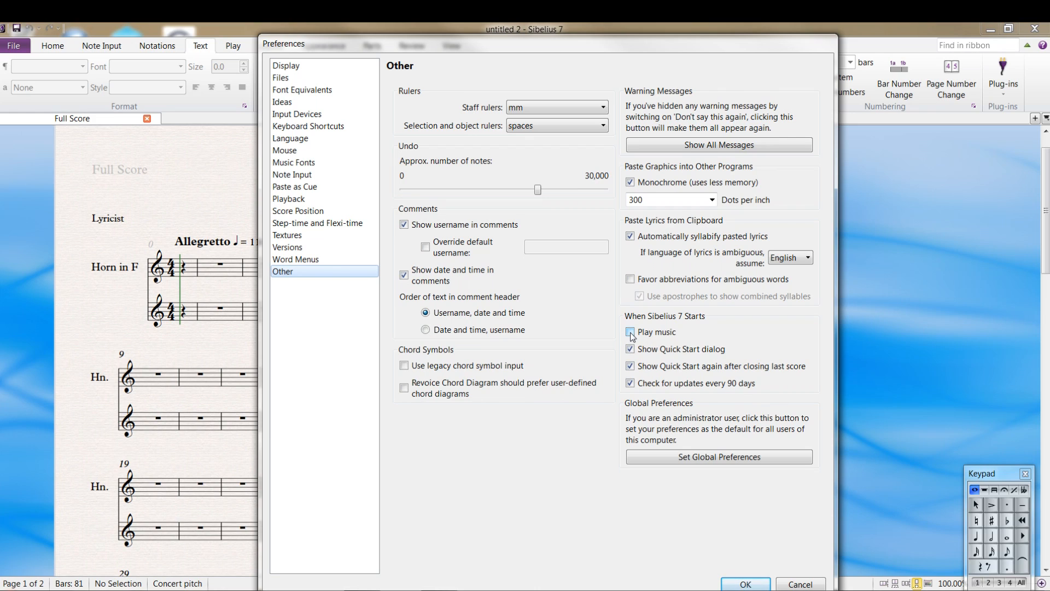
click(630, 332)
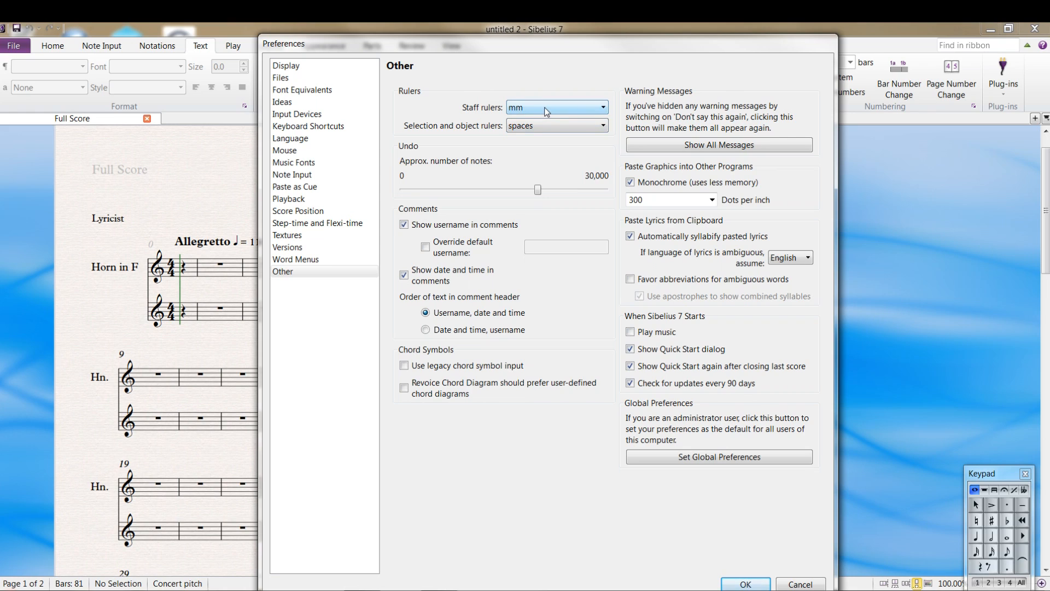
mouse_move(518, 162)
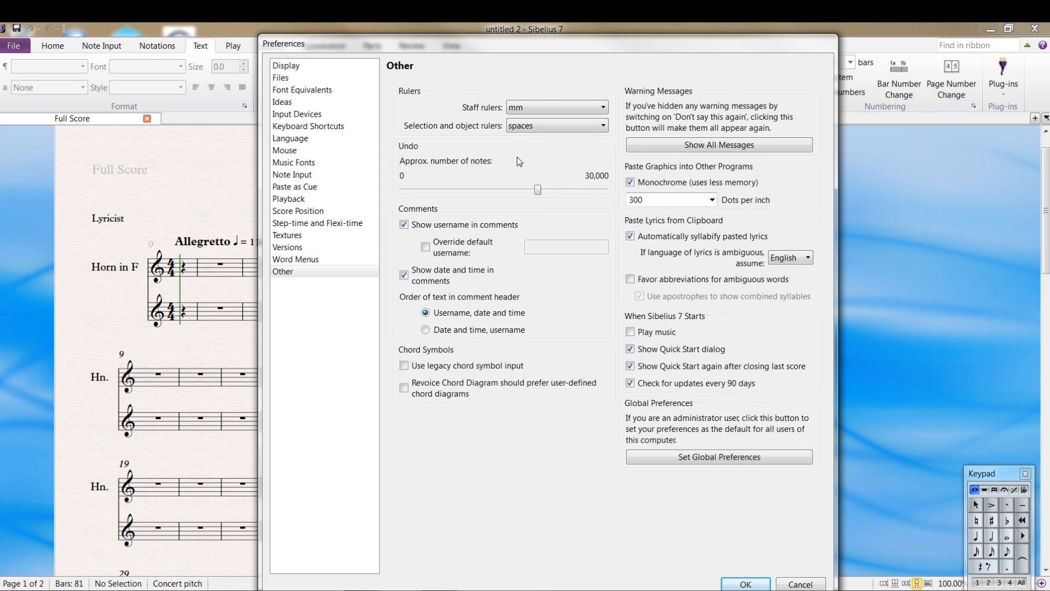
click(601, 107)
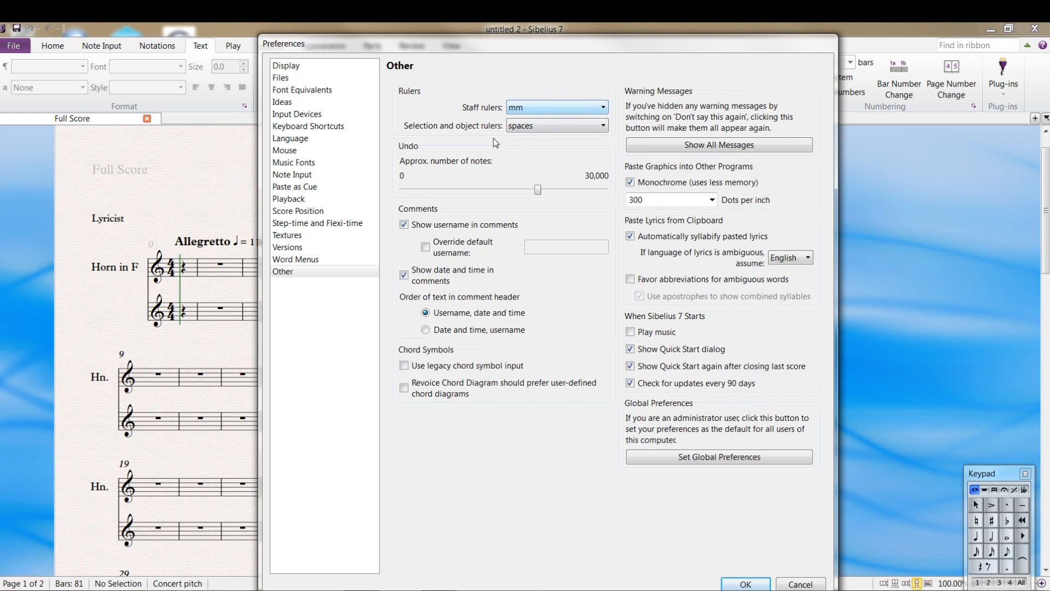
Switch Preferences to the Textures page showing white cotton paper and blue waves desk
click(288, 235)
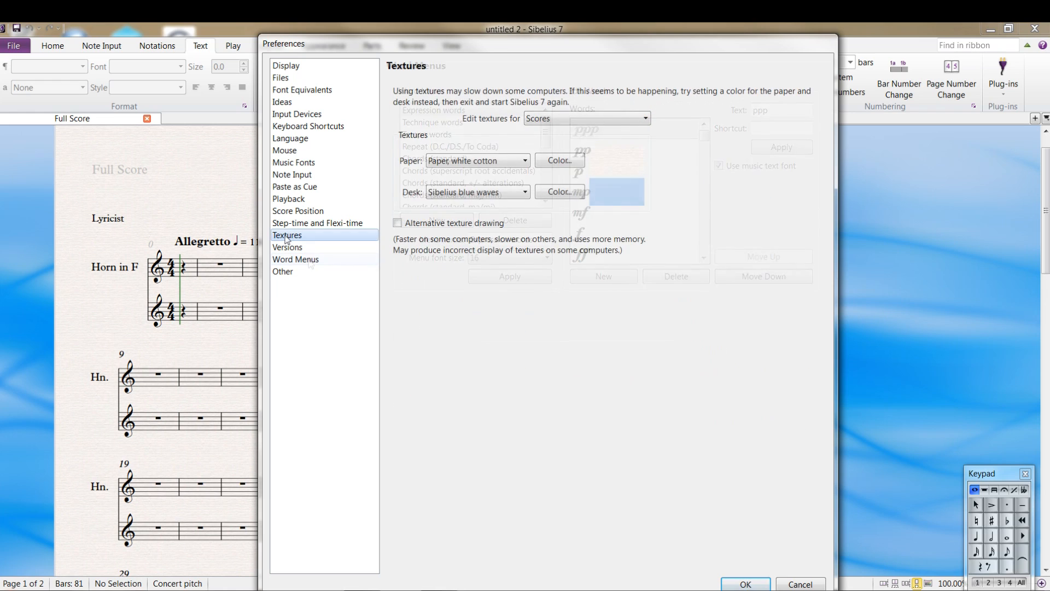
click(288, 235)
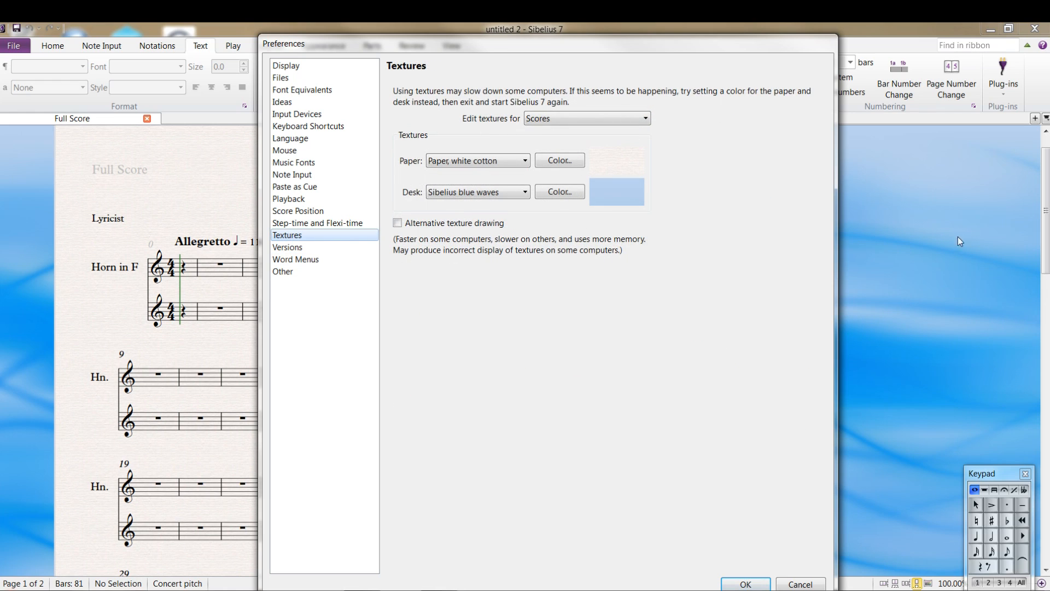
mouse_move(896, 291)
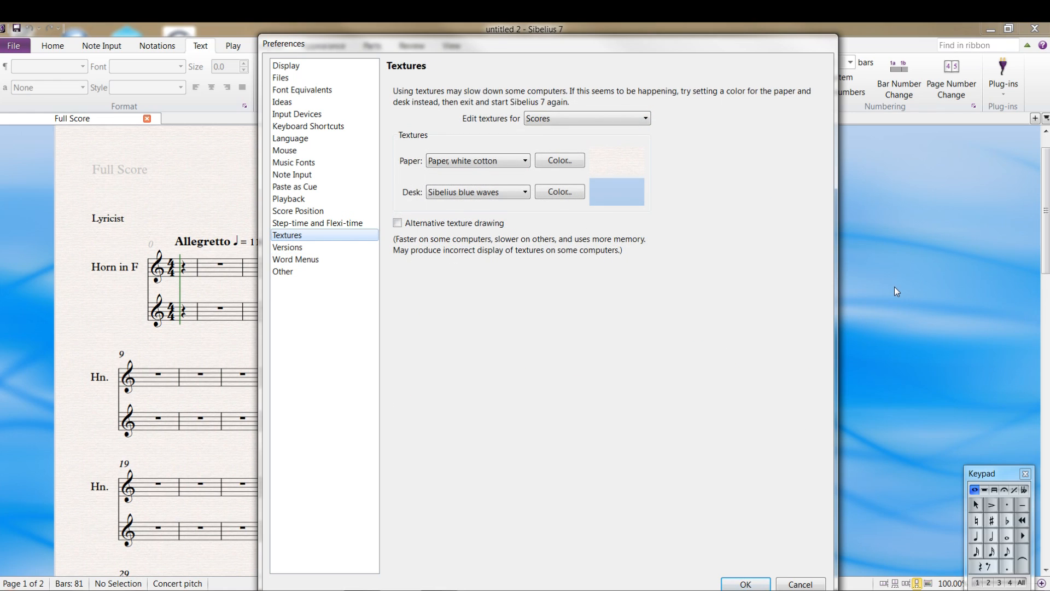
mouse_move(932, 279)
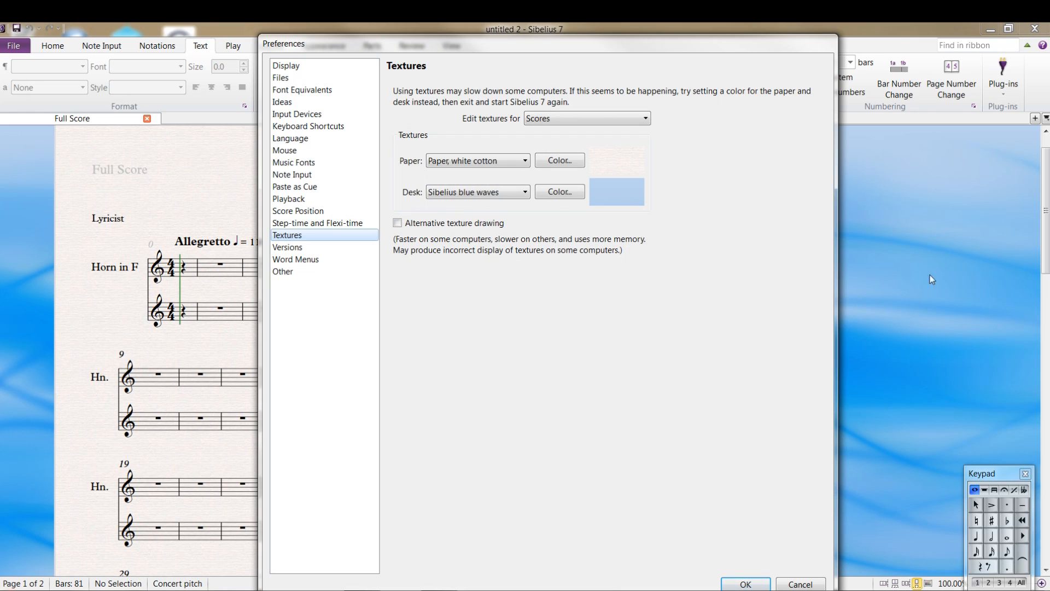
mouse_move(894, 282)
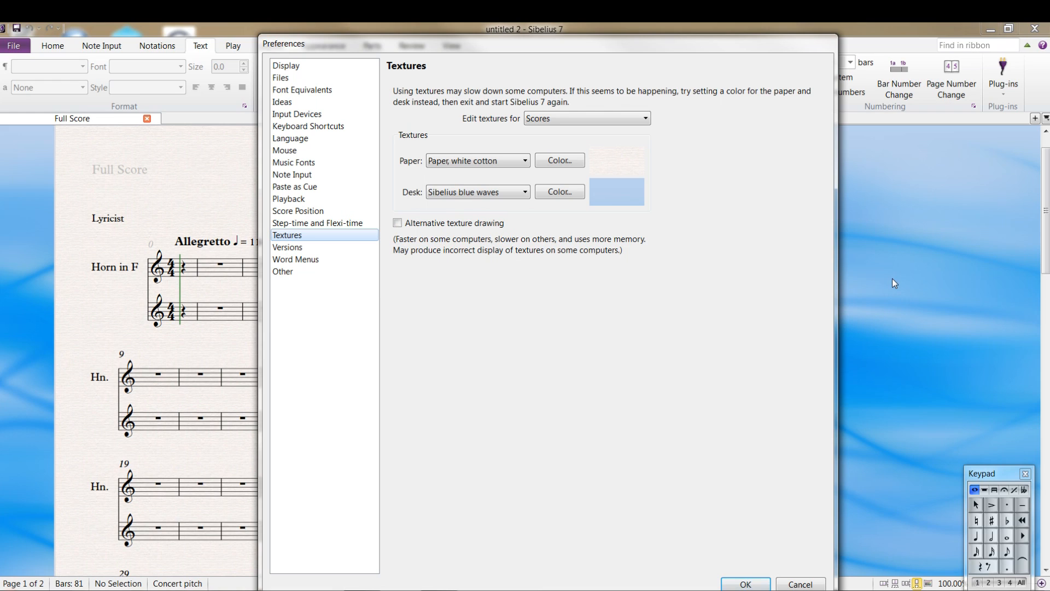
mouse_move(851, 278)
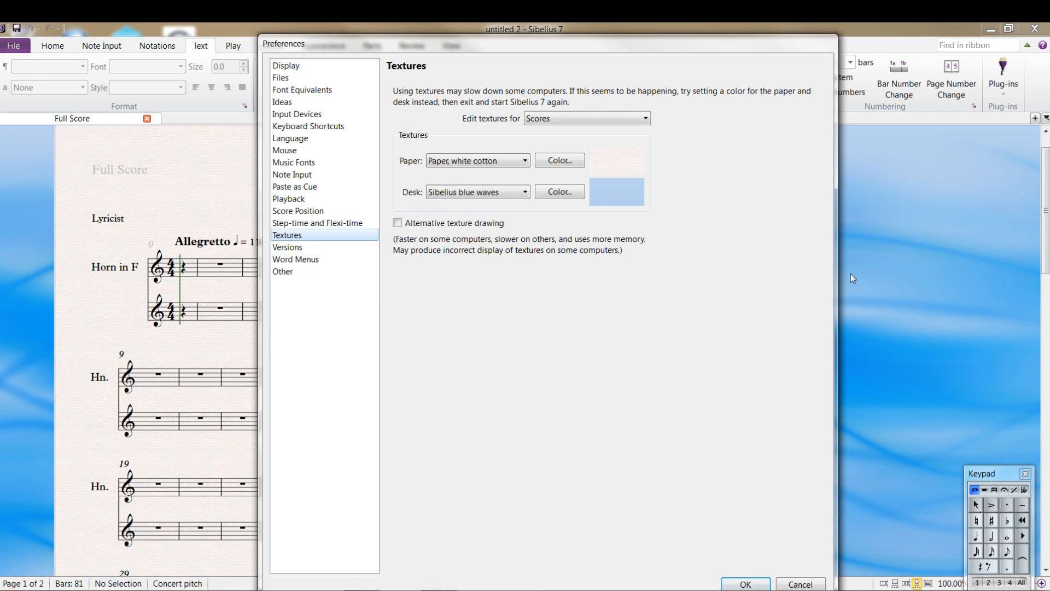
mouse_move(305, 243)
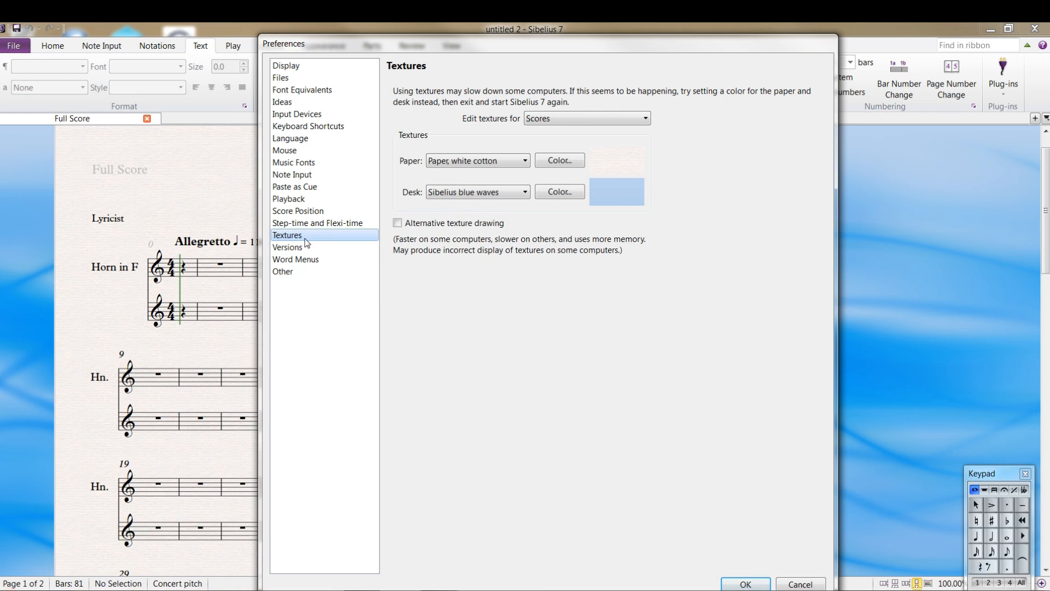
View the Step-time and Flexi-time page, then the Score Position settings
click(317, 222)
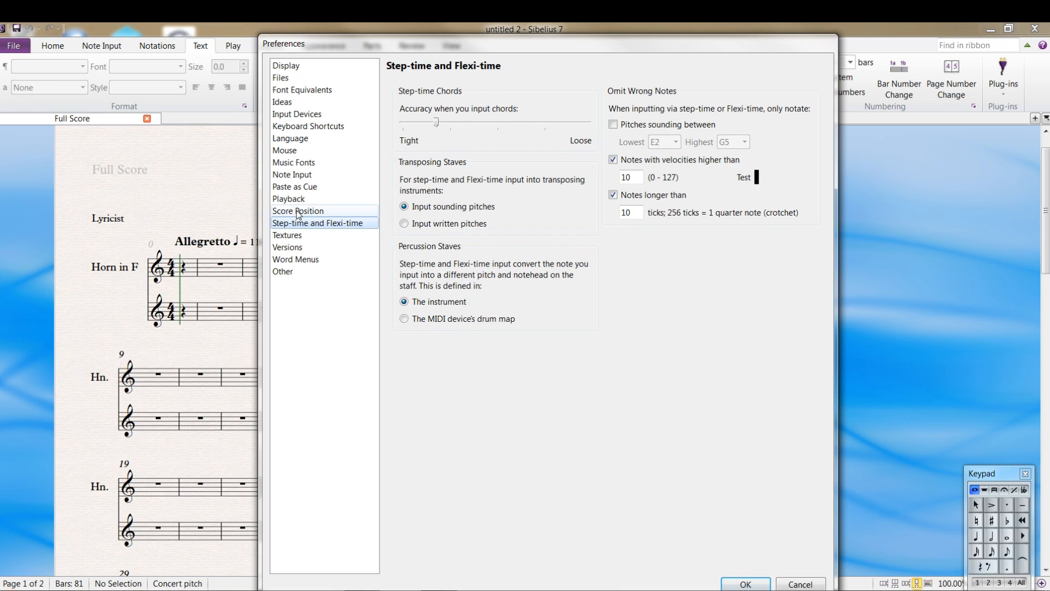
click(298, 211)
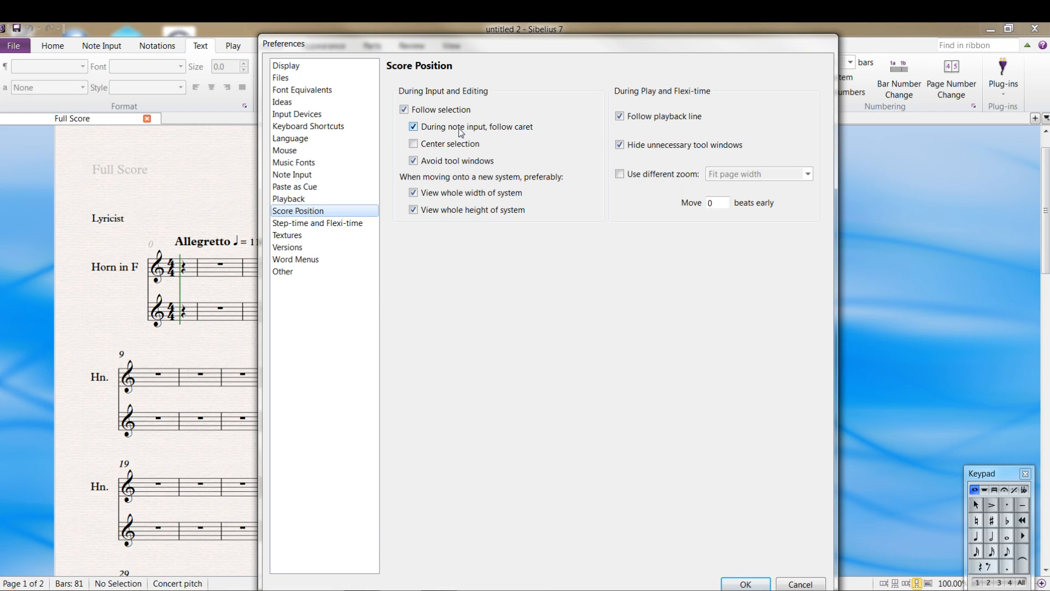
mouse_move(434, 133)
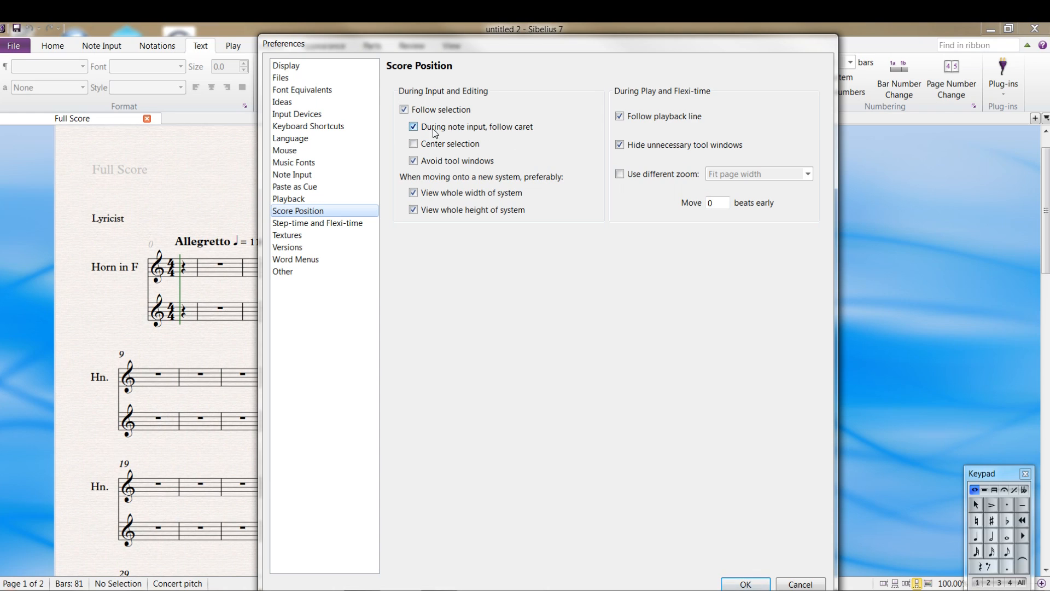
mouse_move(469, 132)
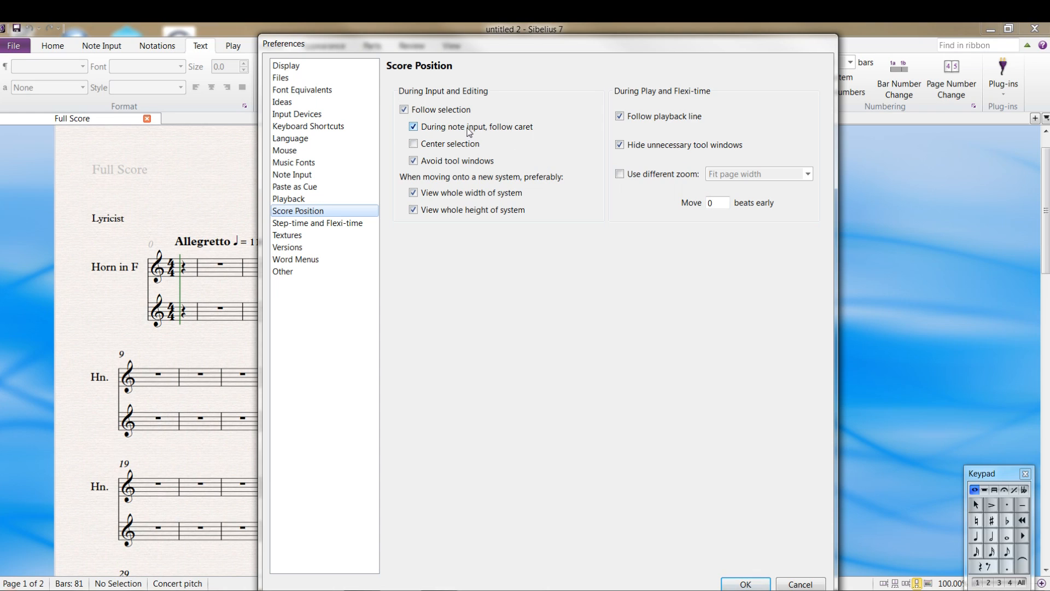
mouse_move(492, 141)
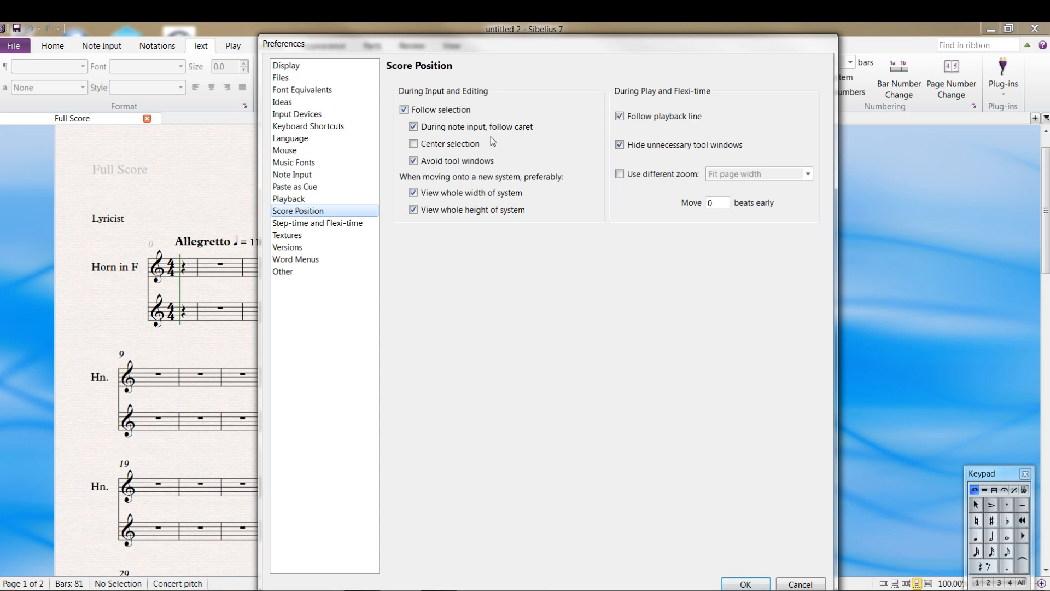
mouse_move(498, 142)
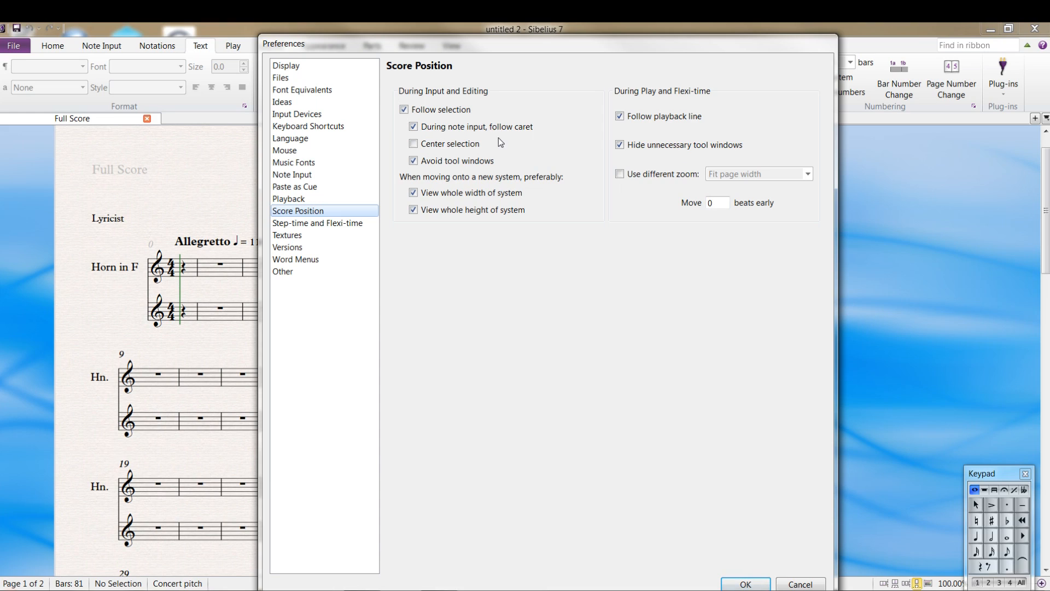
mouse_move(429, 226)
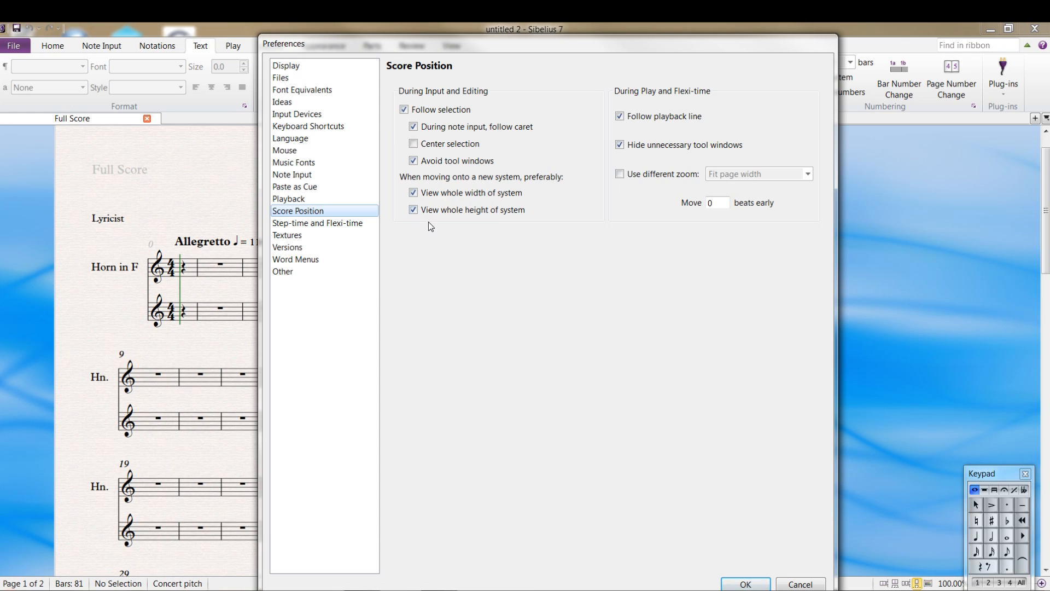
mouse_move(494, 265)
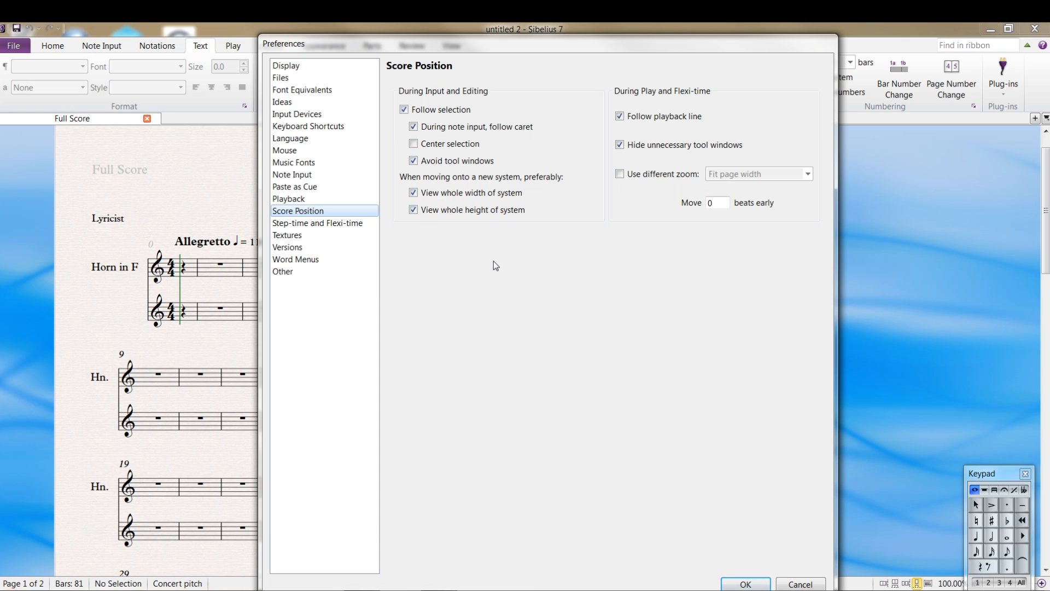
mouse_move(524, 219)
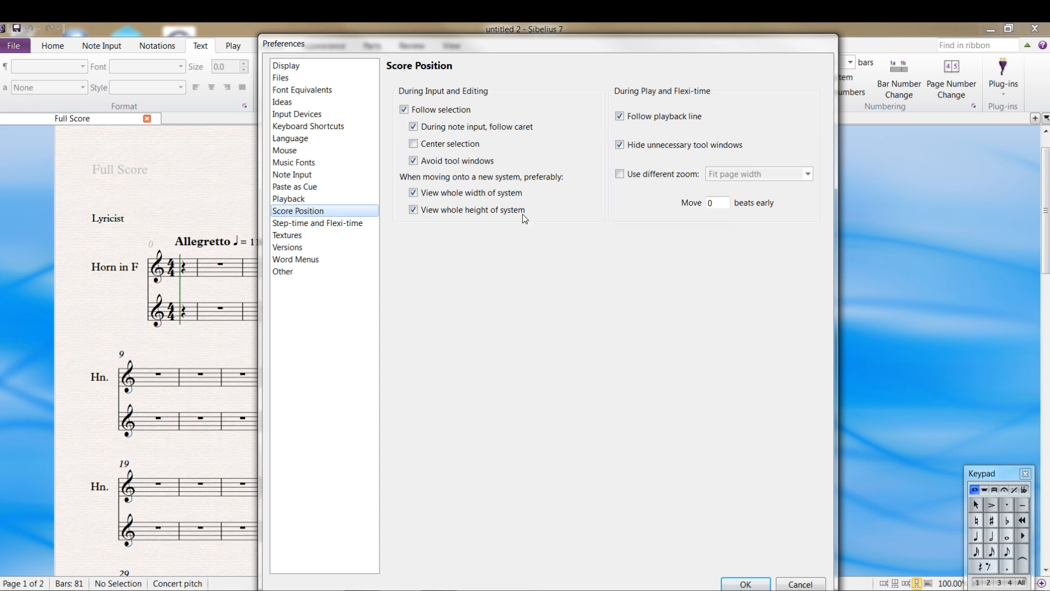
Review the Playback preferences and its configuration dropdown, then move to Note Input
click(288, 199)
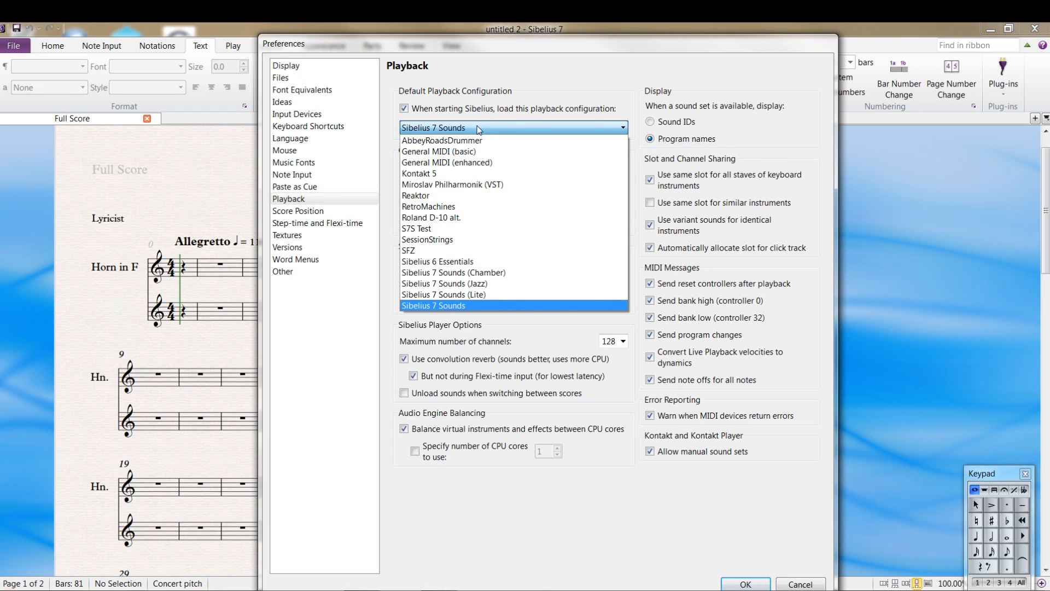
mouse_move(442, 140)
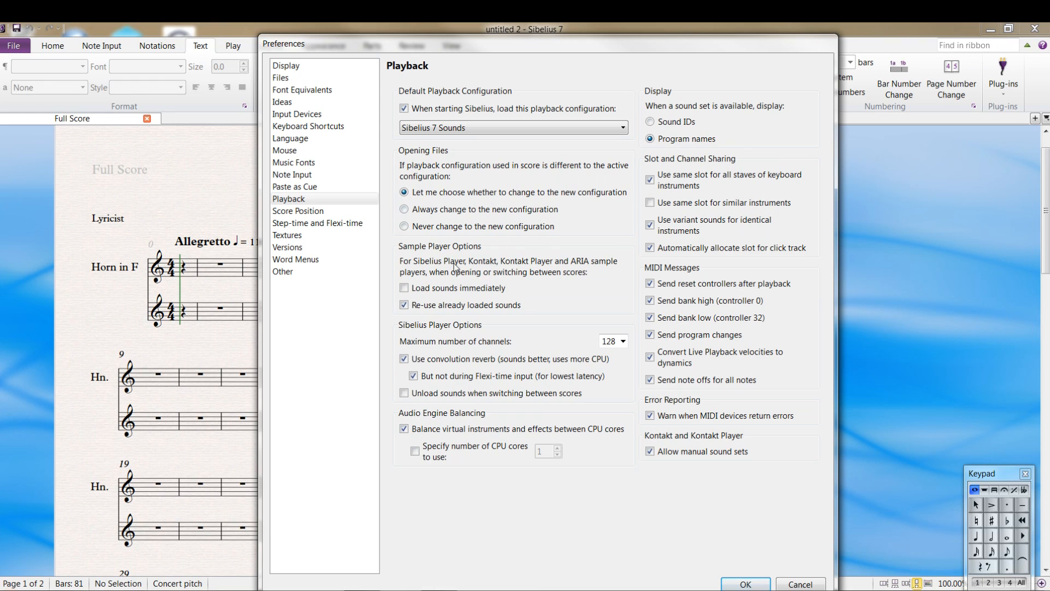
mouse_move(475, 318)
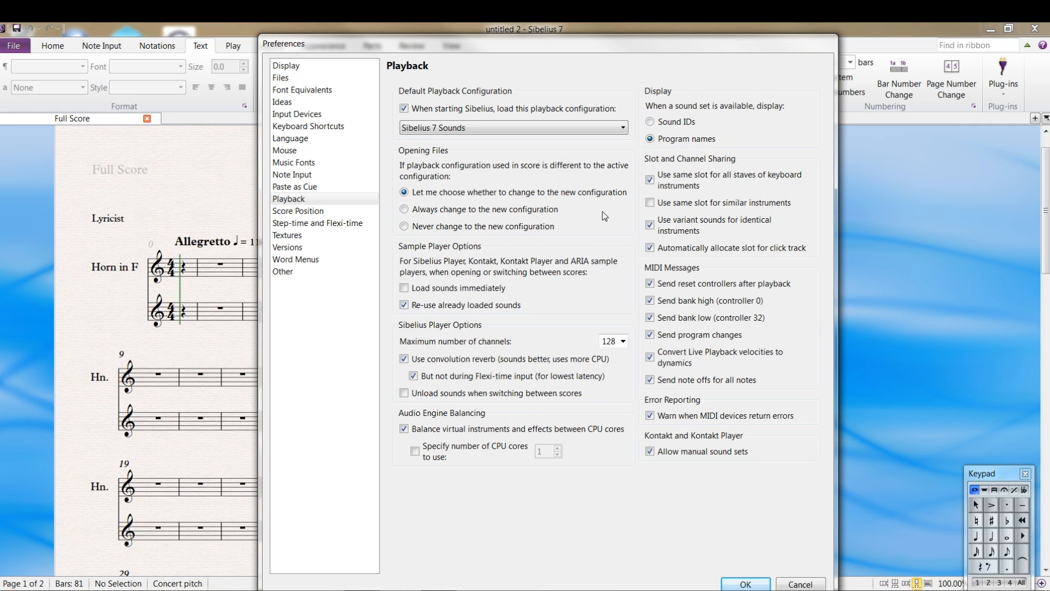
mouse_move(695, 161)
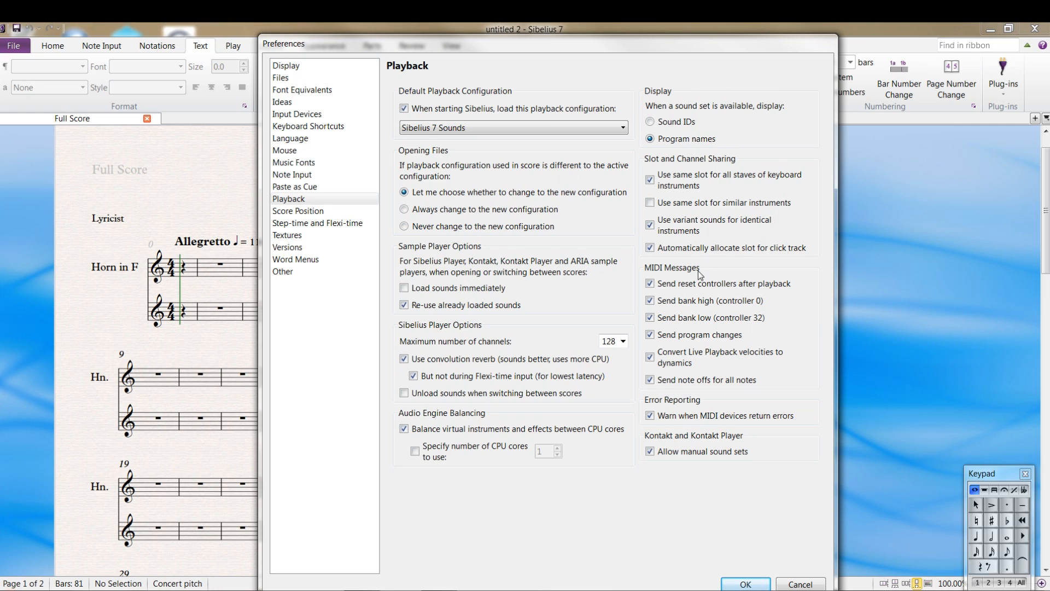
mouse_move(681, 225)
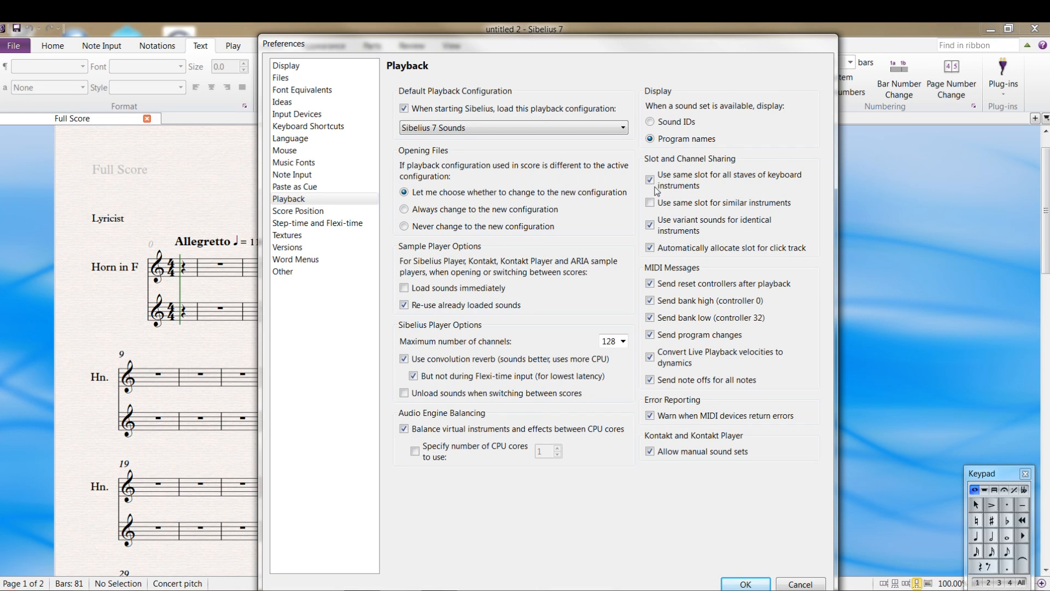
click(650, 179)
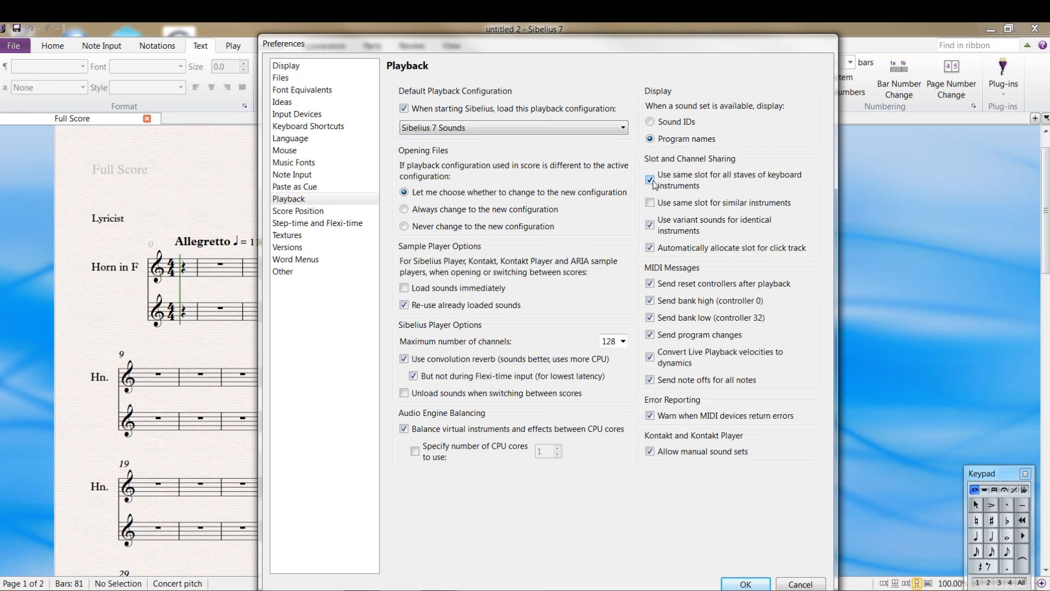
click(650, 181)
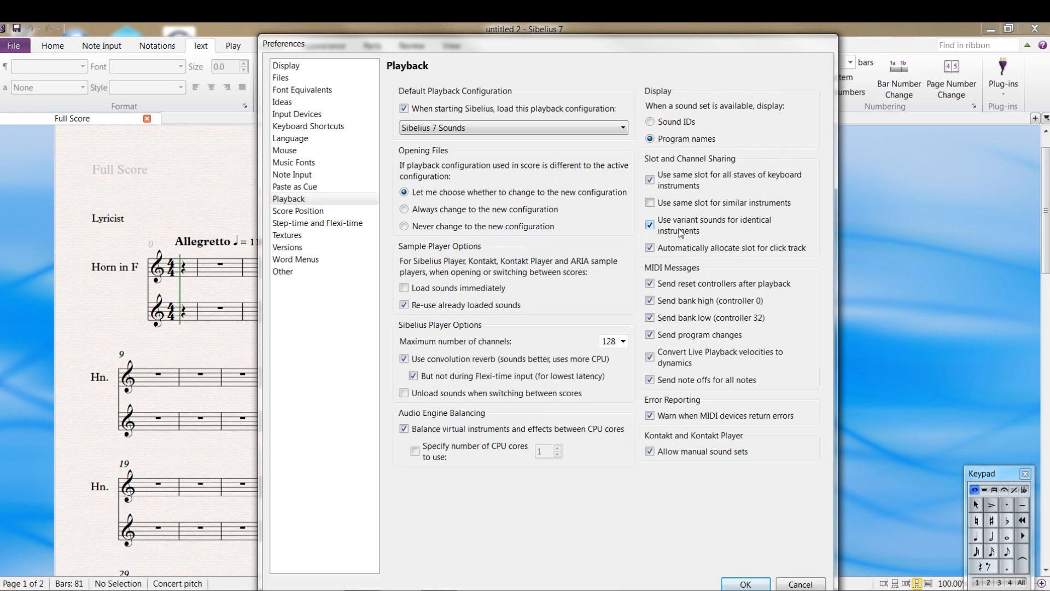
mouse_move(653, 262)
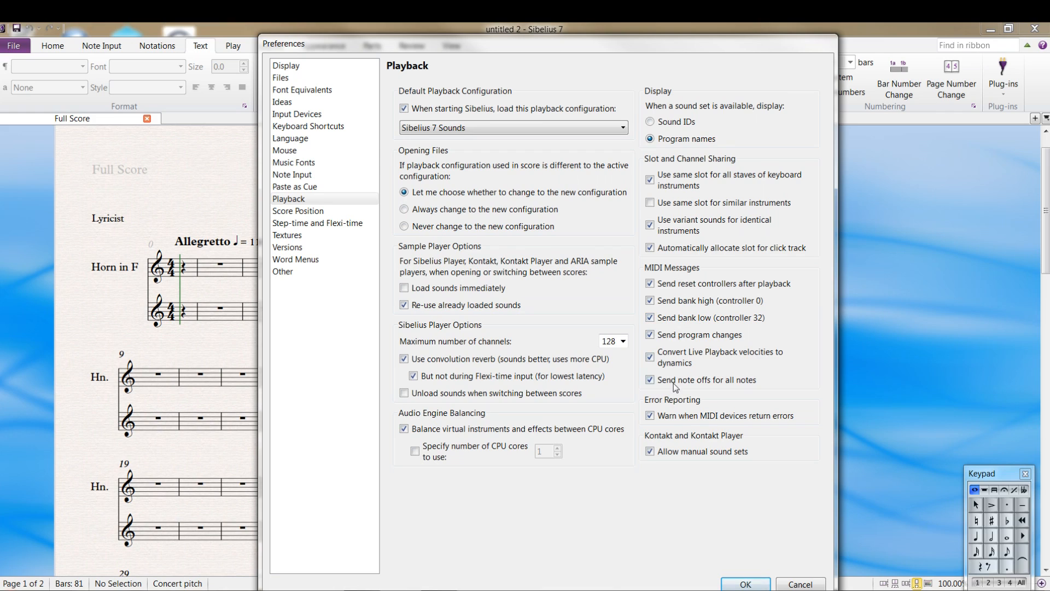
mouse_move(672, 469)
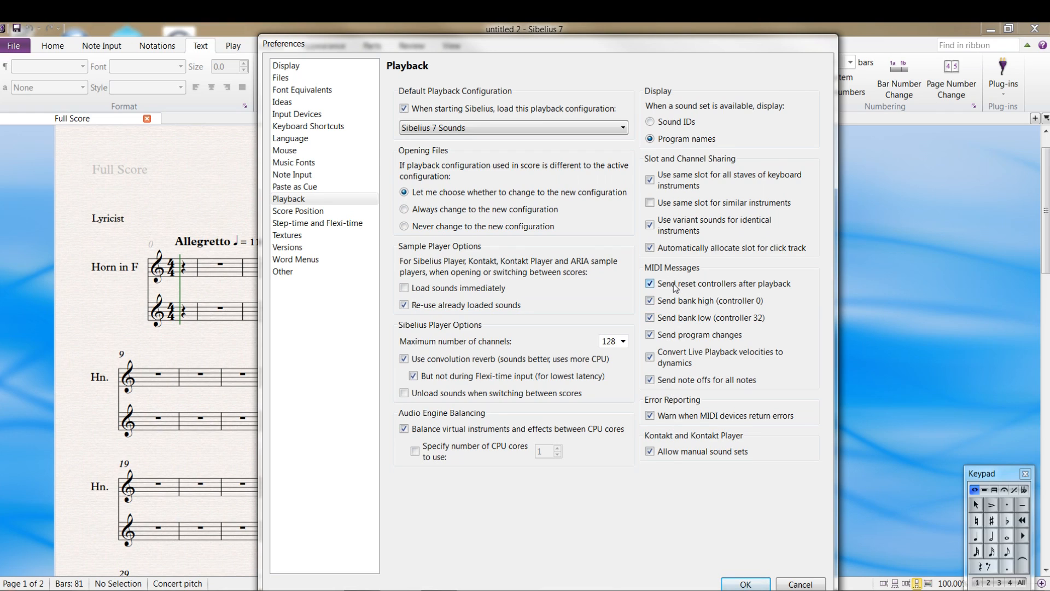
mouse_move(678, 328)
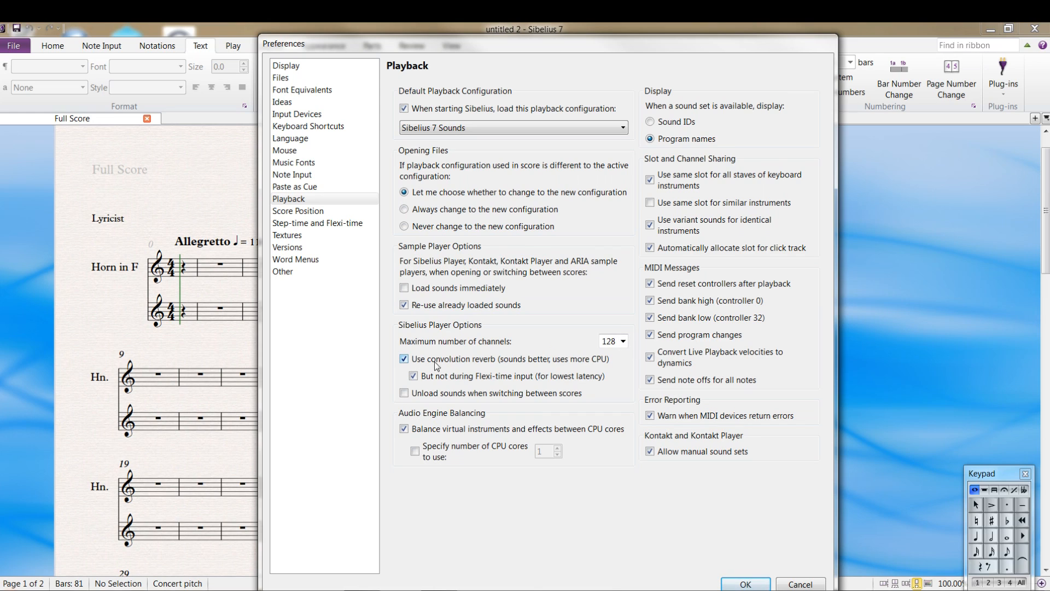
click(291, 174)
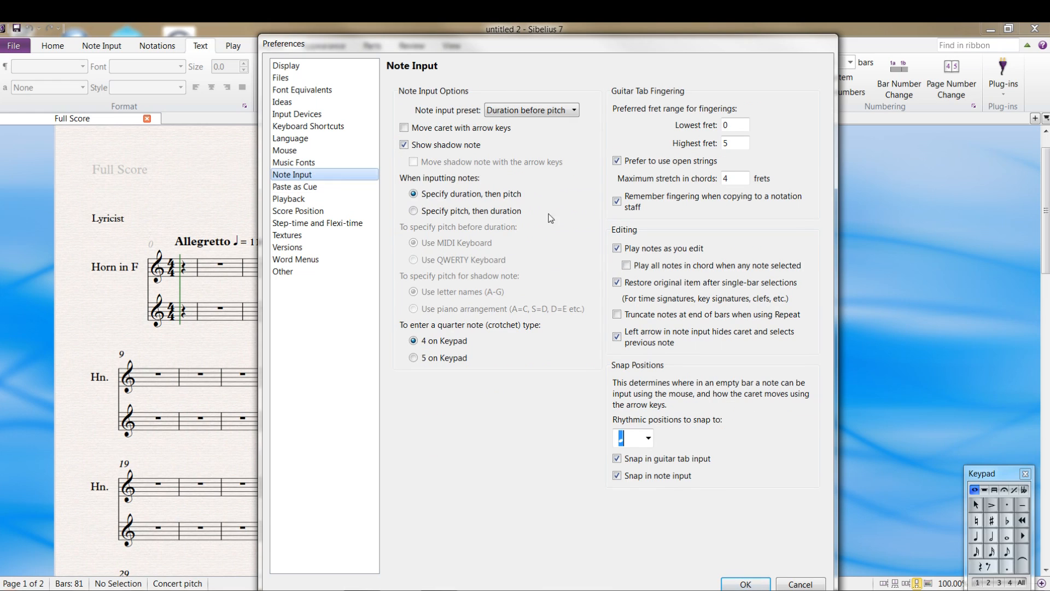
mouse_move(577, 213)
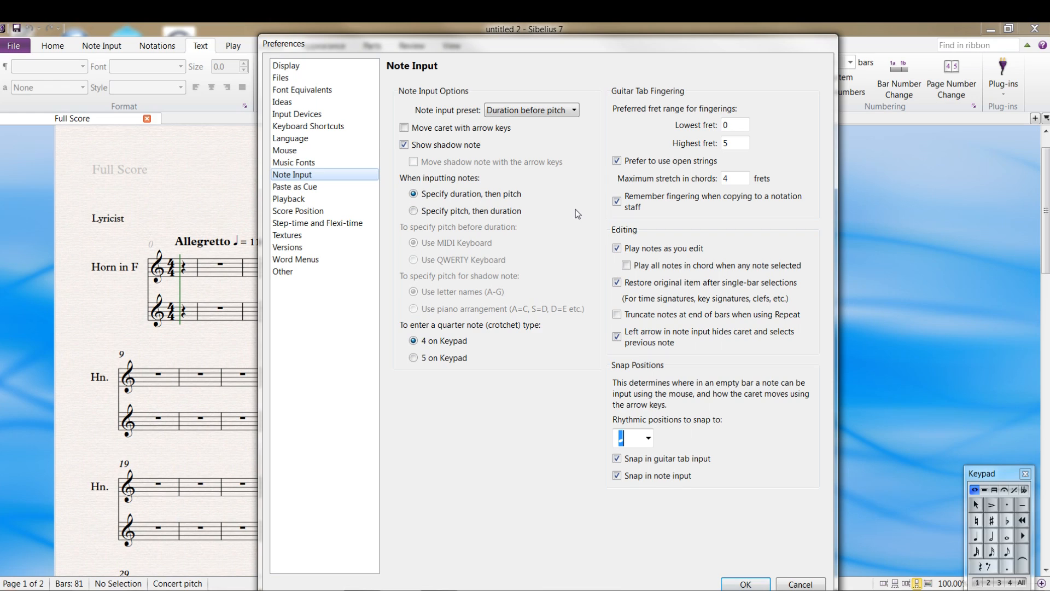
mouse_move(568, 212)
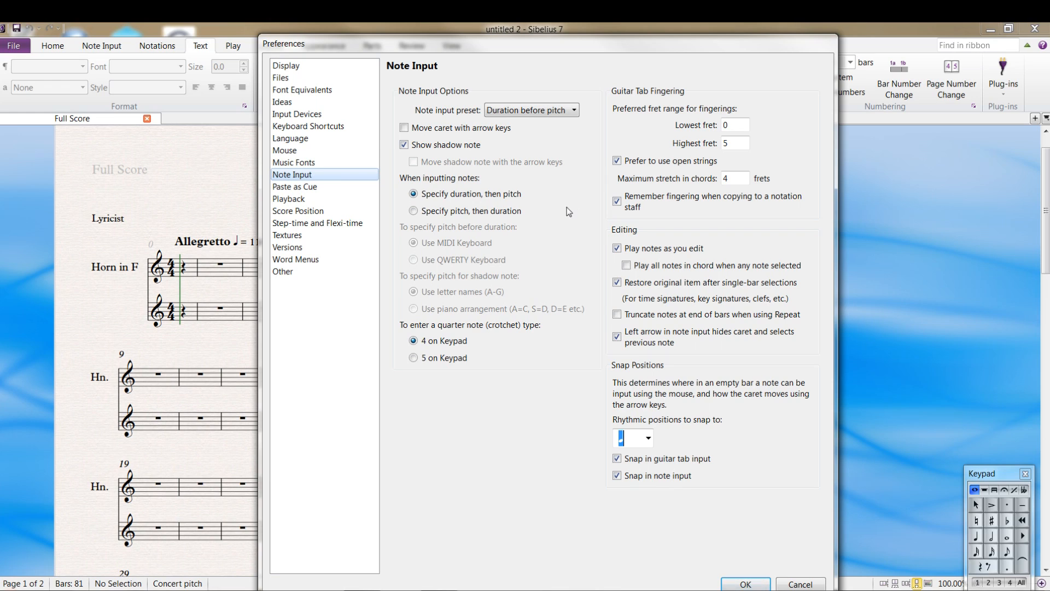
Keep the 'Duration before pitch' note input preset, then show the Music Fonts preferences
click(531, 109)
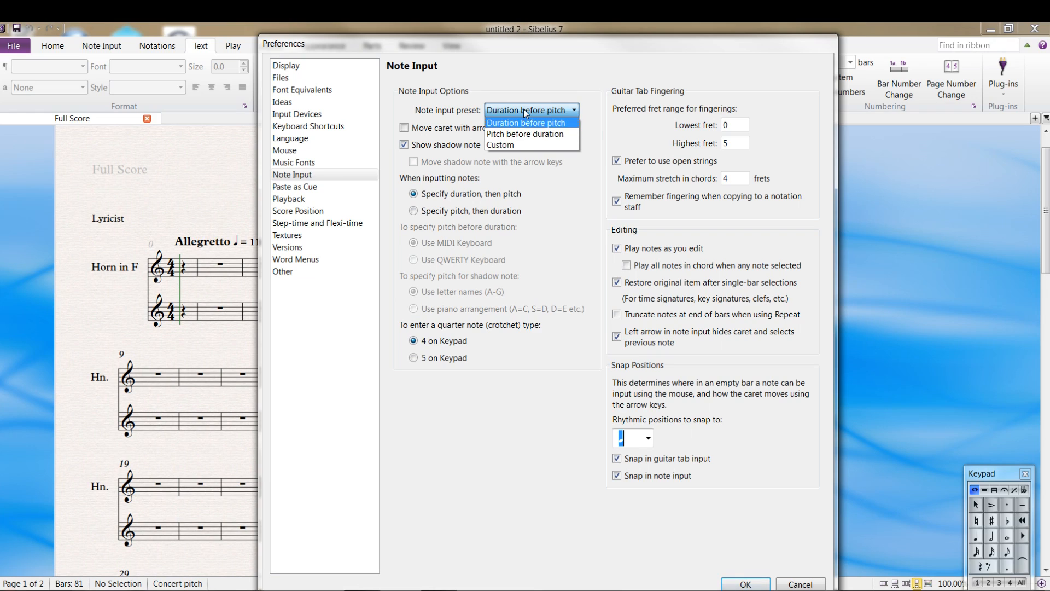
click(527, 122)
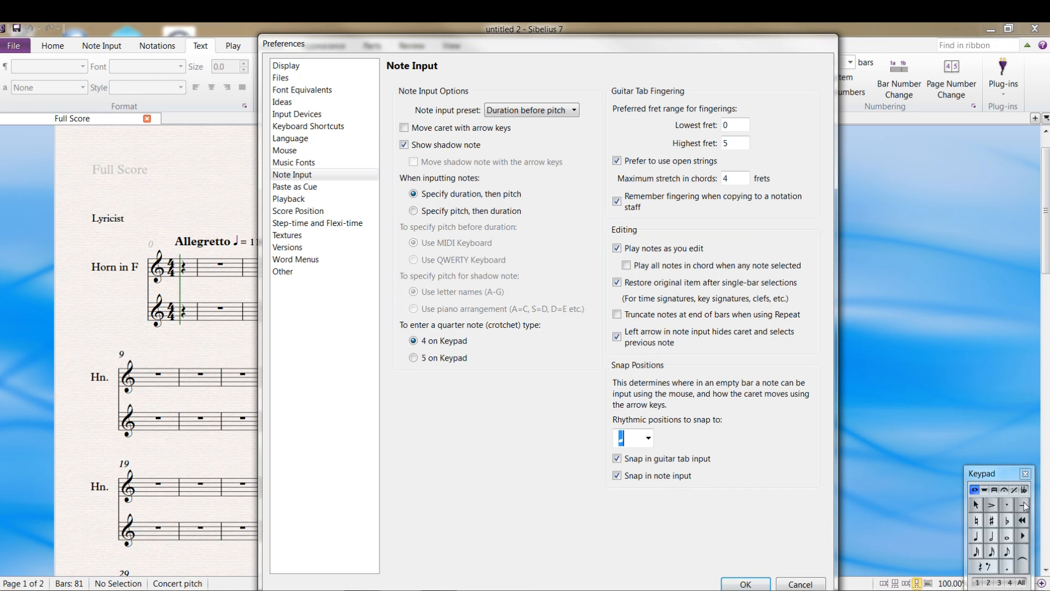
mouse_move(966, 529)
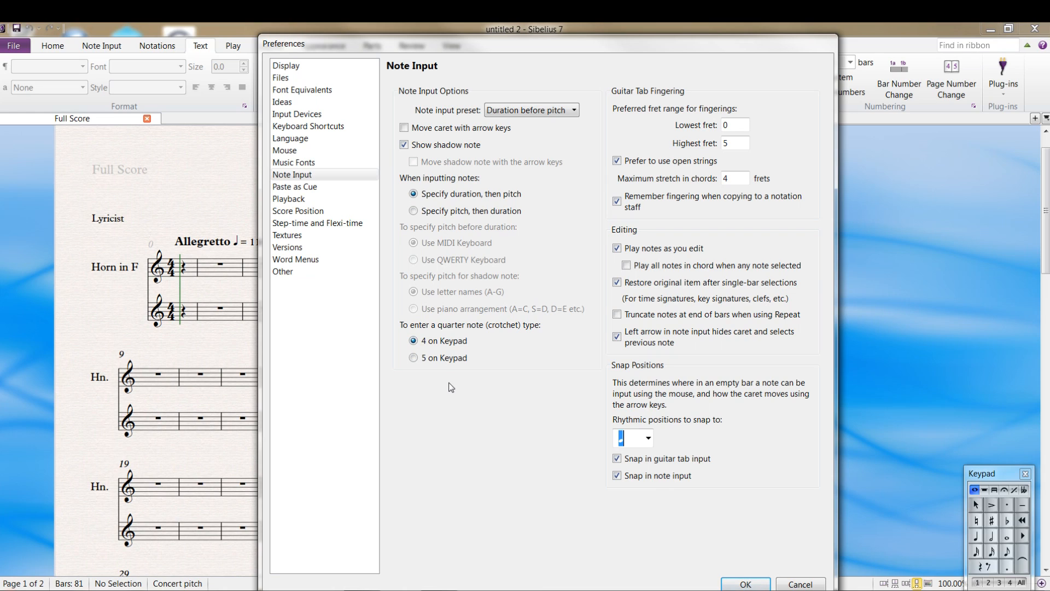
mouse_move(533, 443)
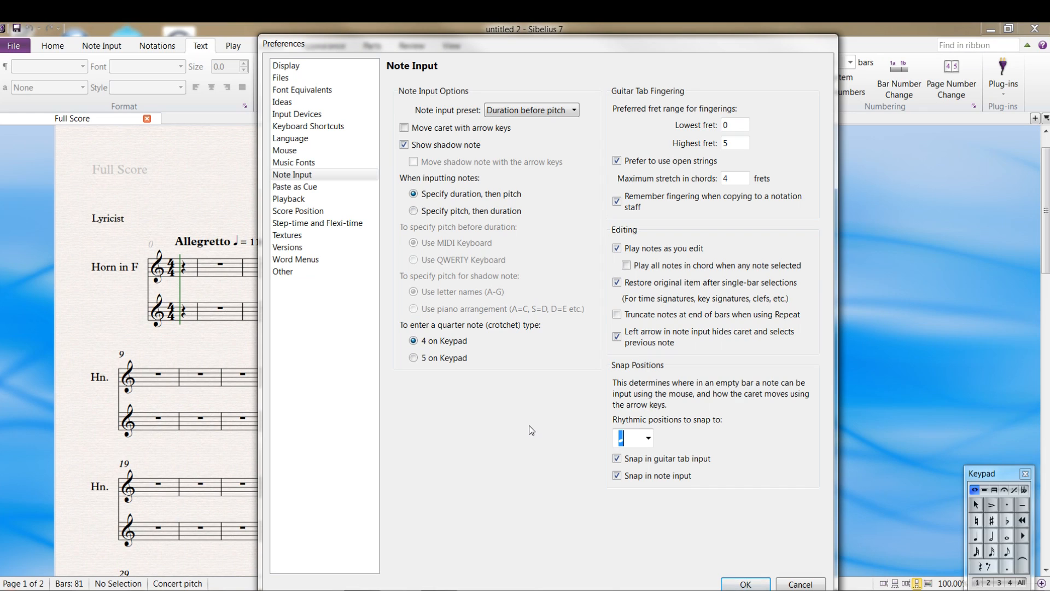
mouse_move(609, 254)
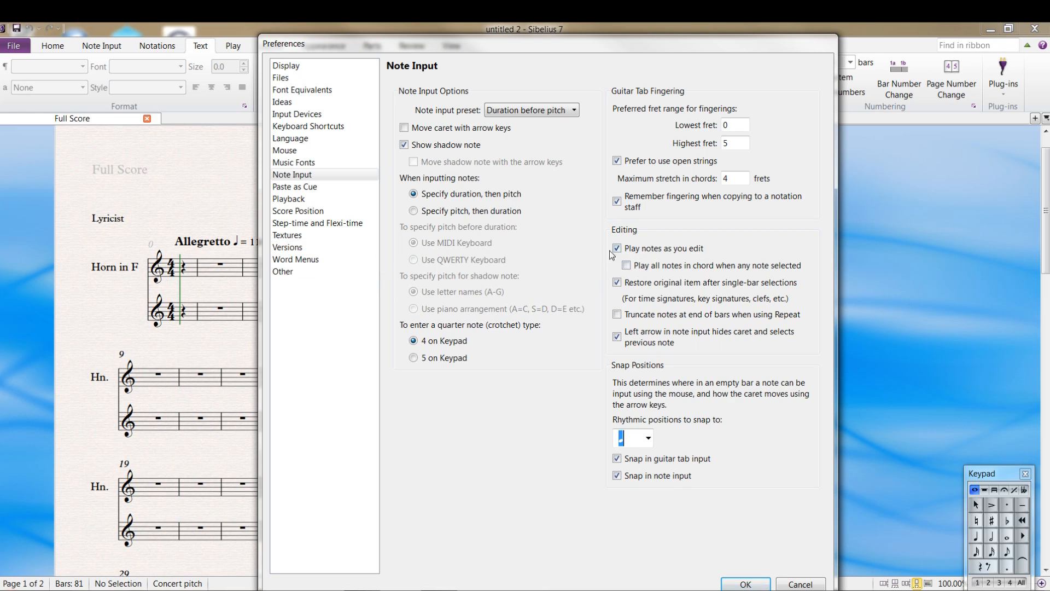
mouse_move(647, 255)
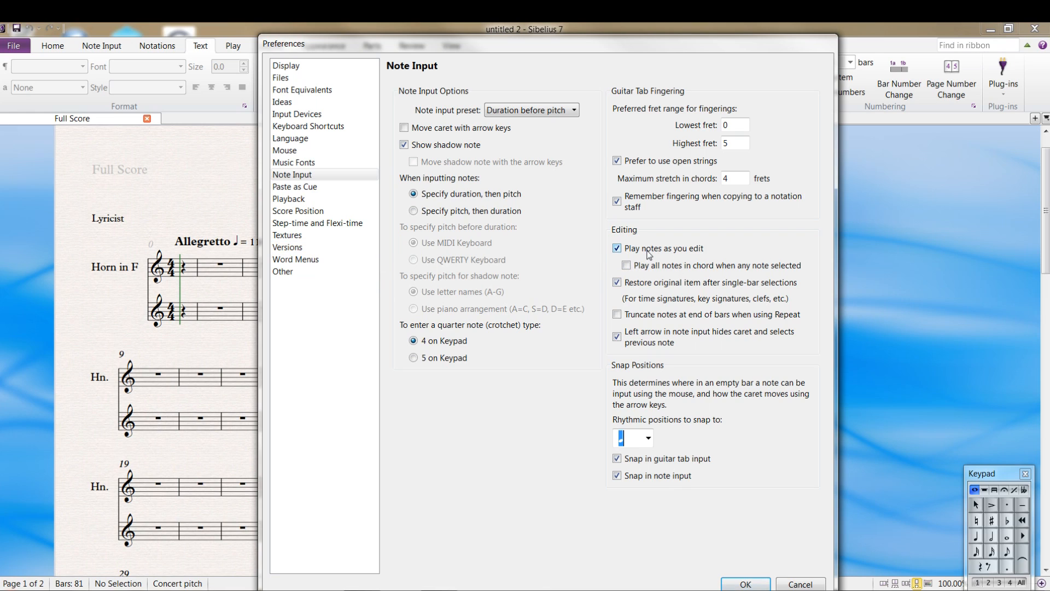
mouse_move(627, 260)
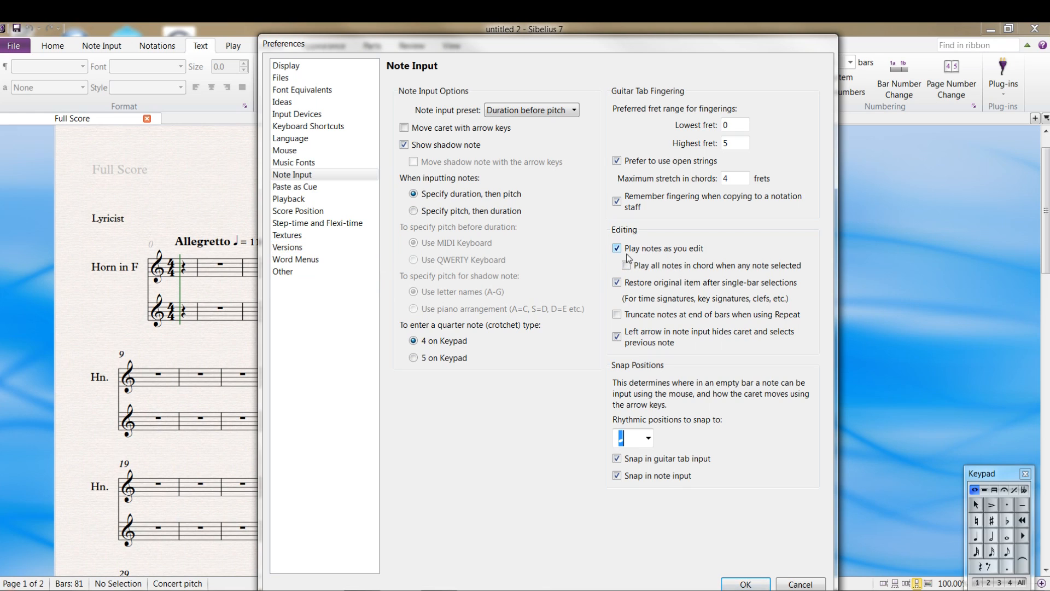
mouse_move(621, 258)
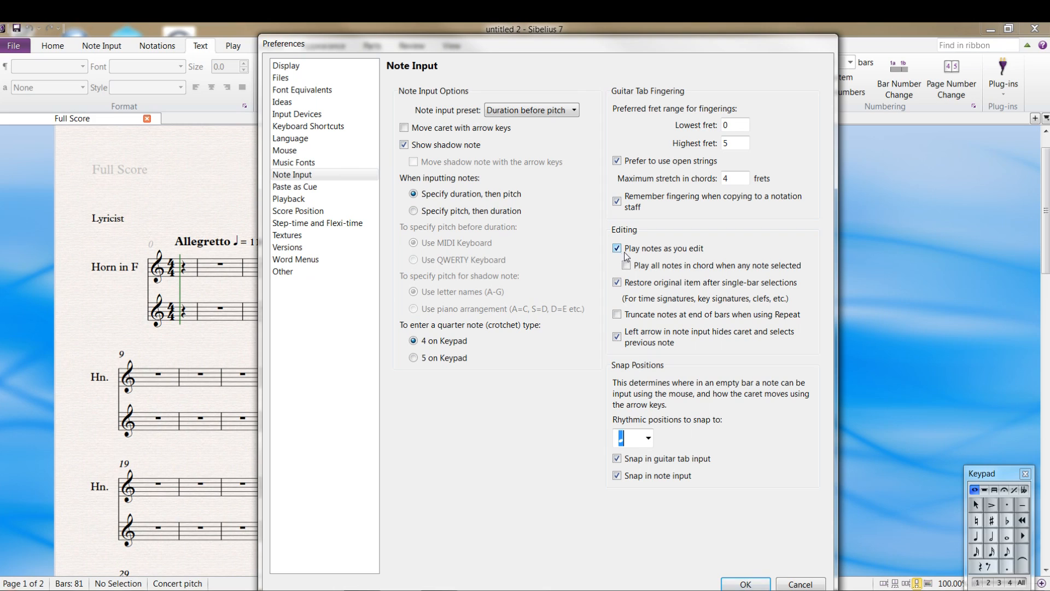
mouse_move(662, 253)
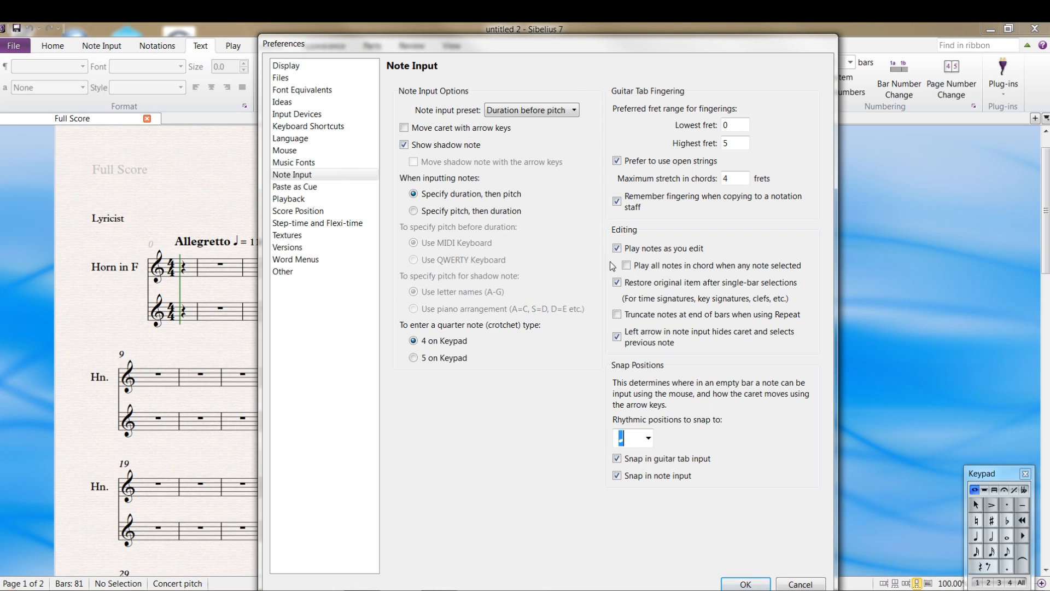
mouse_move(595, 274)
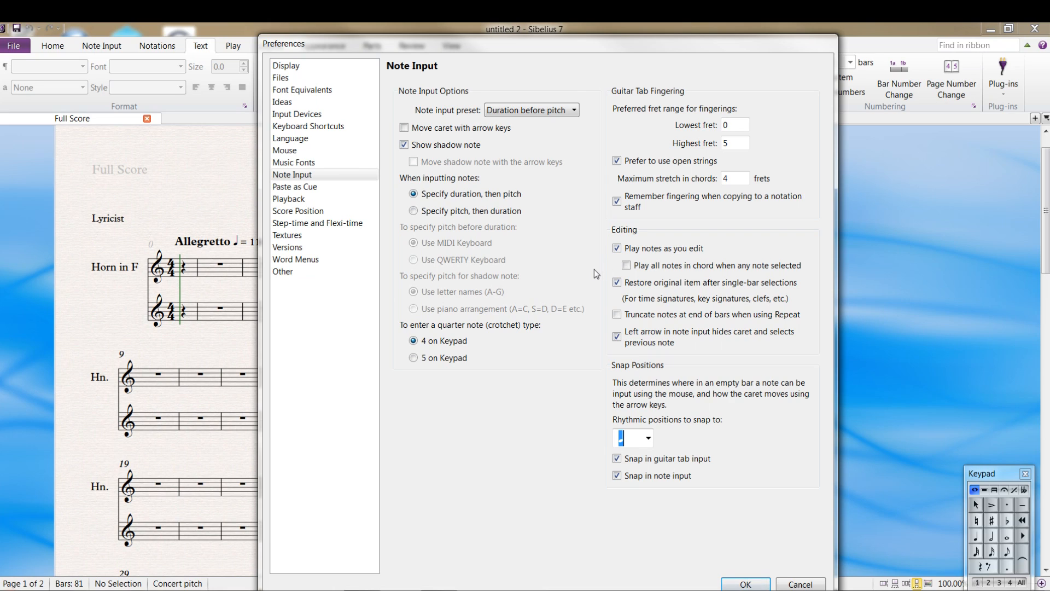
click(293, 162)
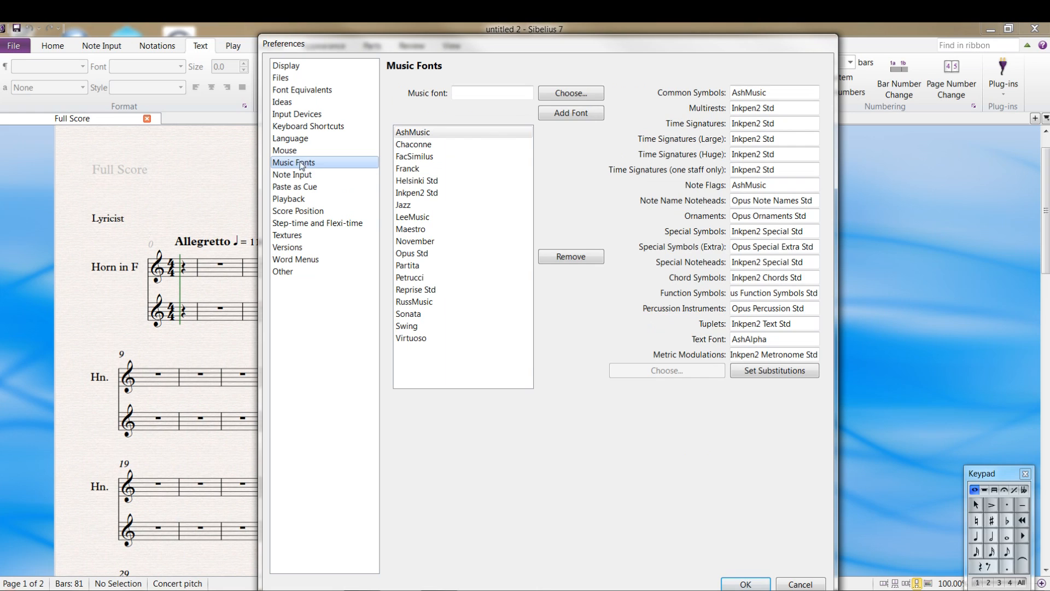
Browse Mouse then Keyboard Shortcuts preferences, keeping the JamesSet (user copy) feature set
click(284, 150)
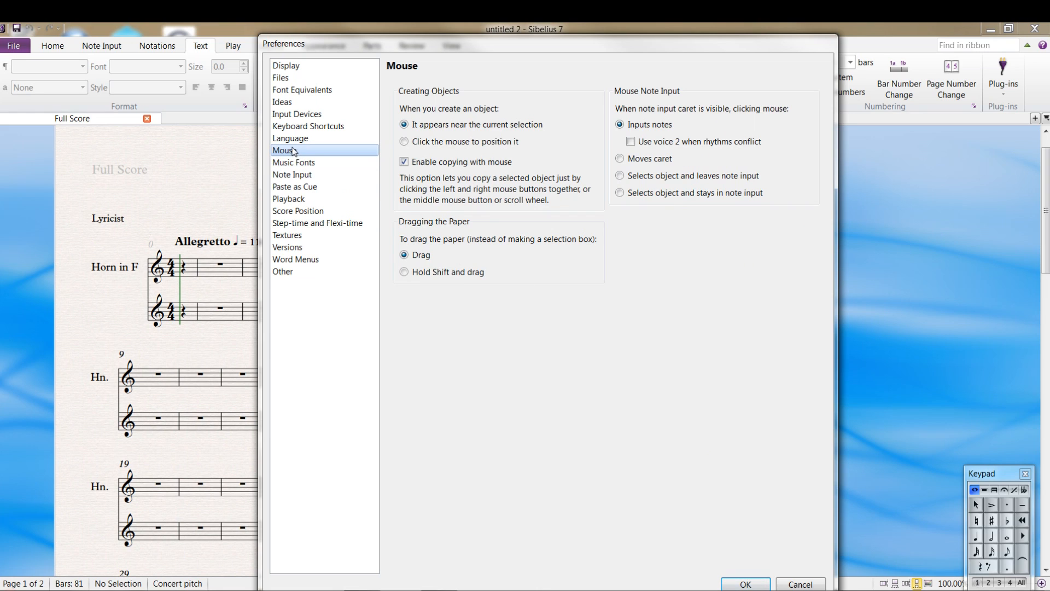
click(308, 126)
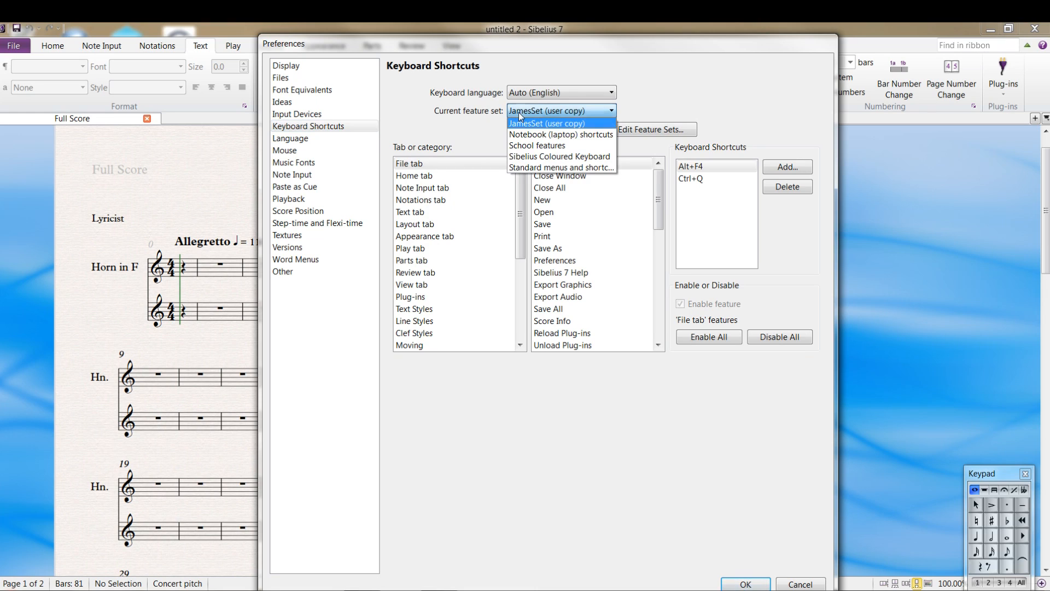
mouse_move(560, 156)
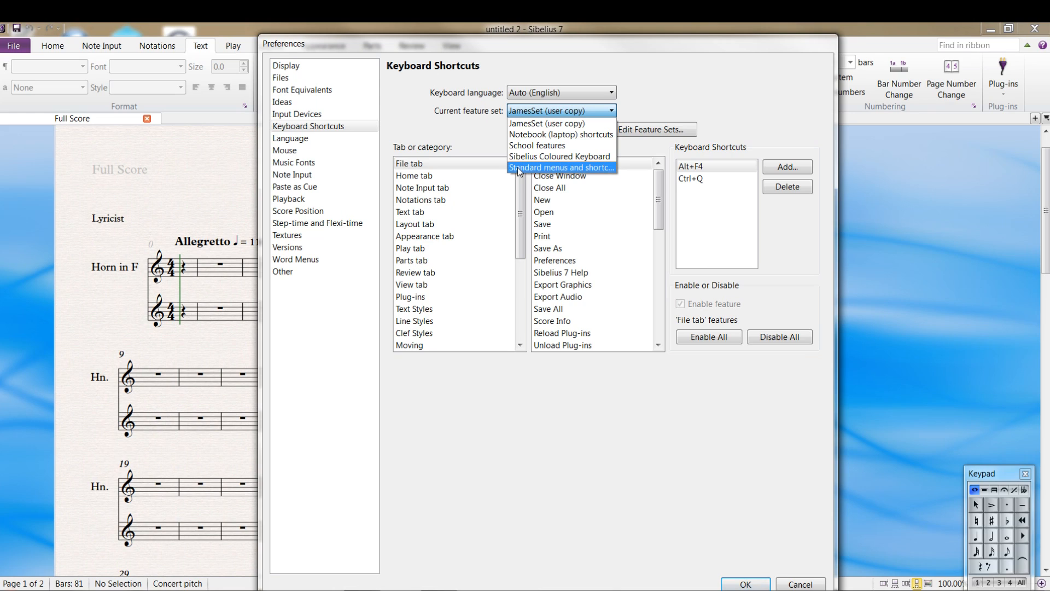
mouse_move(536, 146)
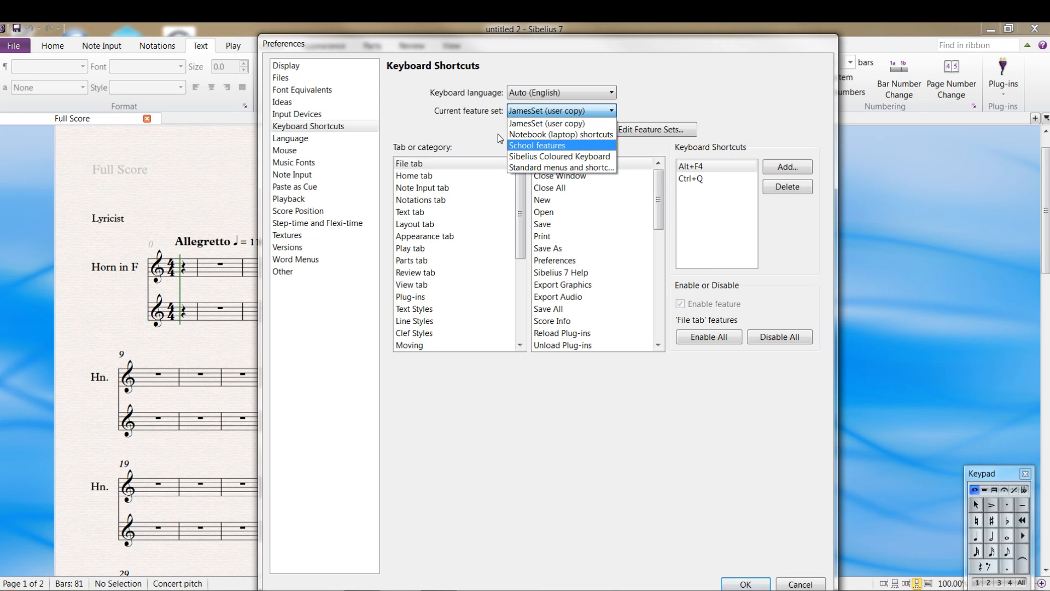
click(547, 124)
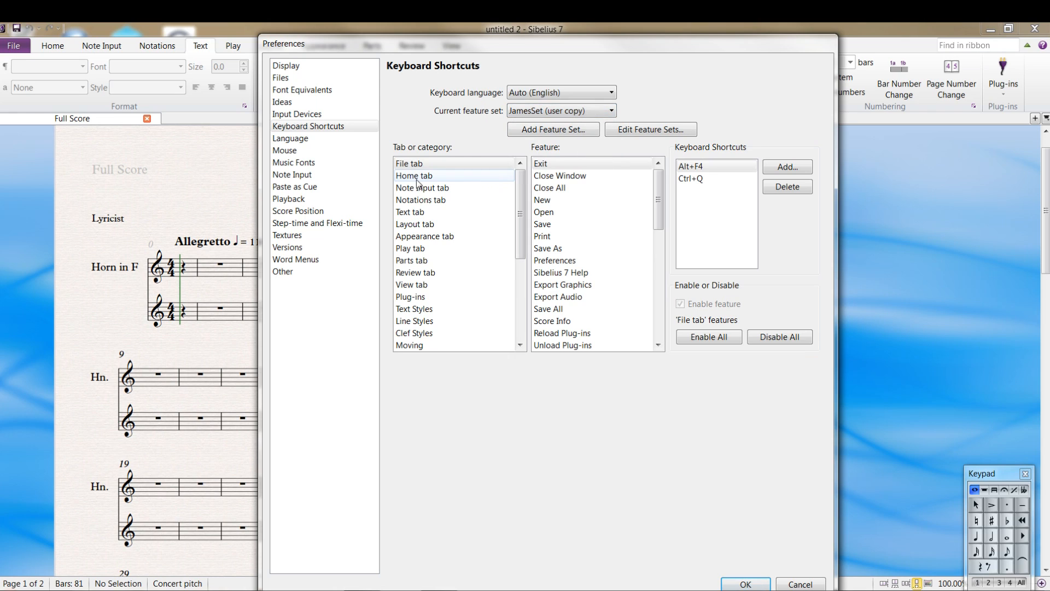
click(409, 163)
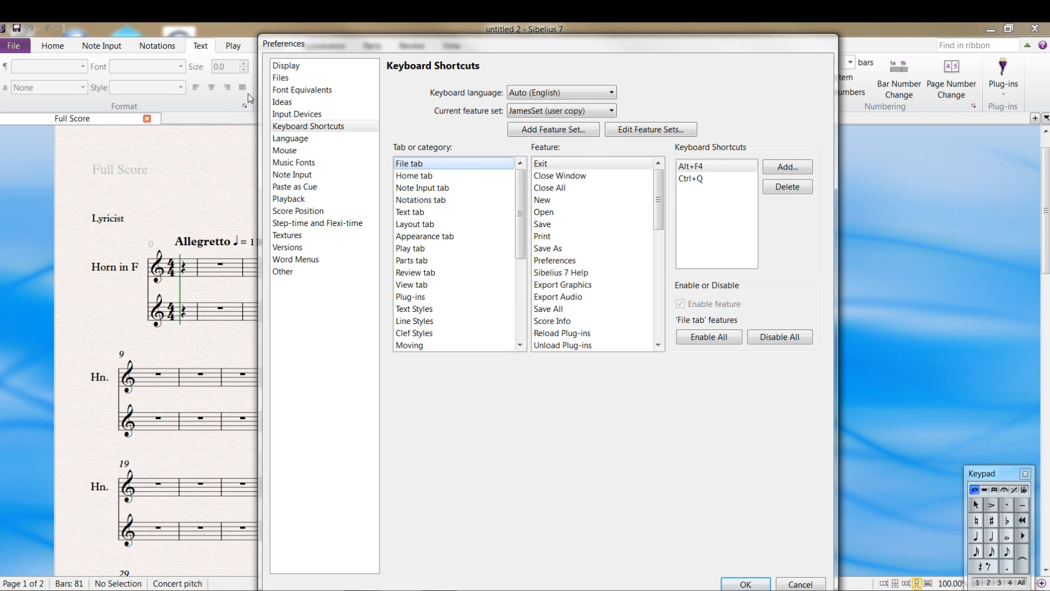
Inspect the Exit shortcuts and select the Score Info feature in the File tab list
click(697, 165)
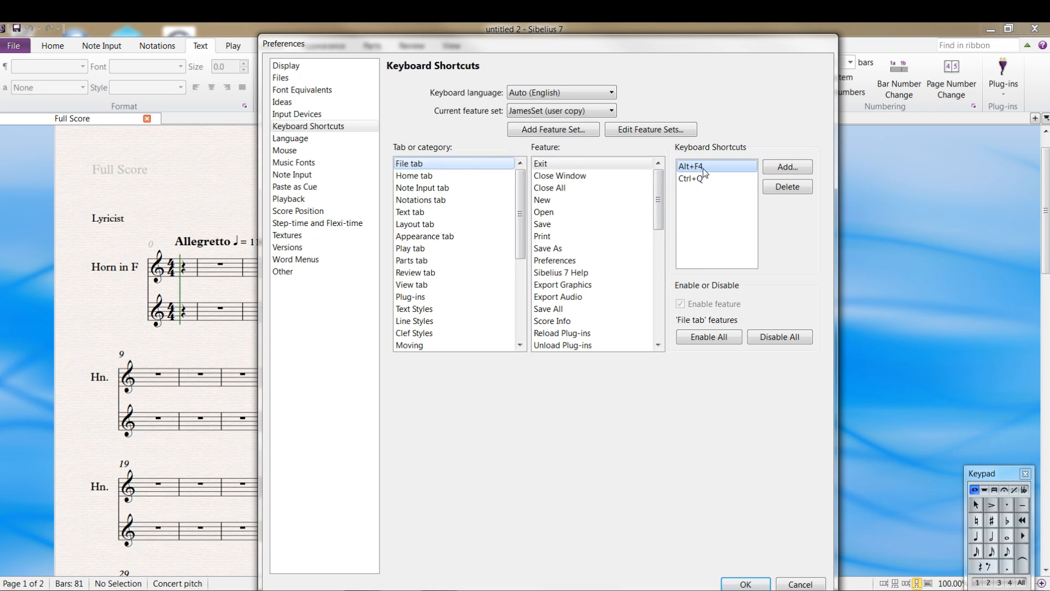
click(543, 223)
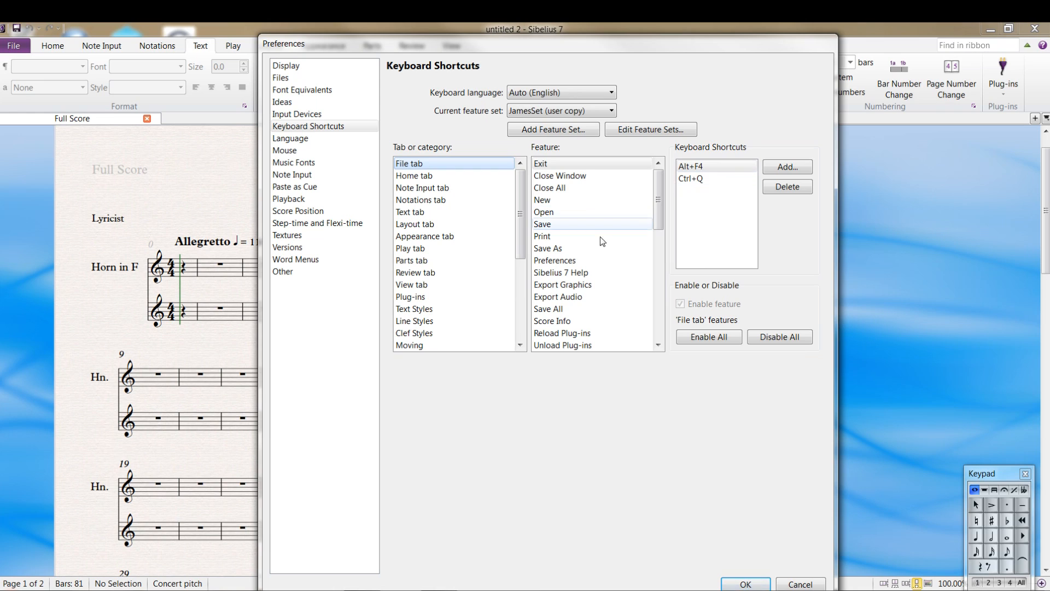
click(551, 320)
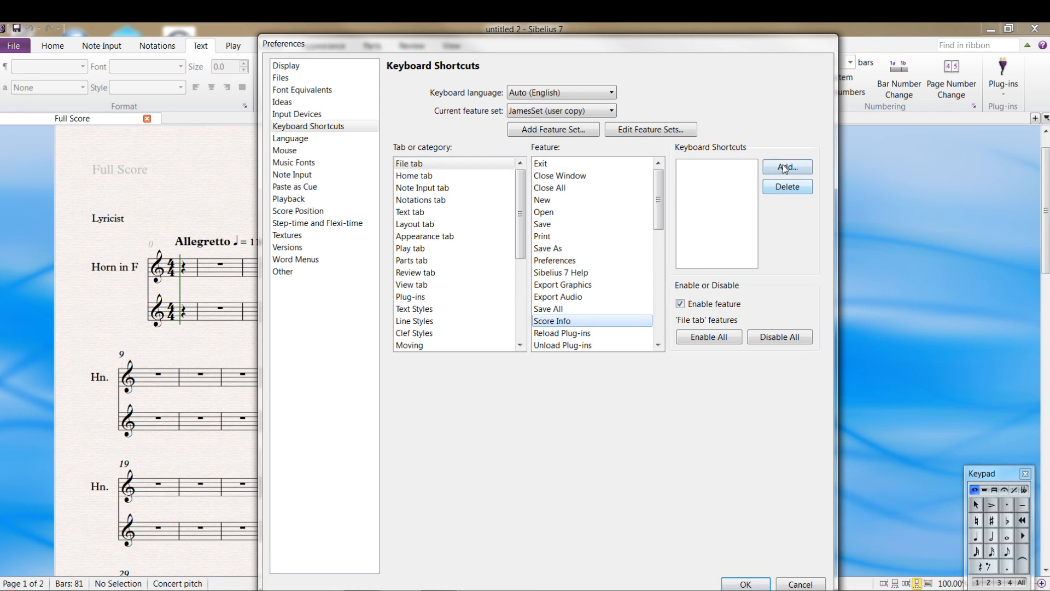
click(787, 167)
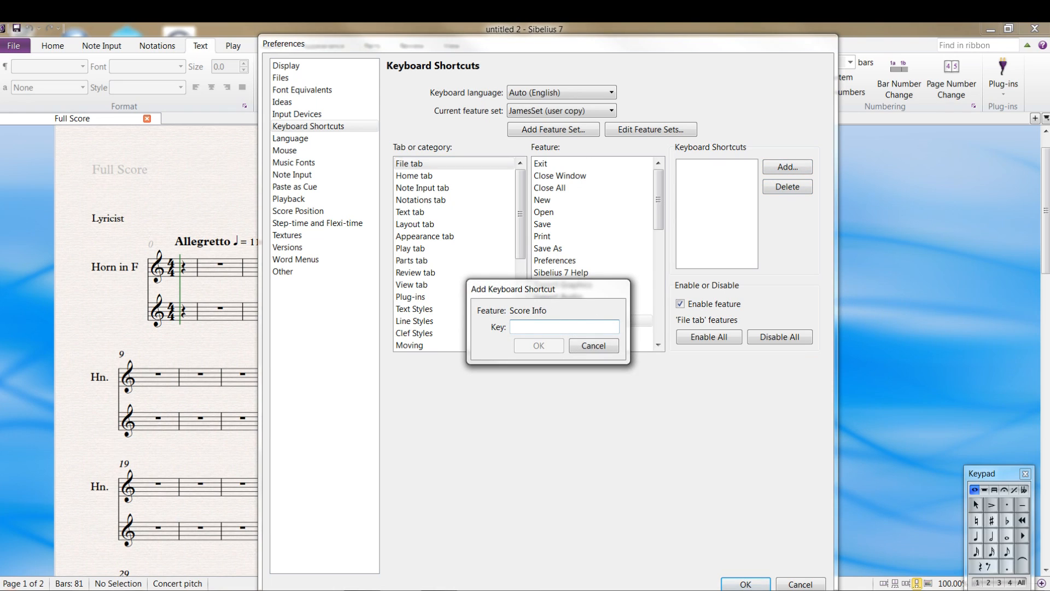
text(Ctrl+Shift+G)
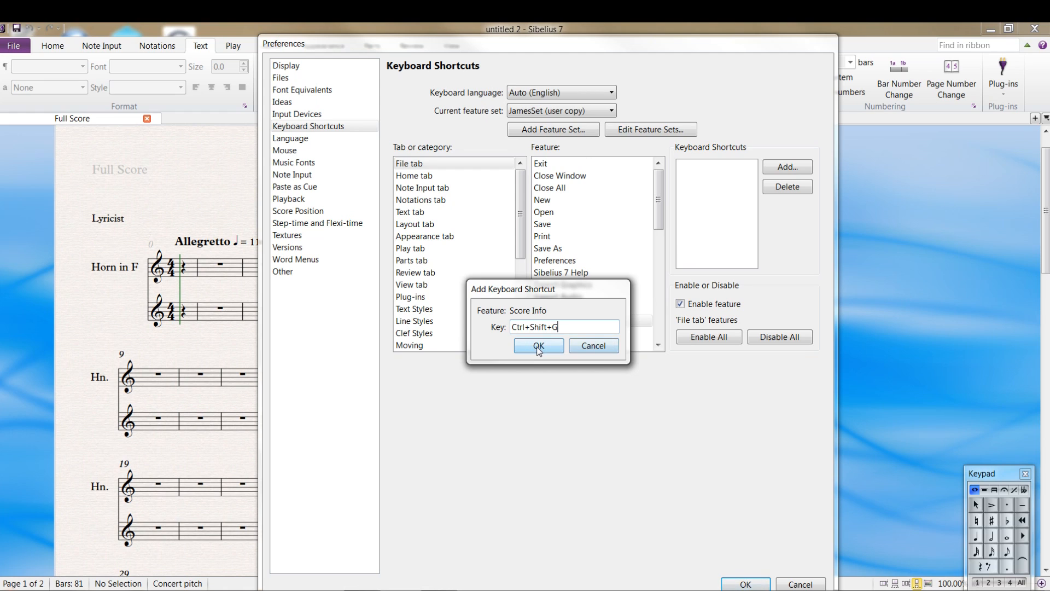
click(538, 346)
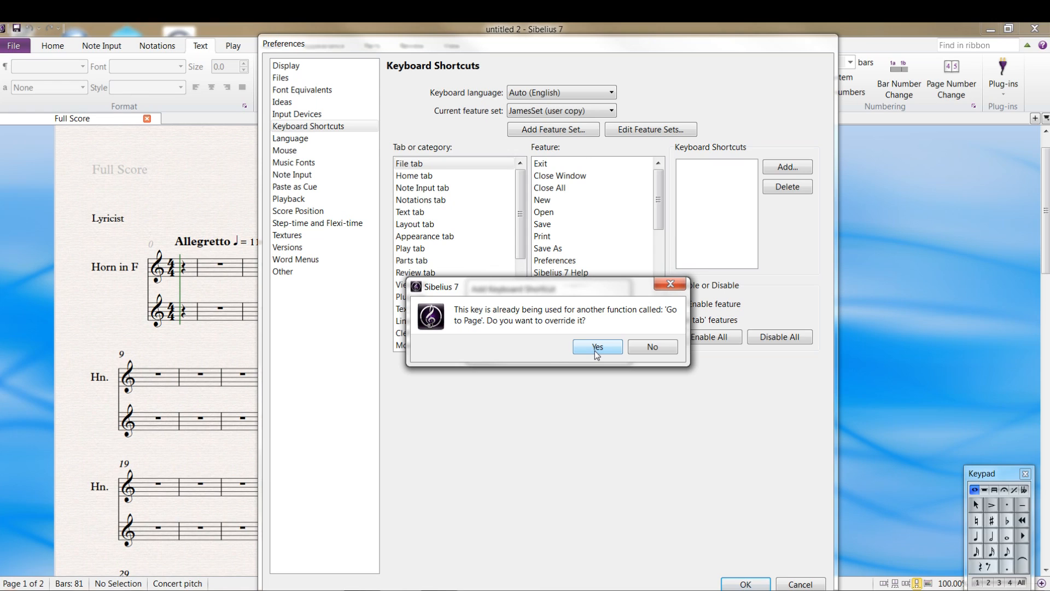
mouse_move(599, 359)
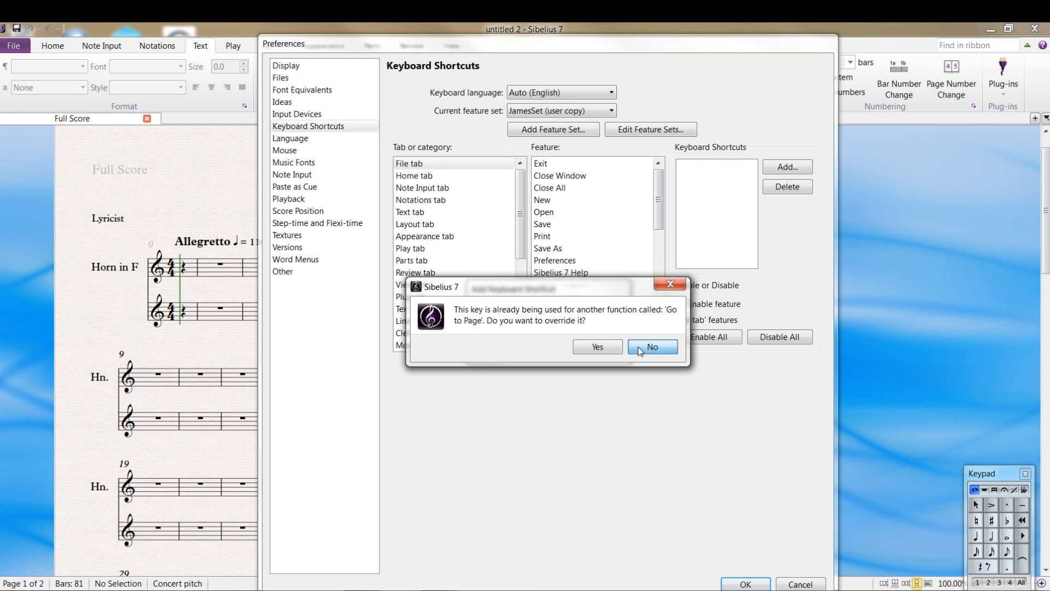
click(651, 346)
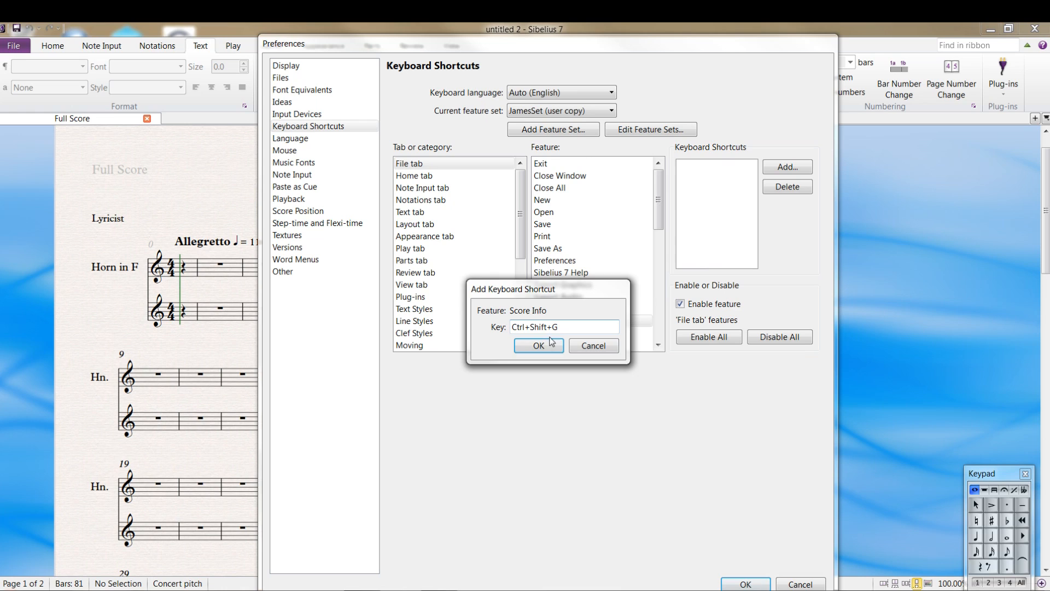
mouse_move(538, 346)
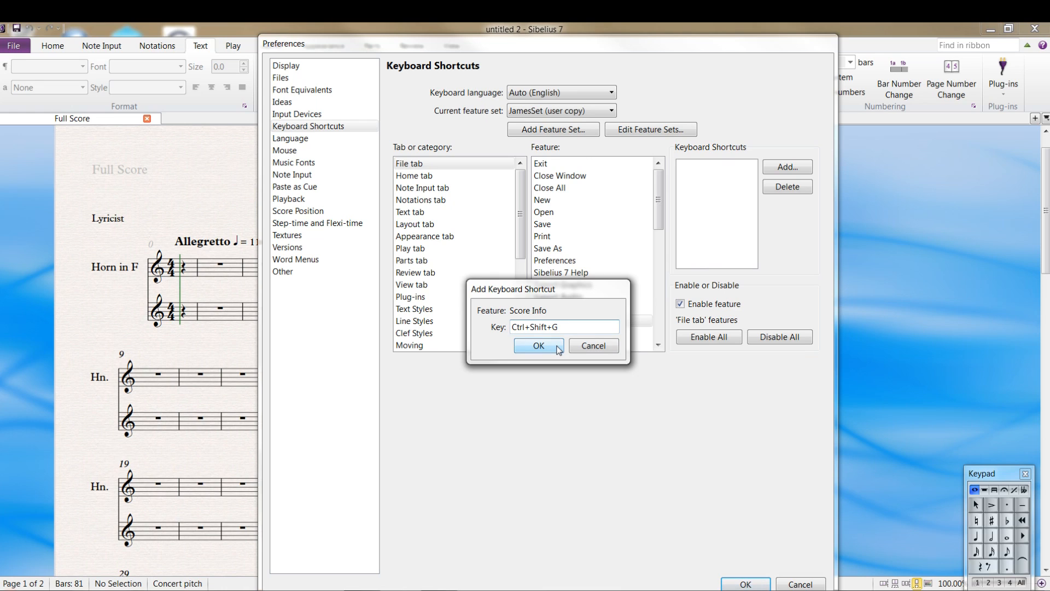
click(538, 344)
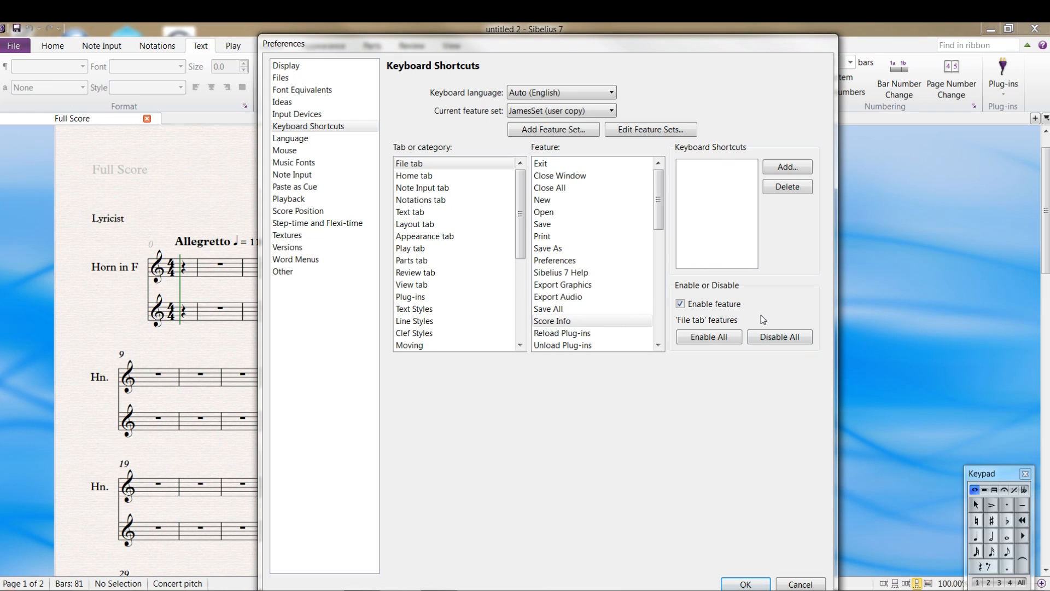
mouse_move(777, 300)
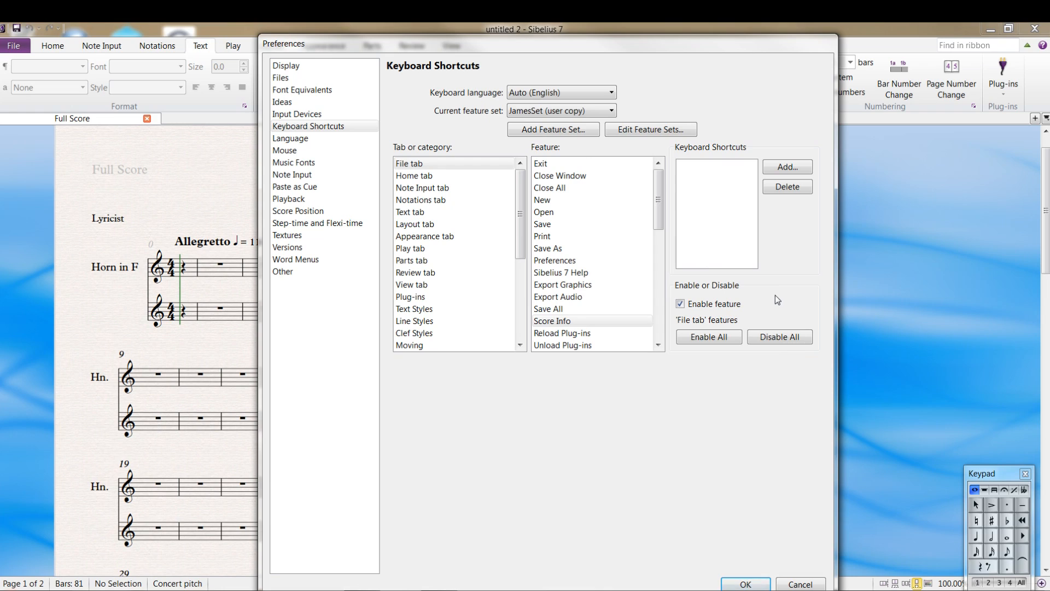
mouse_move(685, 398)
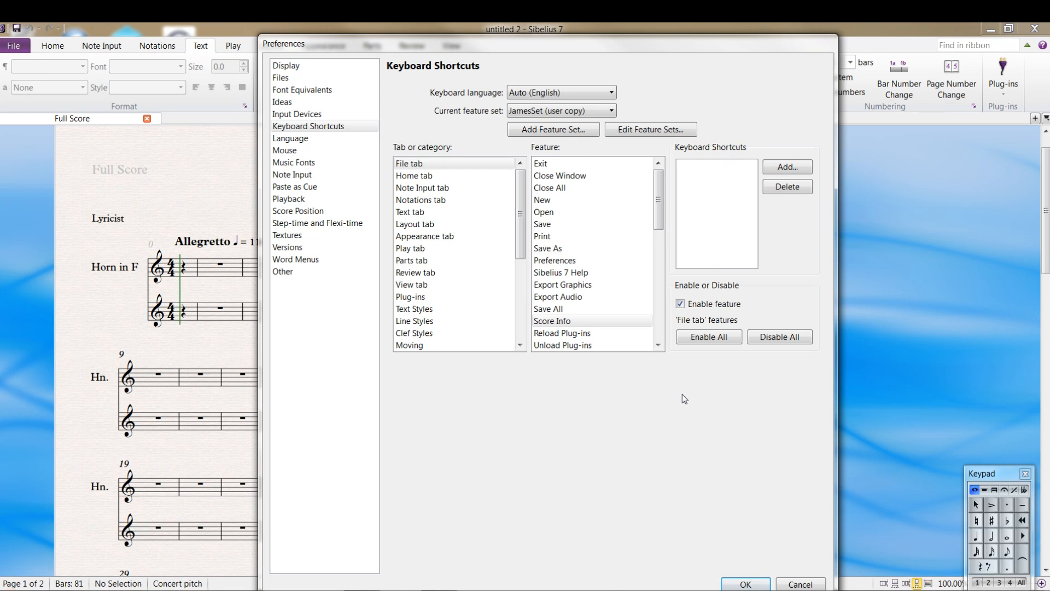
mouse_move(610, 376)
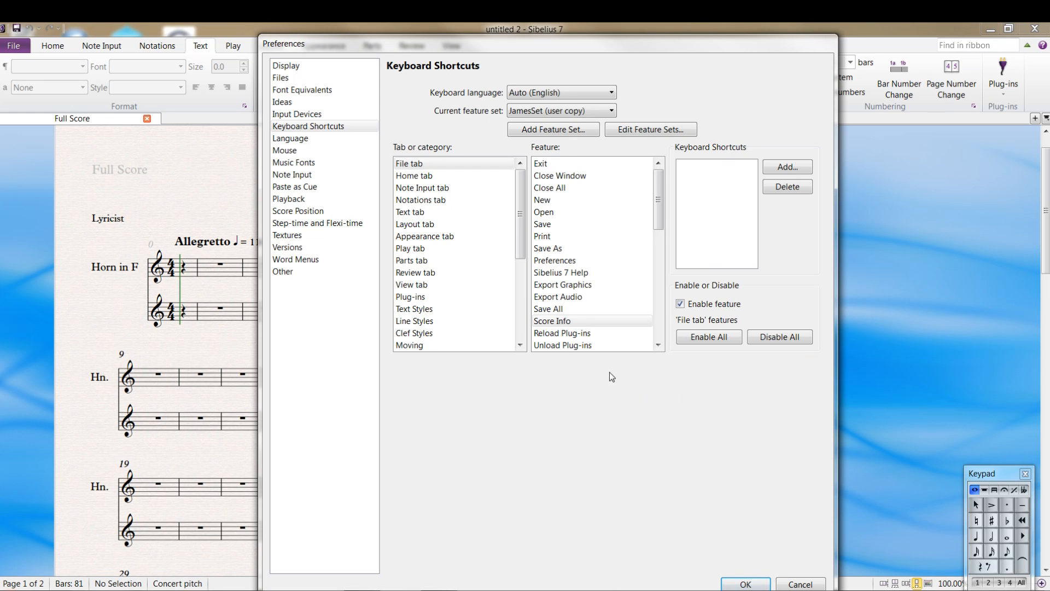
Show Input Devices preferences and select the 1 (UM-2) MIDI keyboard
click(296, 114)
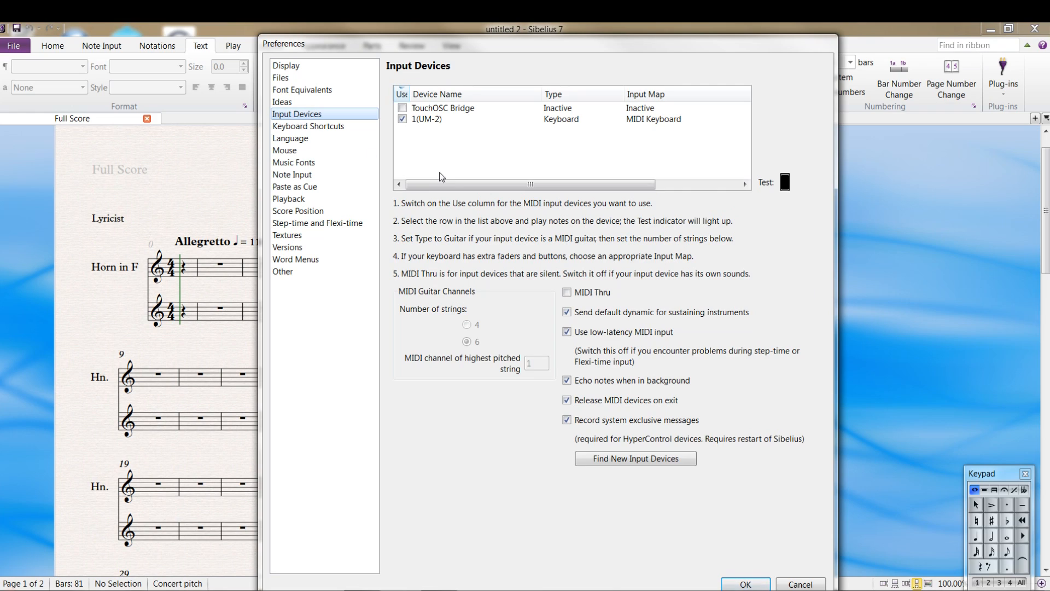
mouse_move(475, 140)
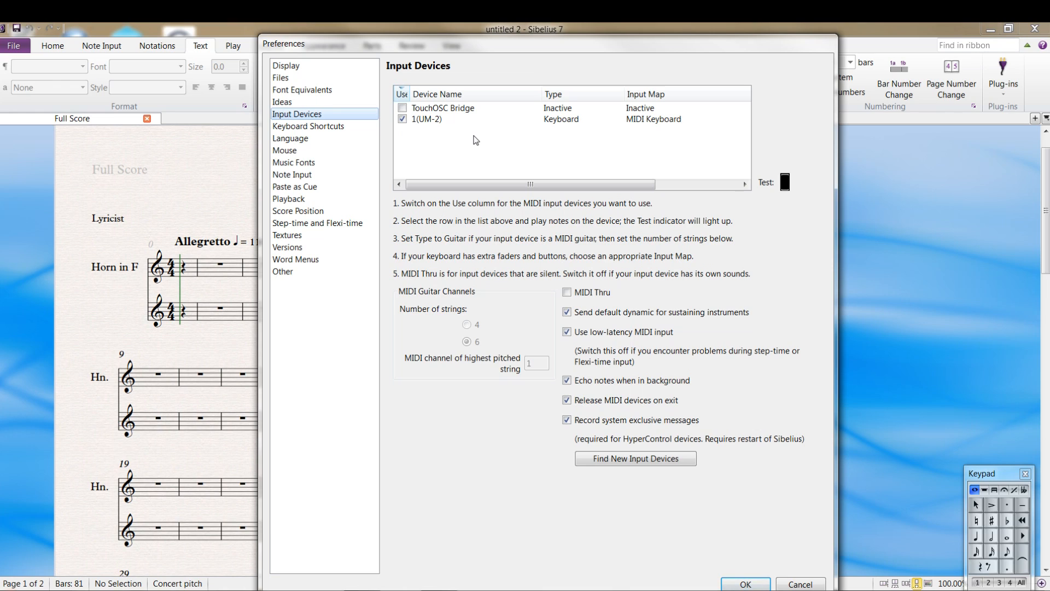
mouse_move(467, 112)
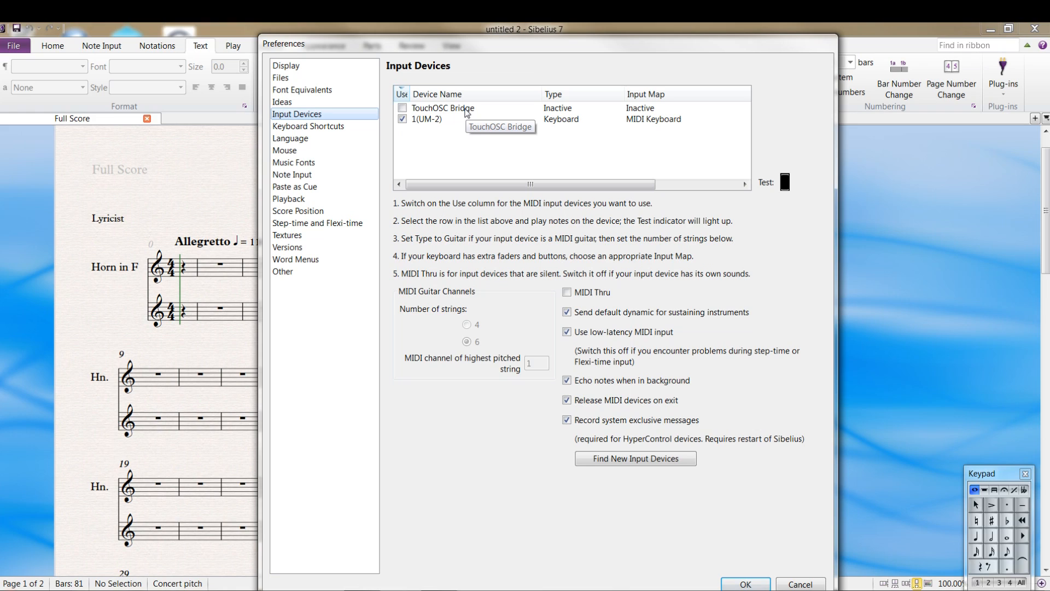
click(442, 109)
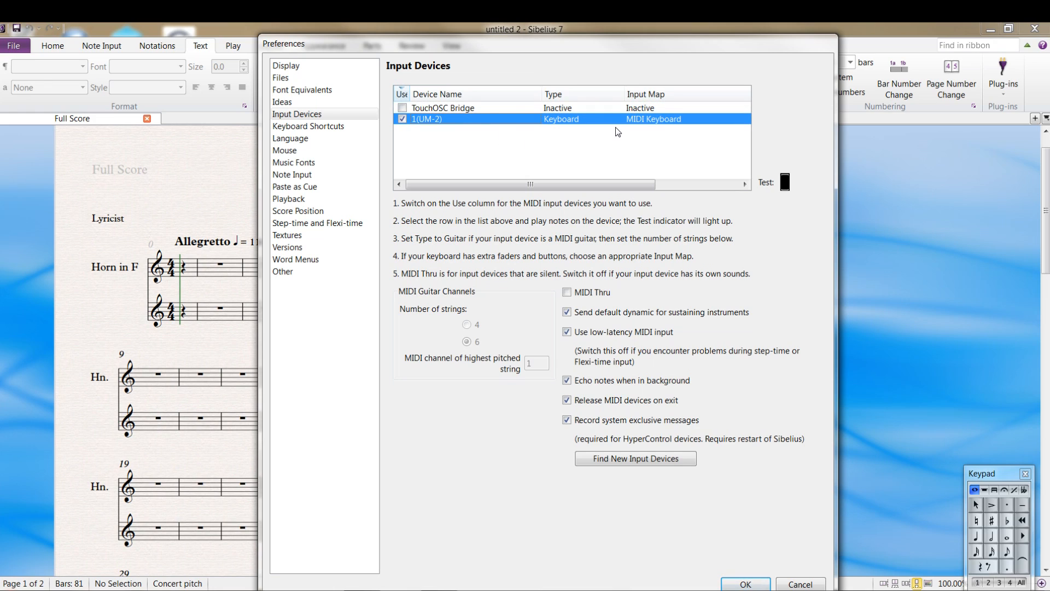
mouse_move(481, 124)
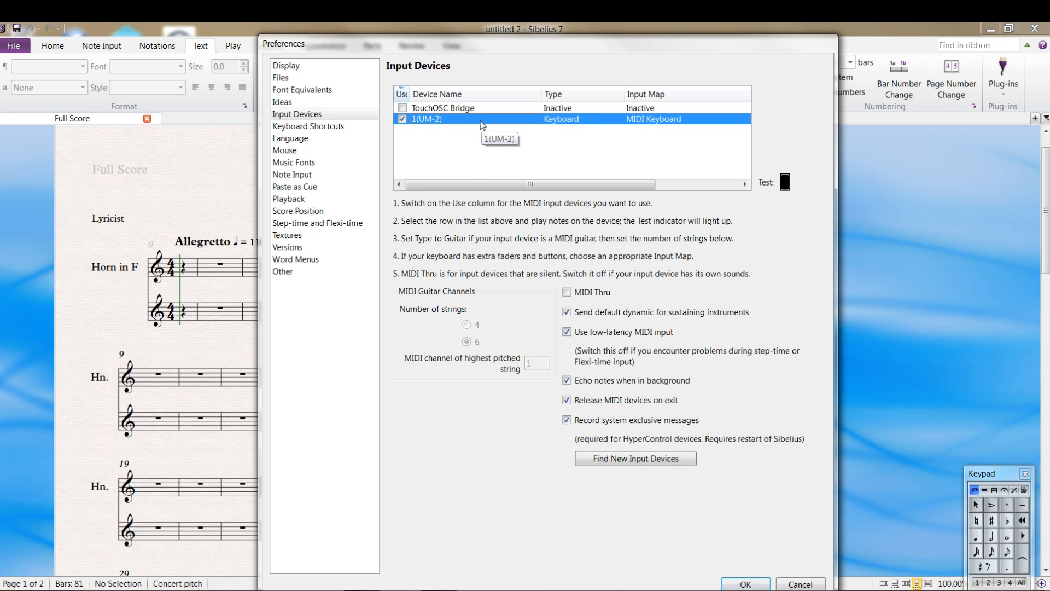
mouse_move(614, 181)
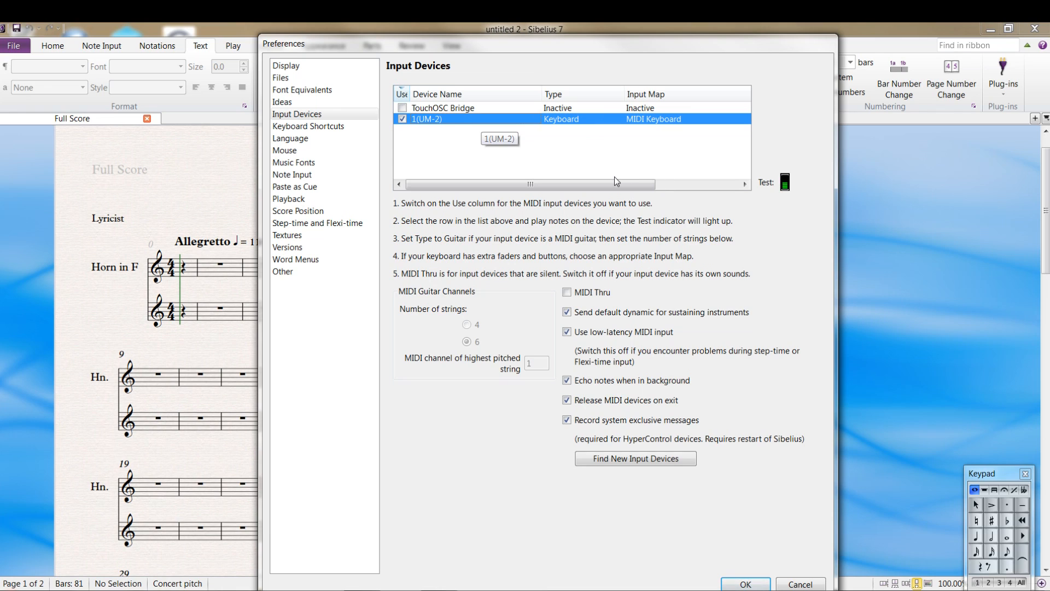
mouse_move(924, 179)
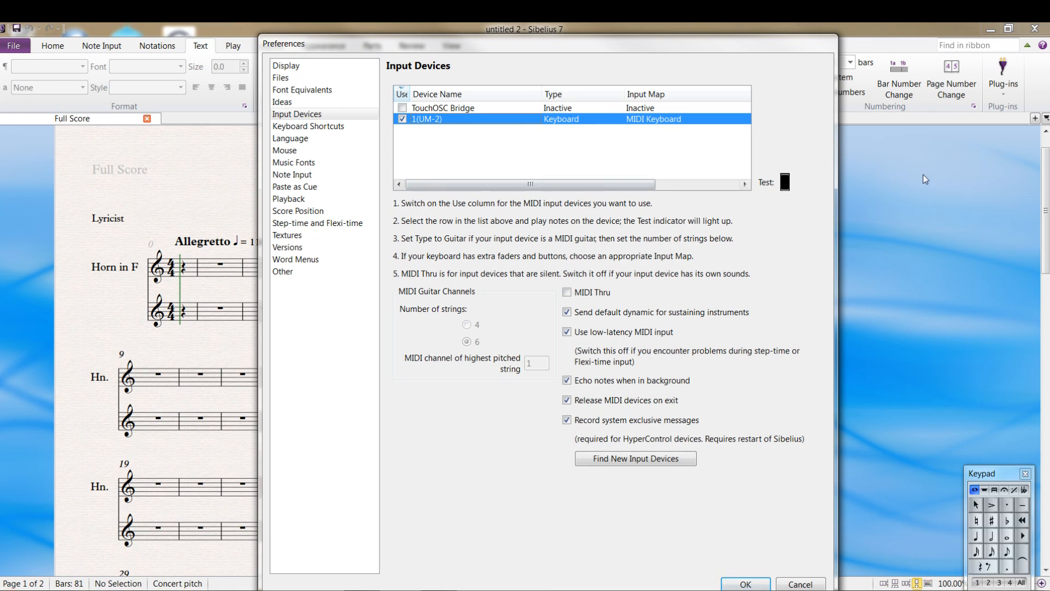
mouse_move(769, 186)
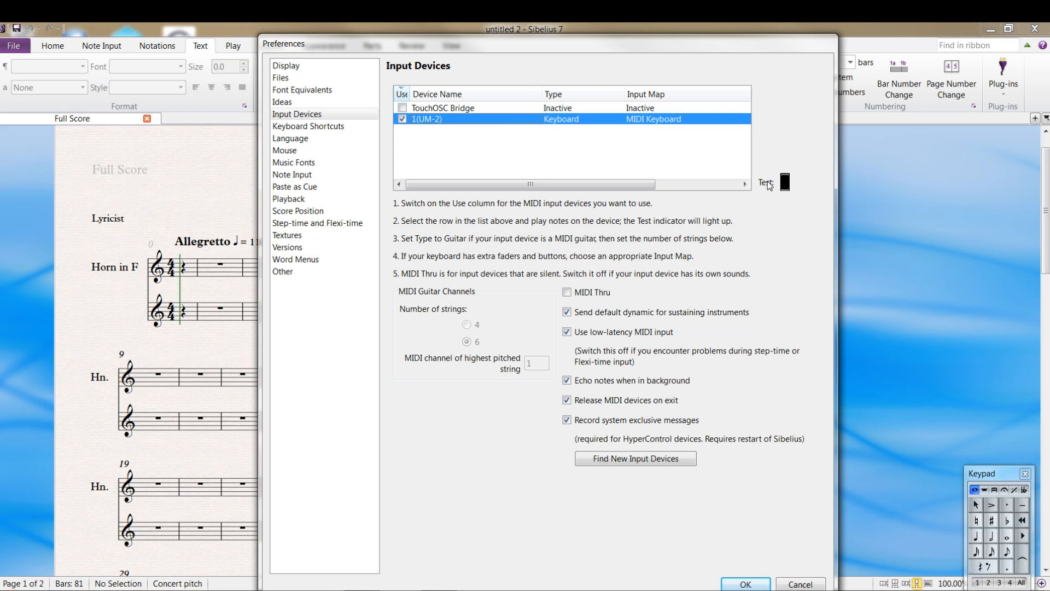
mouse_move(771, 185)
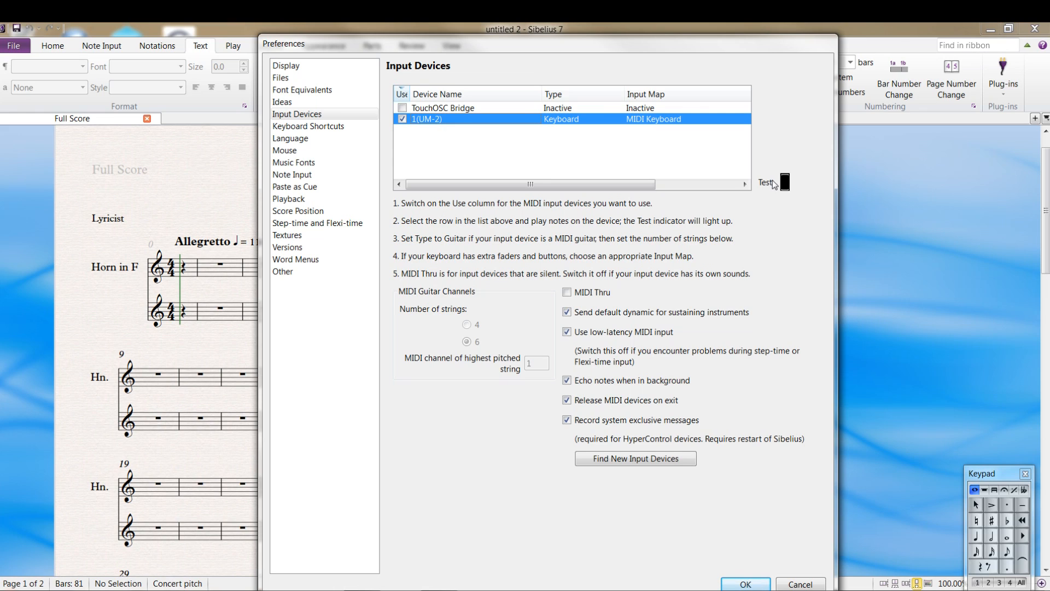
mouse_move(796, 156)
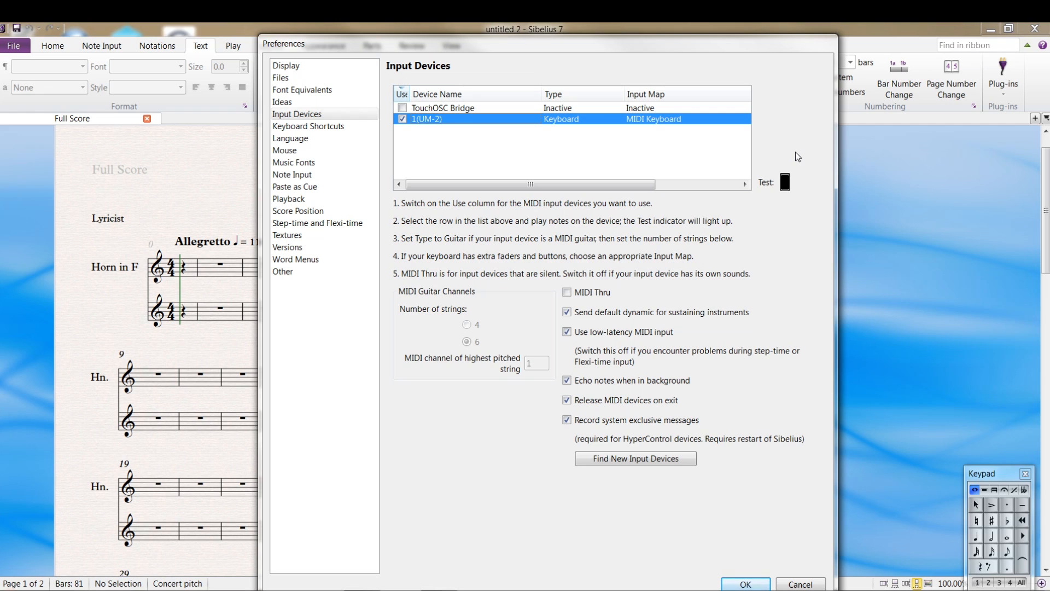
mouse_move(733, 151)
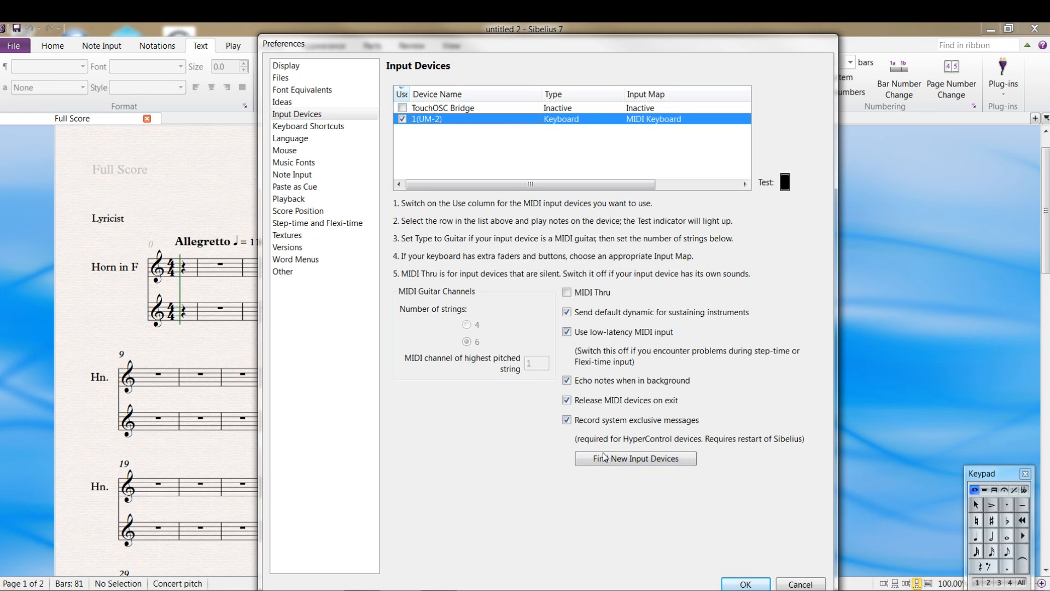
mouse_move(600, 308)
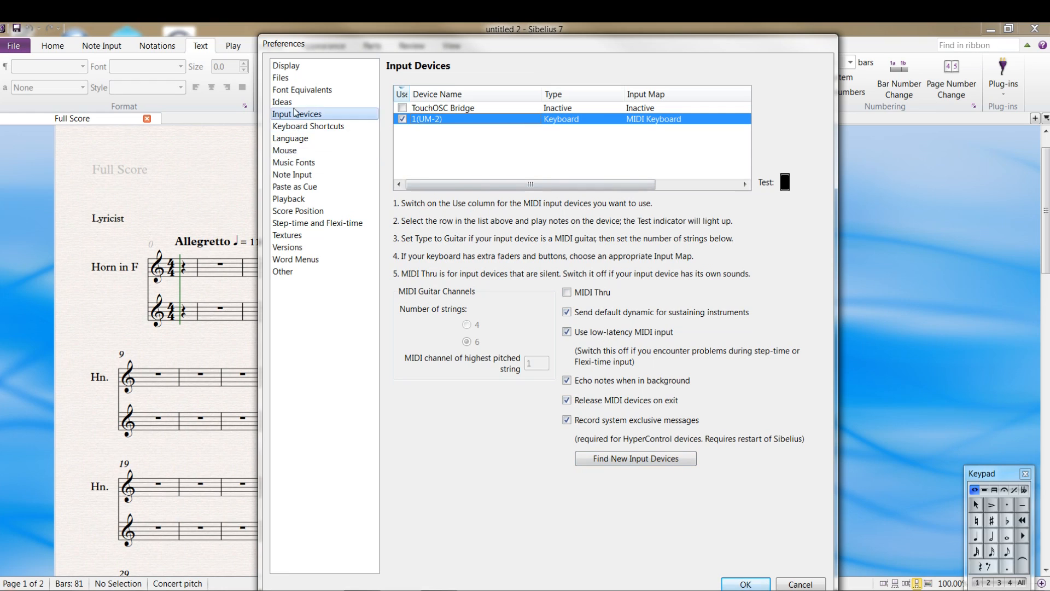
Review the Files preferences with saving to Documents\Scores and 10-minute auto-save
click(280, 76)
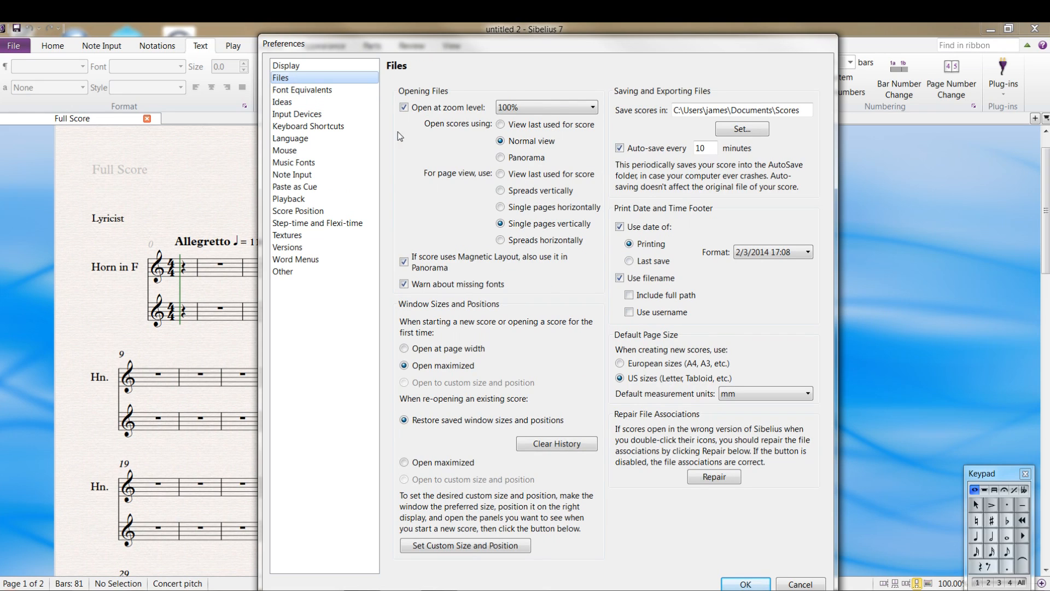
mouse_move(461, 154)
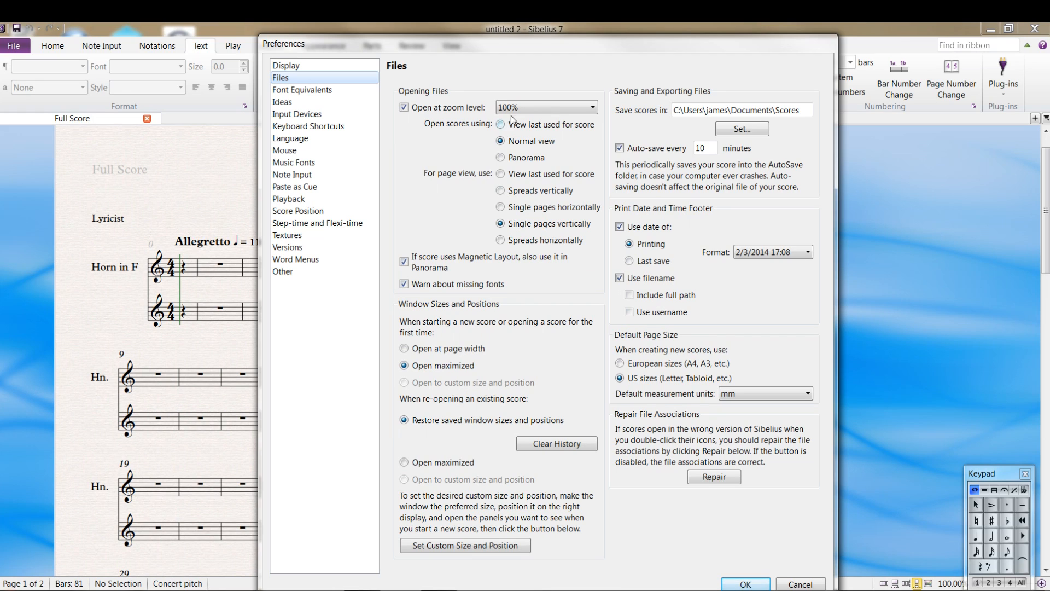
click(592, 107)
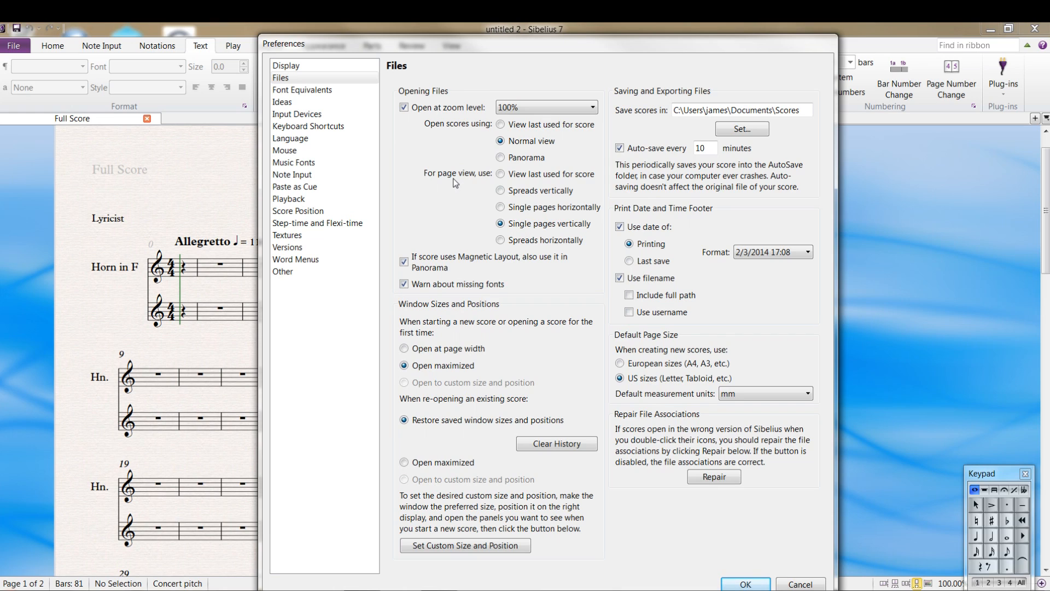
mouse_move(541, 186)
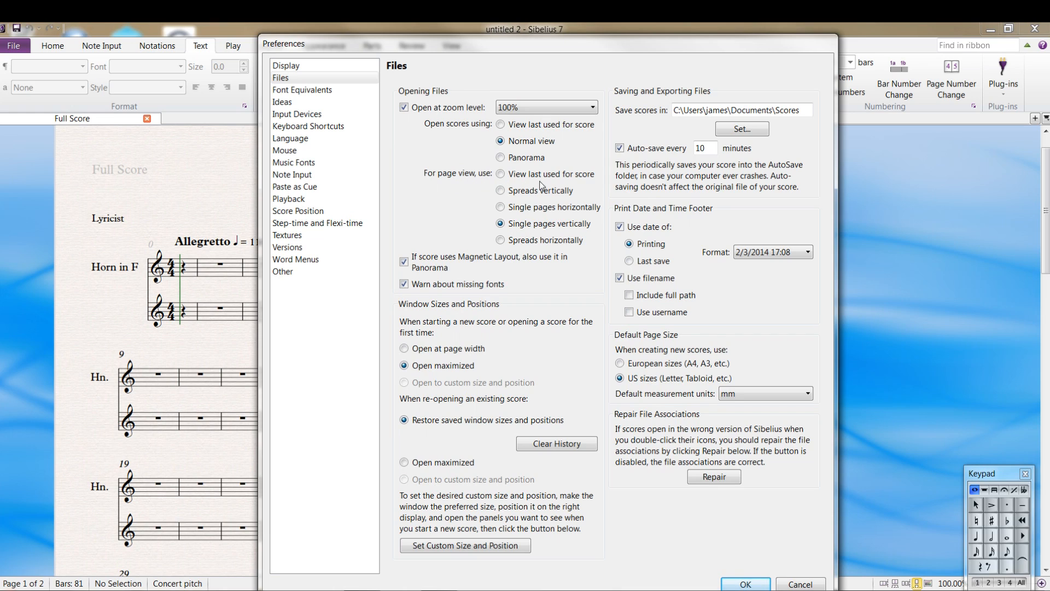
mouse_move(446, 248)
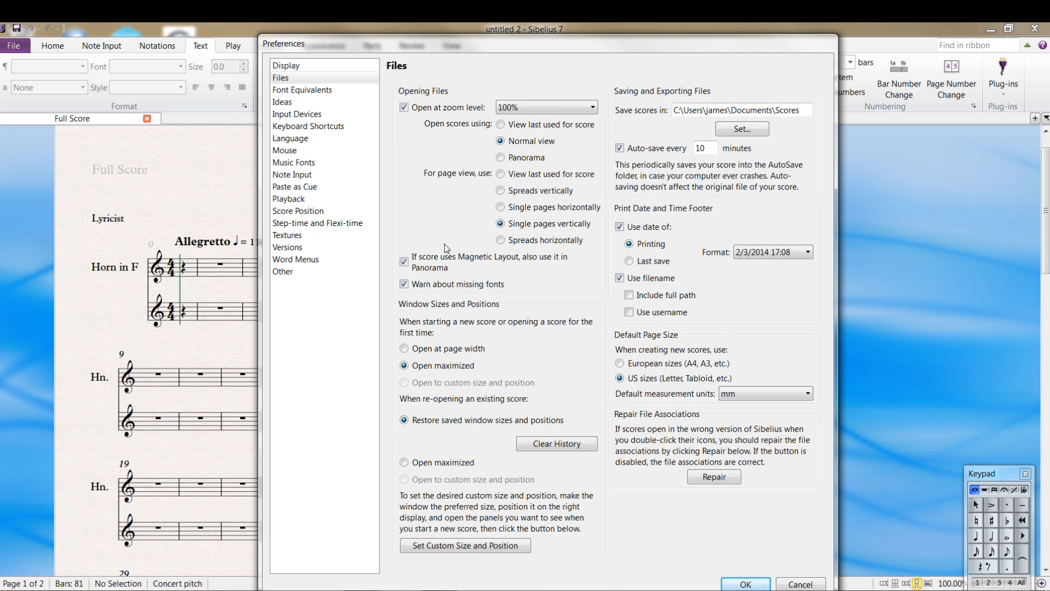
mouse_move(485, 249)
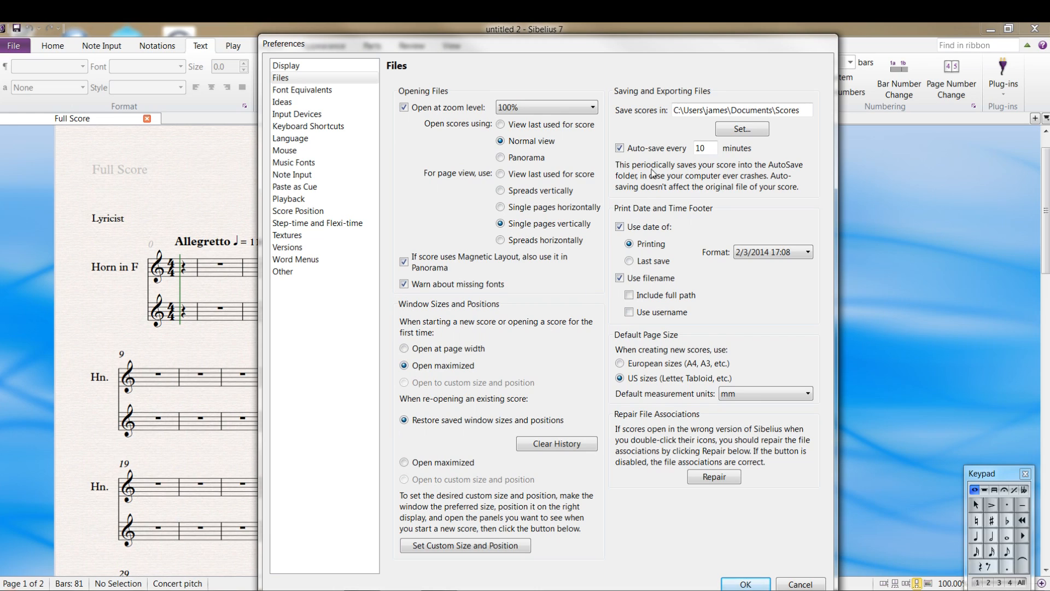
mouse_move(629, 118)
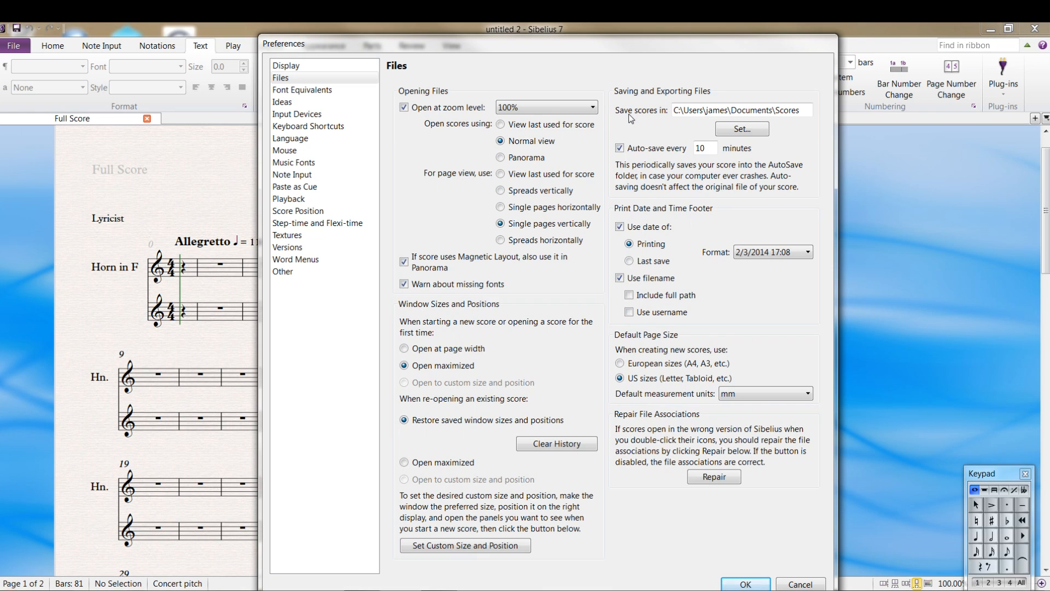
mouse_move(777, 115)
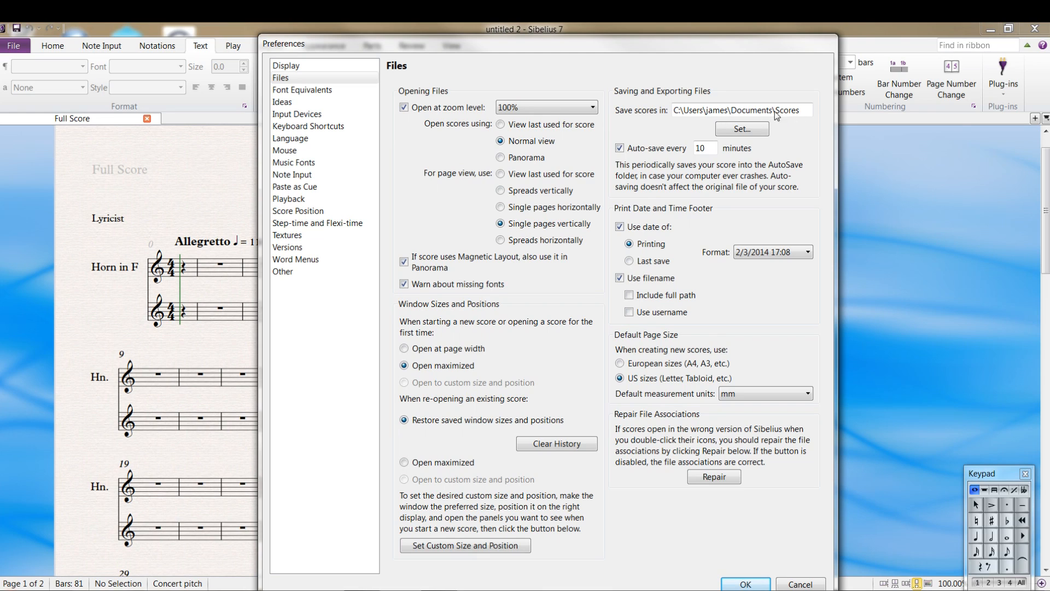
mouse_move(777, 117)
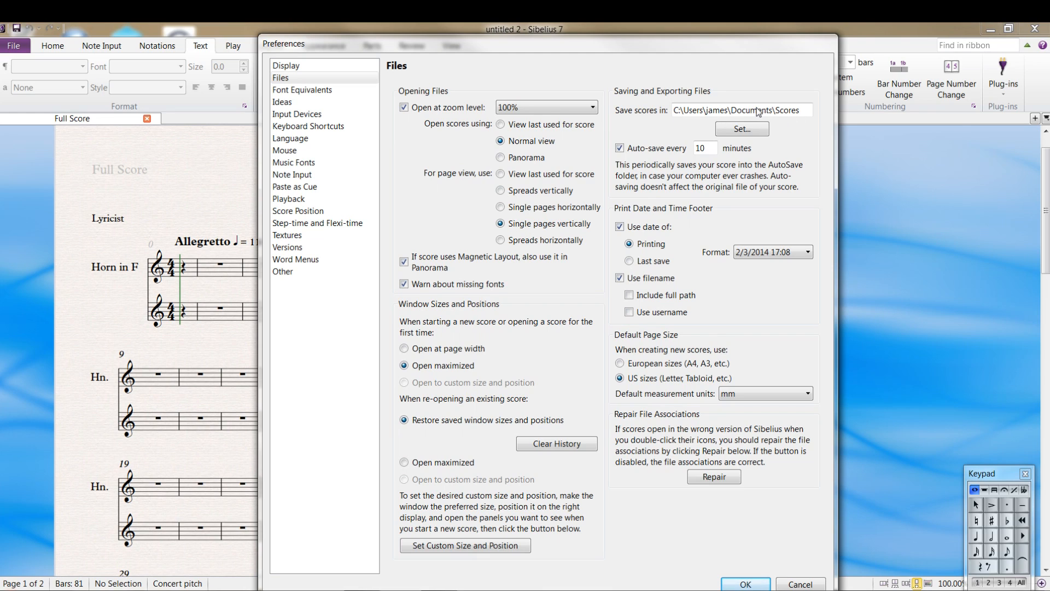
mouse_move(704, 119)
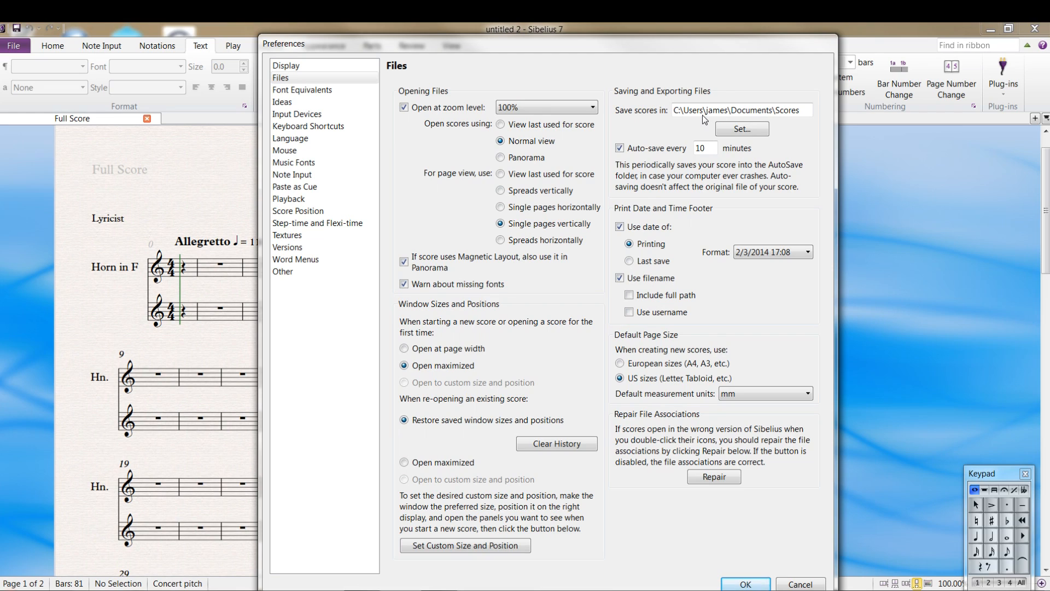
mouse_move(792, 114)
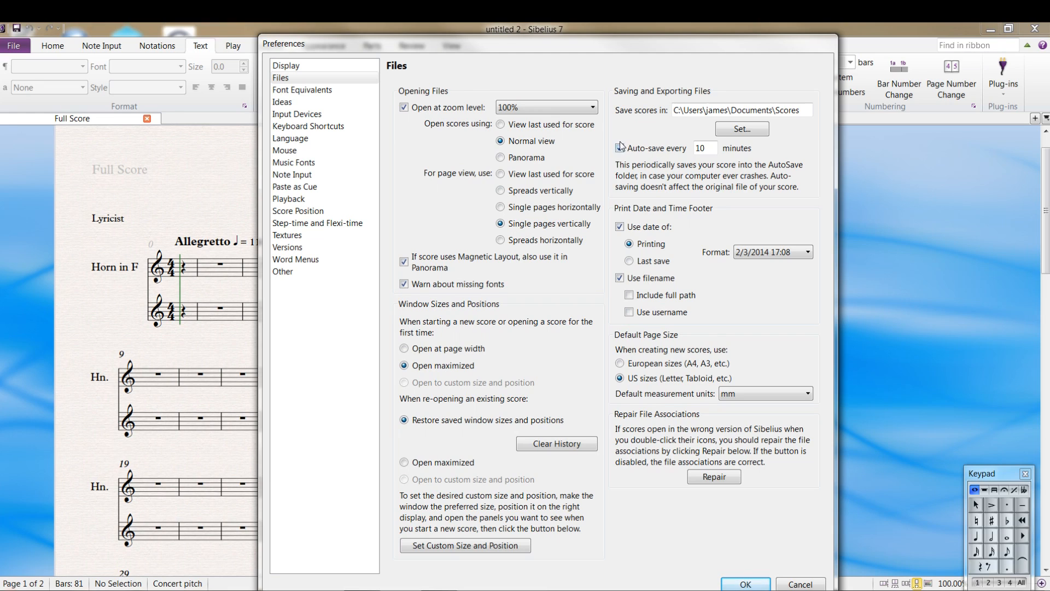
click(619, 148)
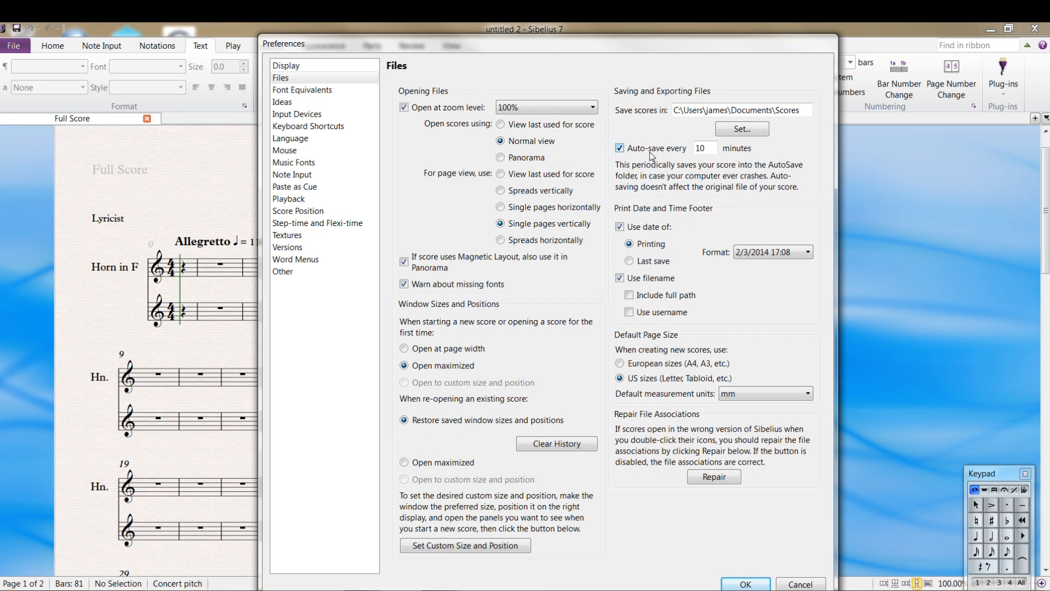
mouse_move(705, 171)
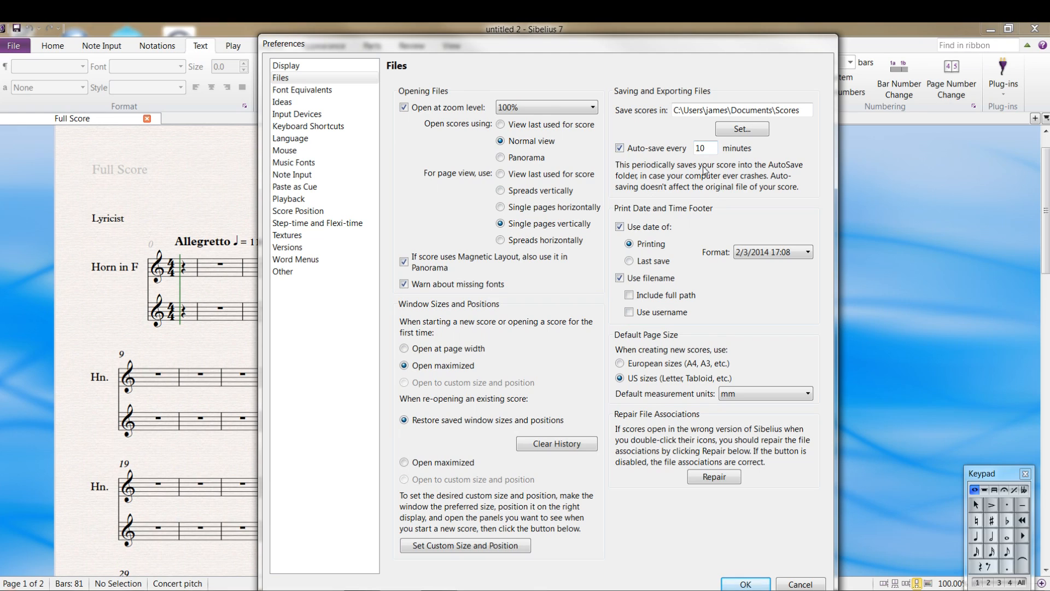
mouse_move(736, 194)
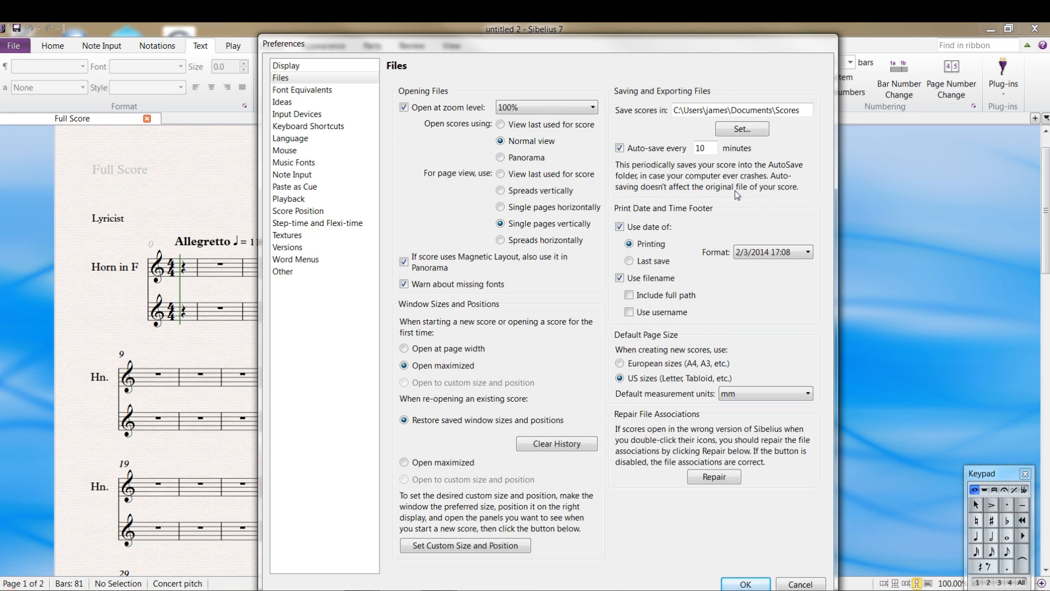
mouse_move(706, 189)
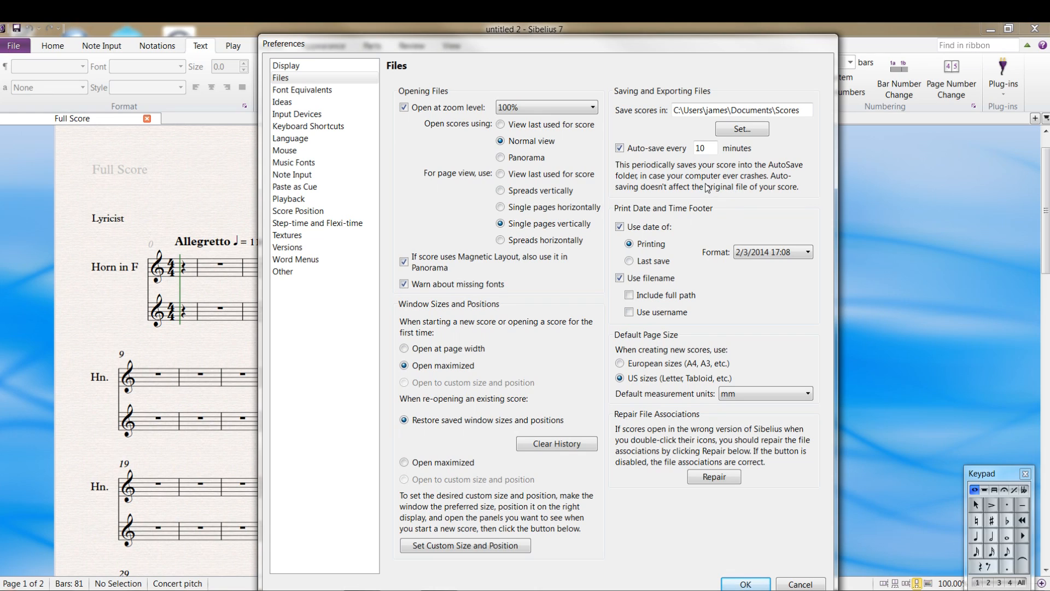
mouse_move(694, 186)
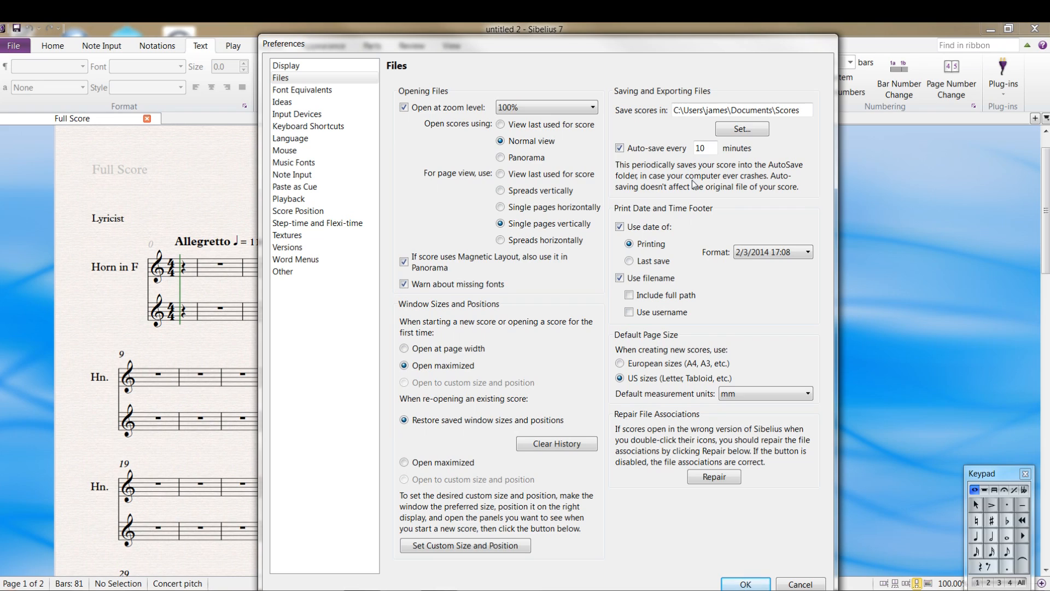
mouse_move(479, 145)
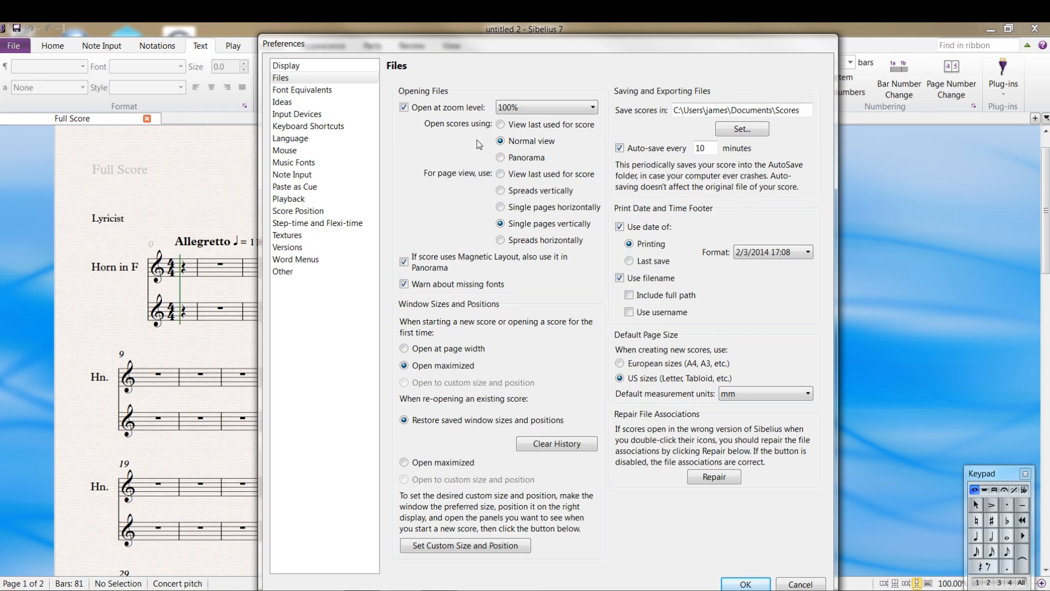
Review the Display preferences and accept them, returning to the Horn in F score
click(286, 64)
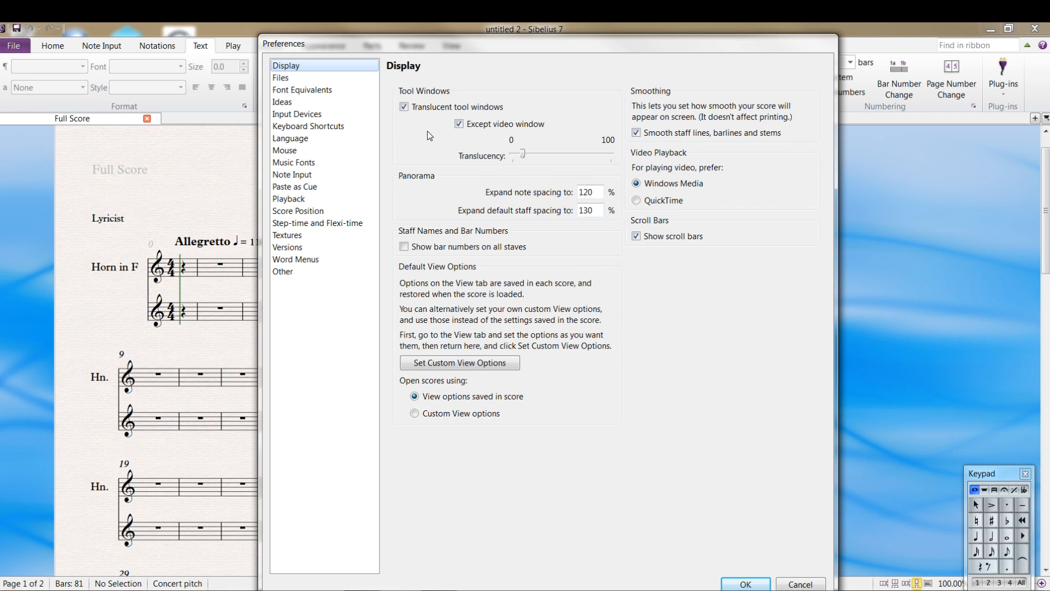
click(404, 246)
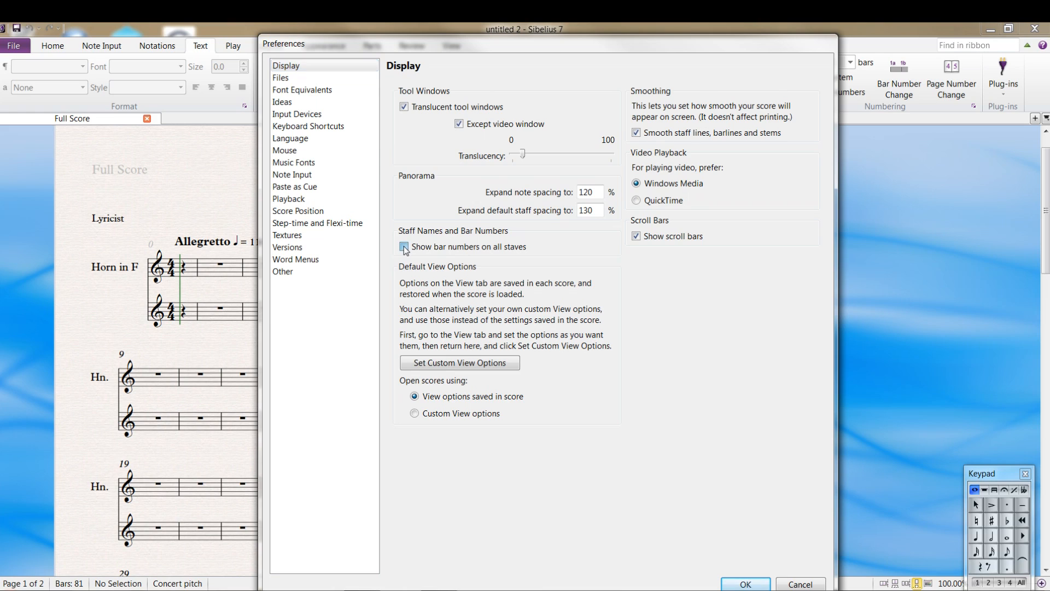
click(404, 246)
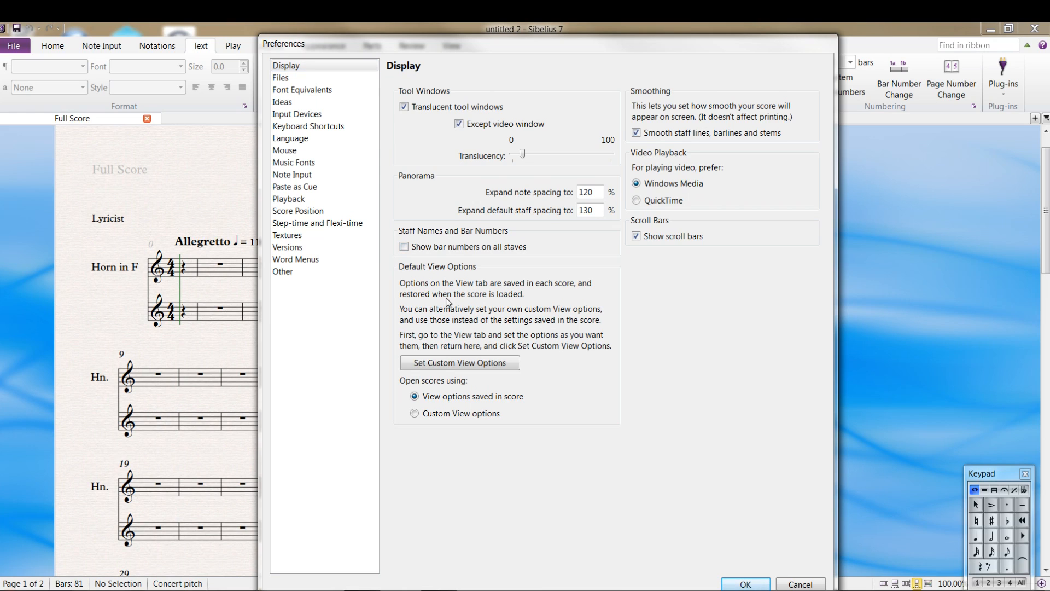
mouse_move(538, 219)
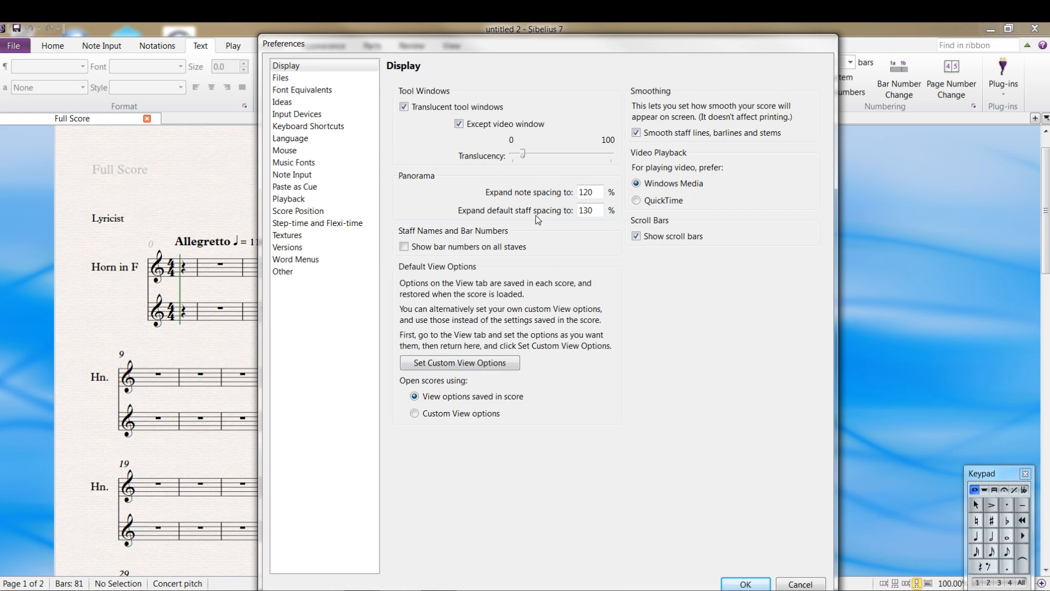
mouse_move(721, 171)
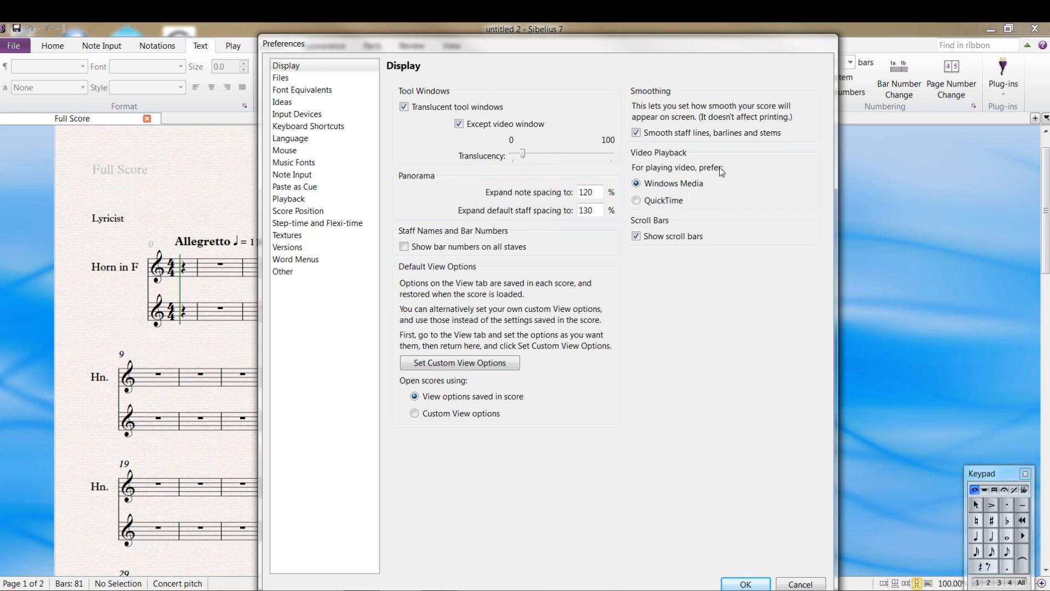
mouse_move(458, 362)
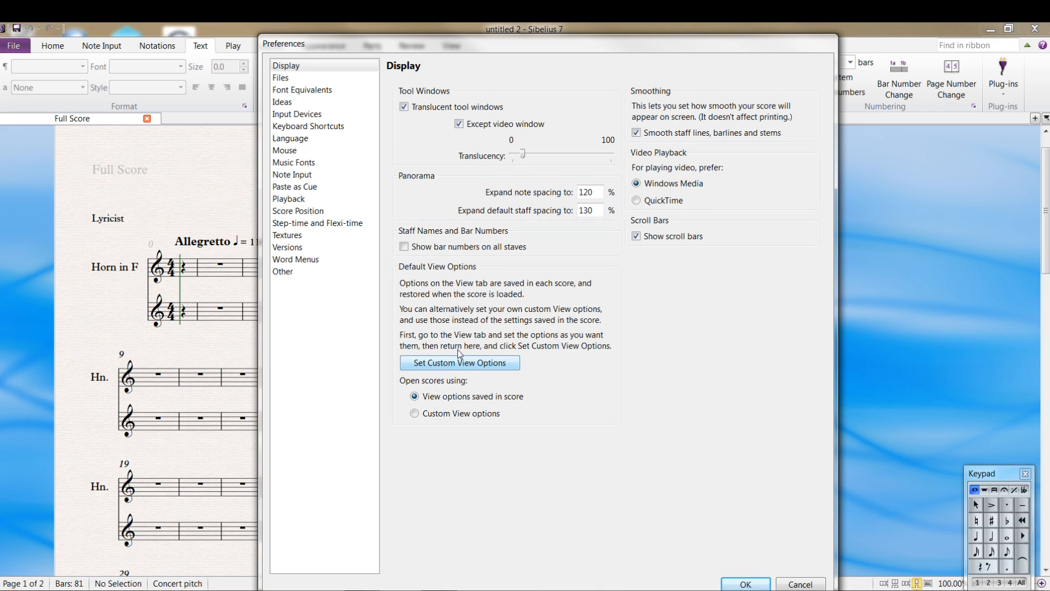
mouse_move(411, 291)
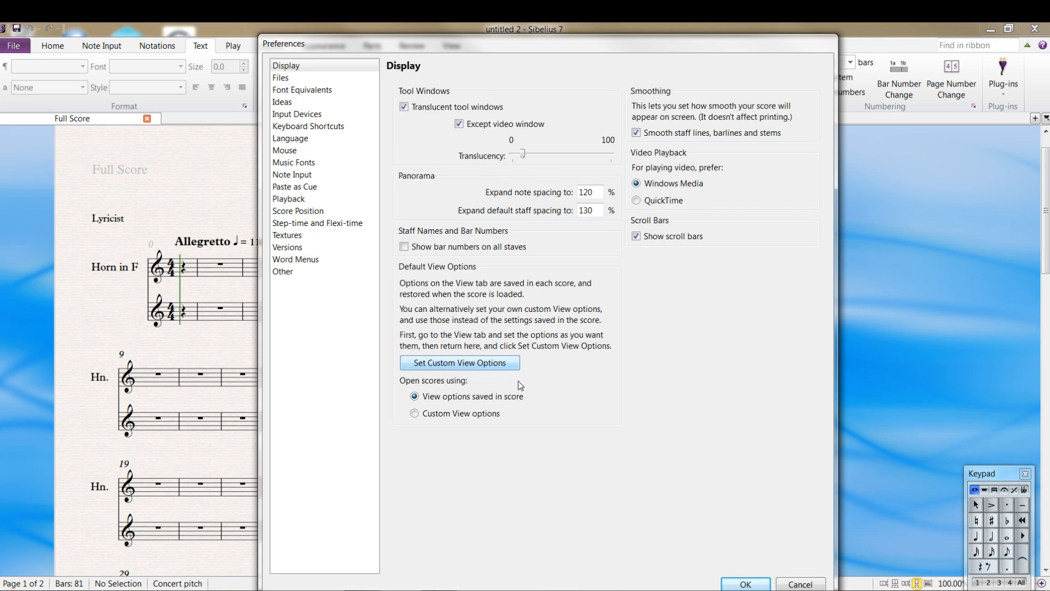
mouse_move(632, 388)
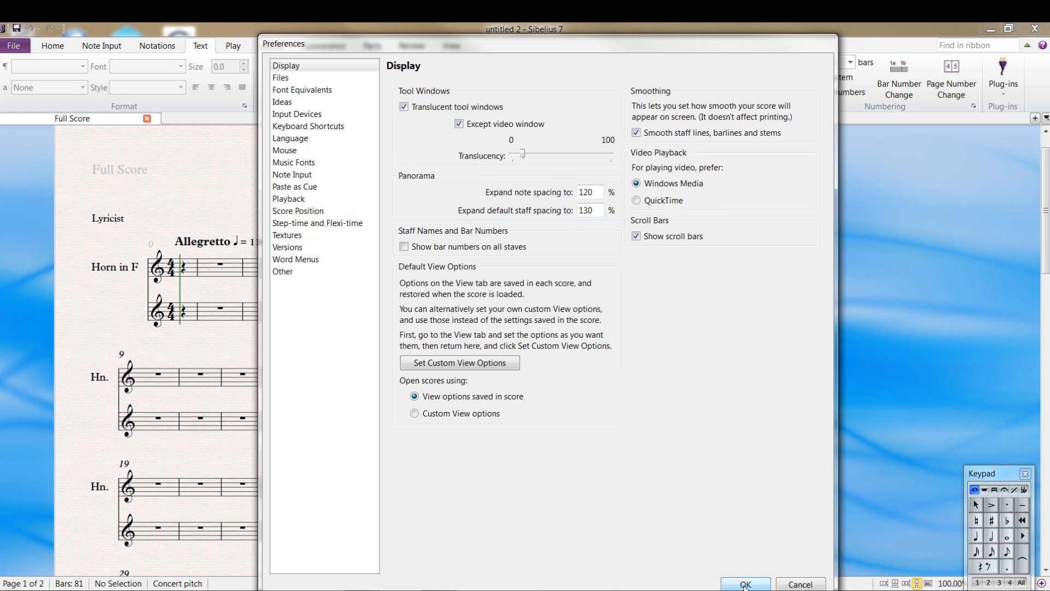
click(743, 582)
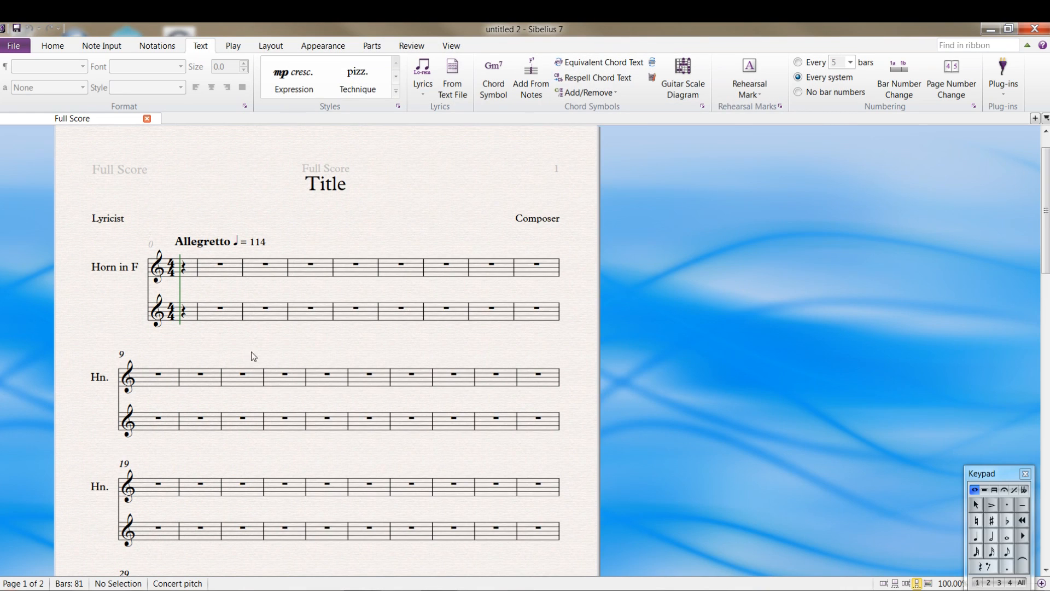